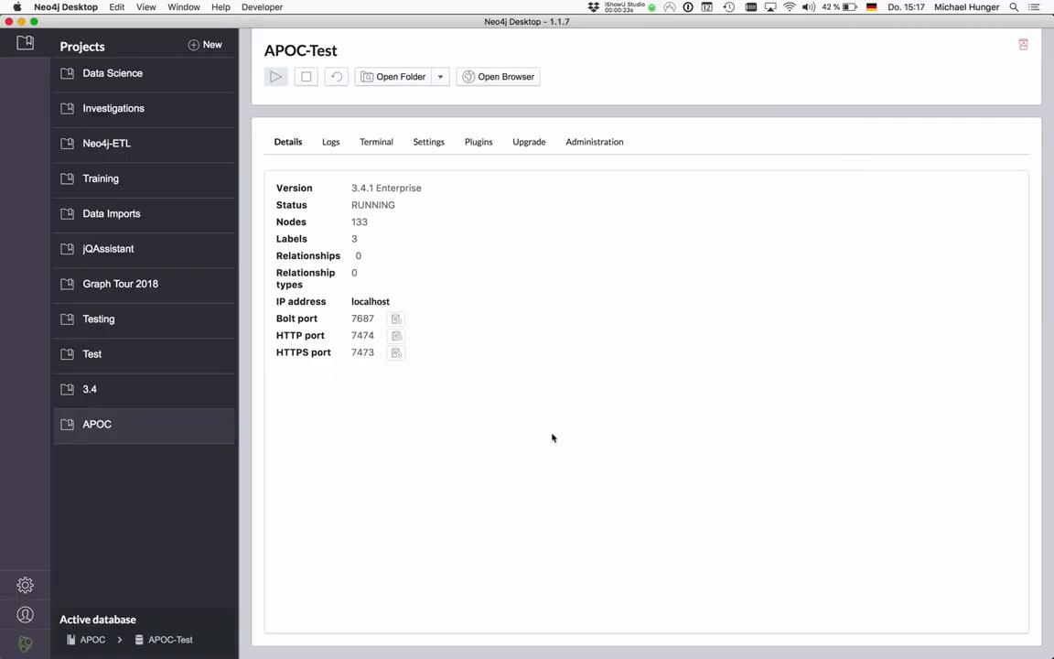
Launch Neo4j Browser connected to the running APOC-Test database.
{"action": "left_click", "coordinate": [505, 77]}
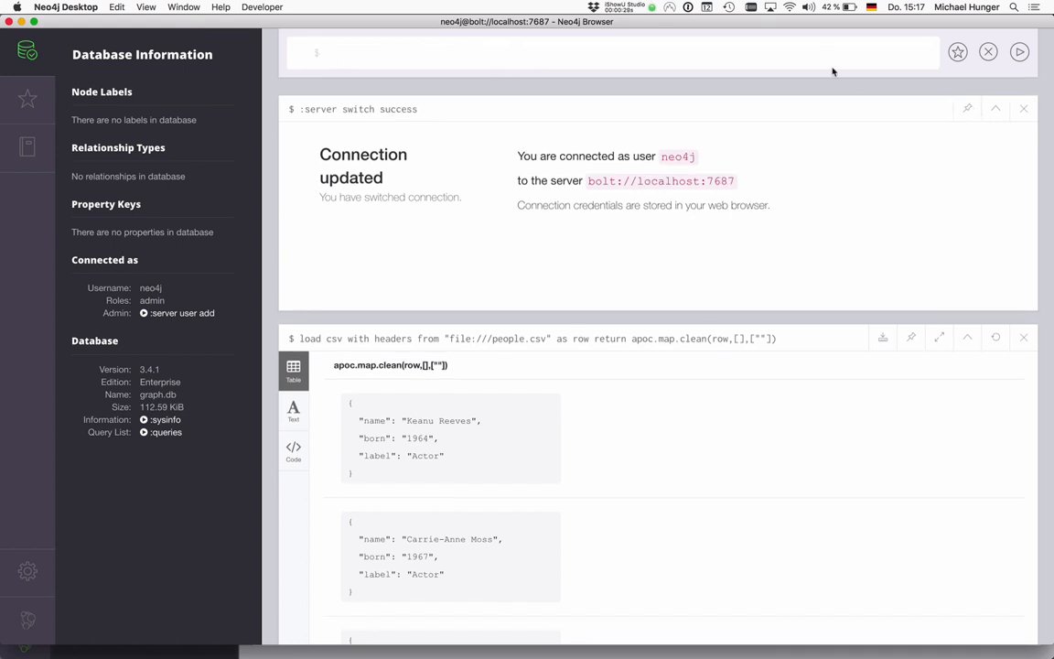
Clear old frames with :clear, then return [1,2,3], range(1,10) and range(1,10,2).
{"action": "type", "text": ":clea"}
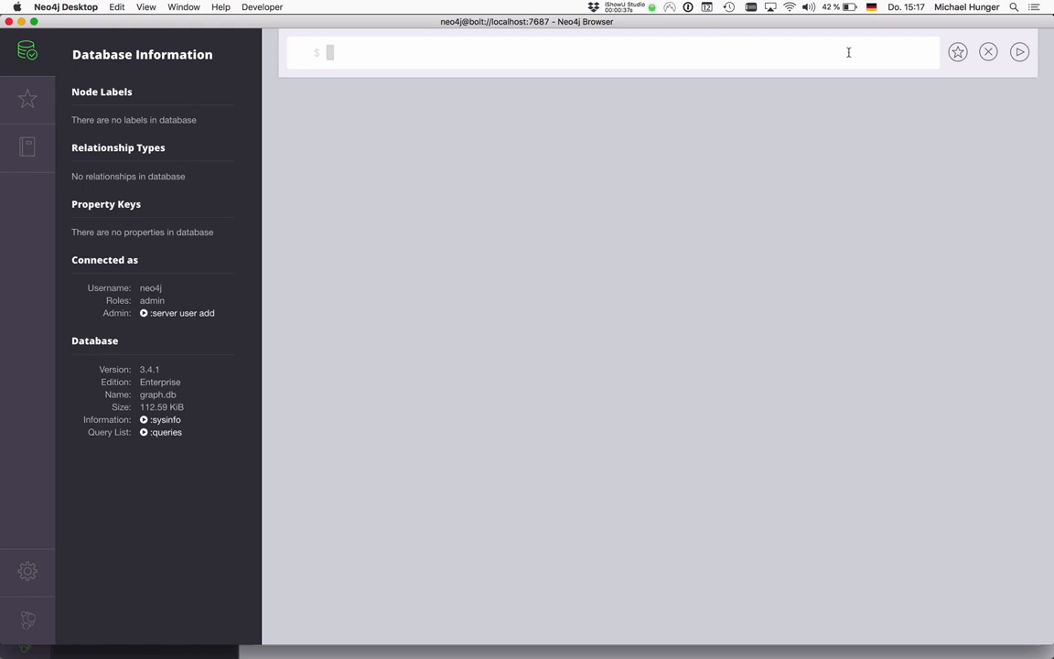
{"action": "type", "text": "retr"}
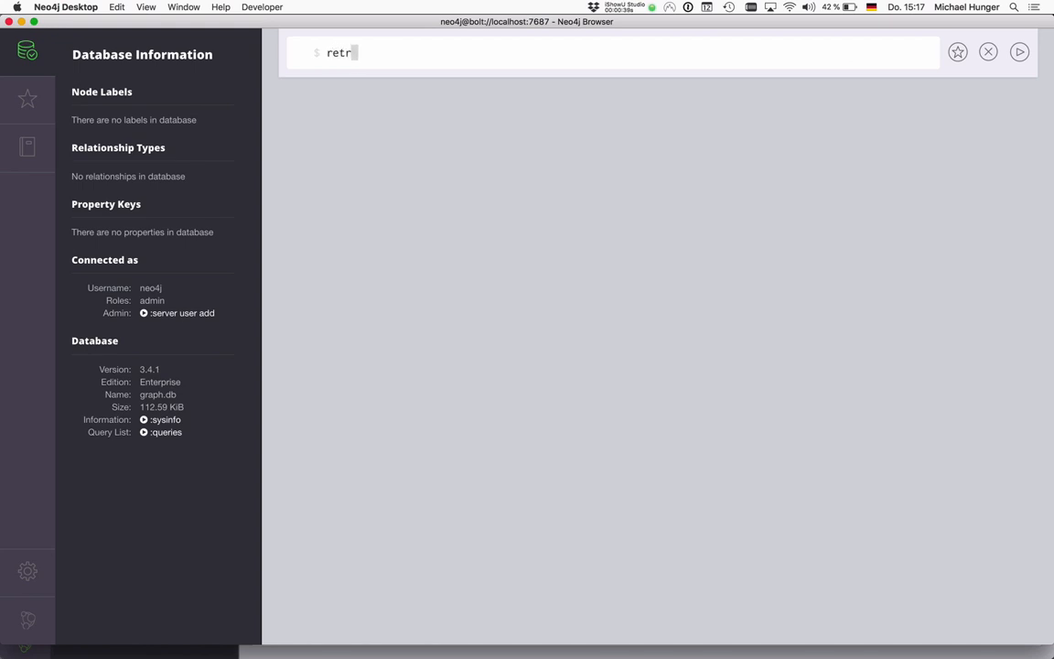
{"action": "key", "text": "Backspace"}
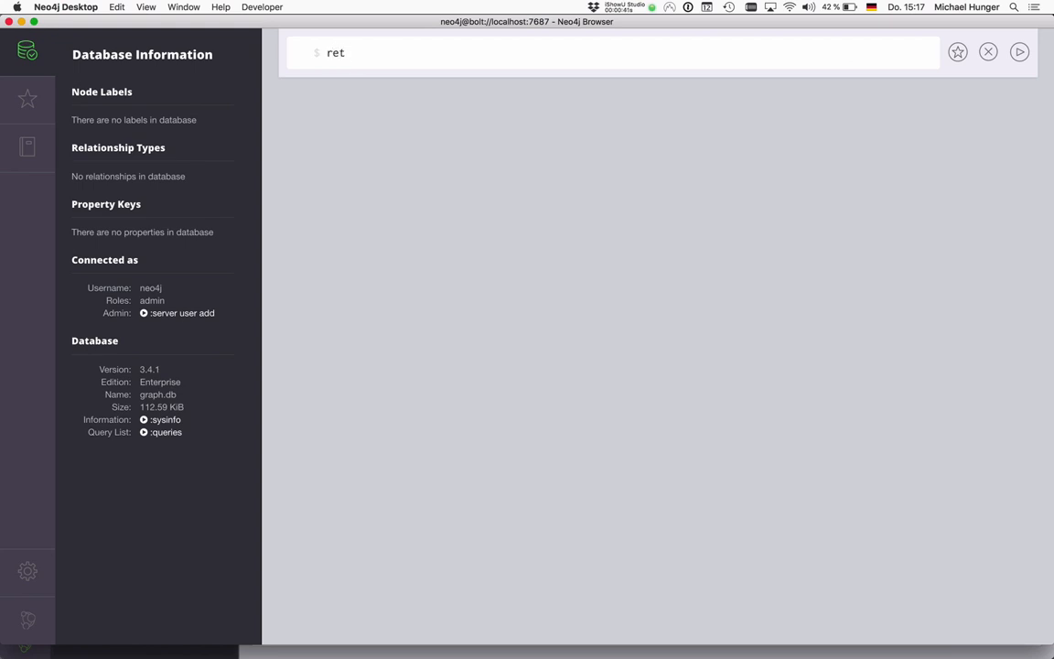
{"action": "type", "text": "urn"}
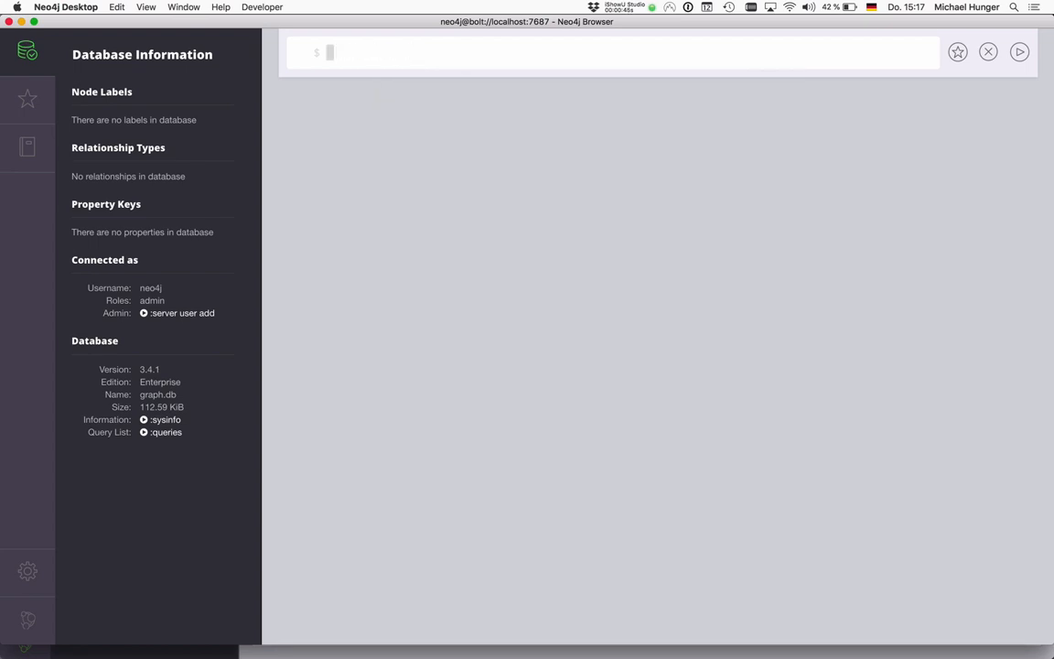
{"action": "type", "text": "return [1,2,3]"}
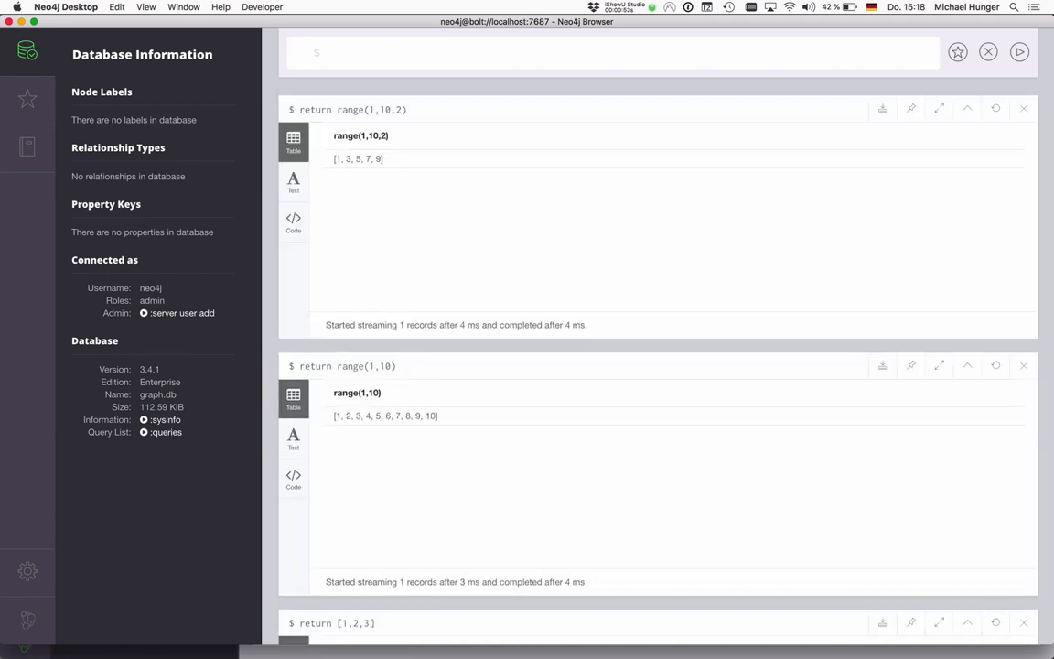
{"action": "type", "text": "return range(1,10,2)"}
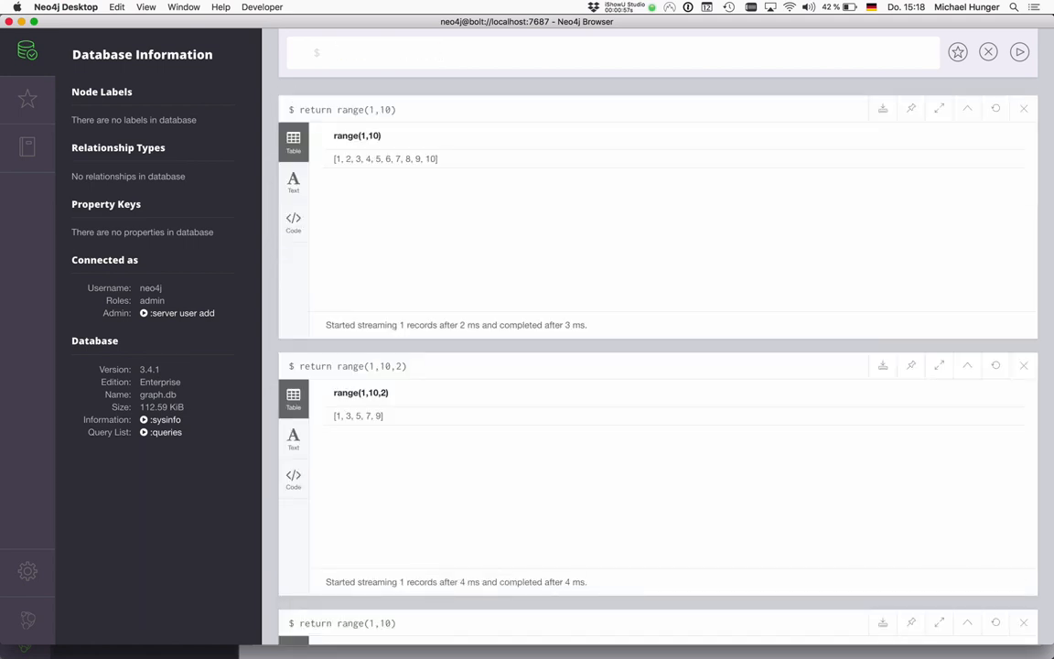
Run the list comprehension [x IN [1,2,3] | x*x] returning [1, 4, 9].
{"action": "left_click", "coordinate": [613, 51]}
{"action": "type", "text": "return range(1,10"}
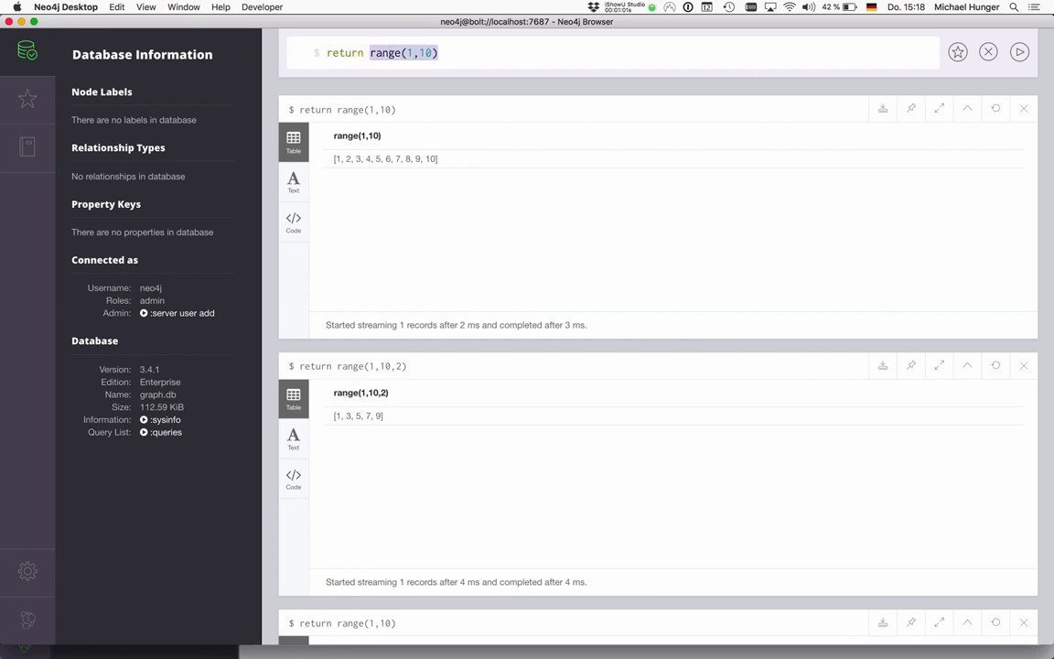
{"action": "type", "text": "["}
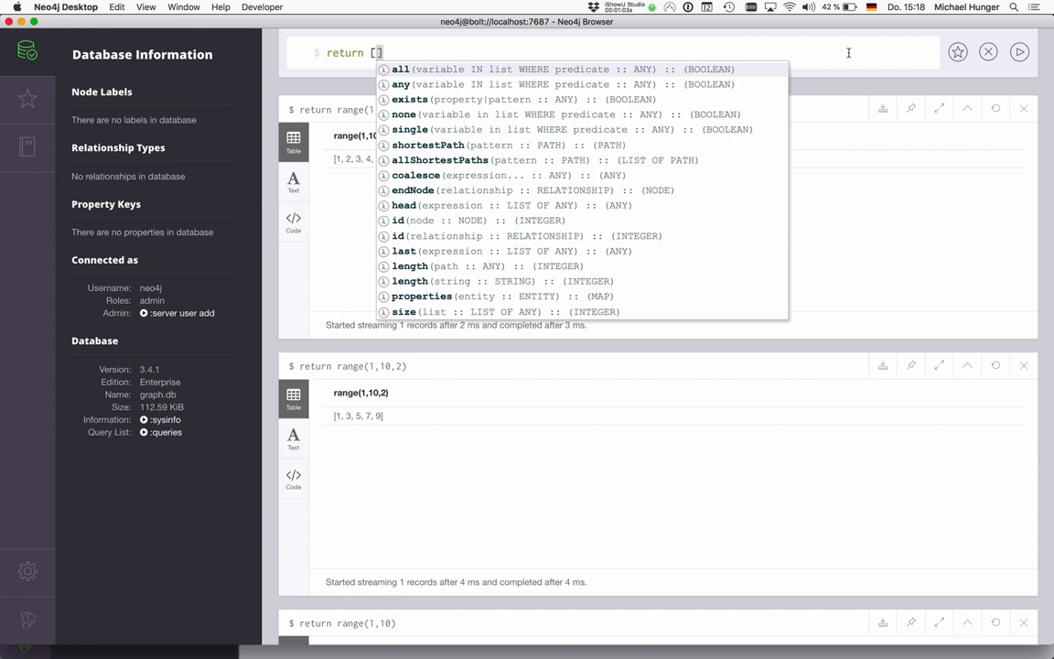
{"action": "type", "text": "x IN [1,2"}
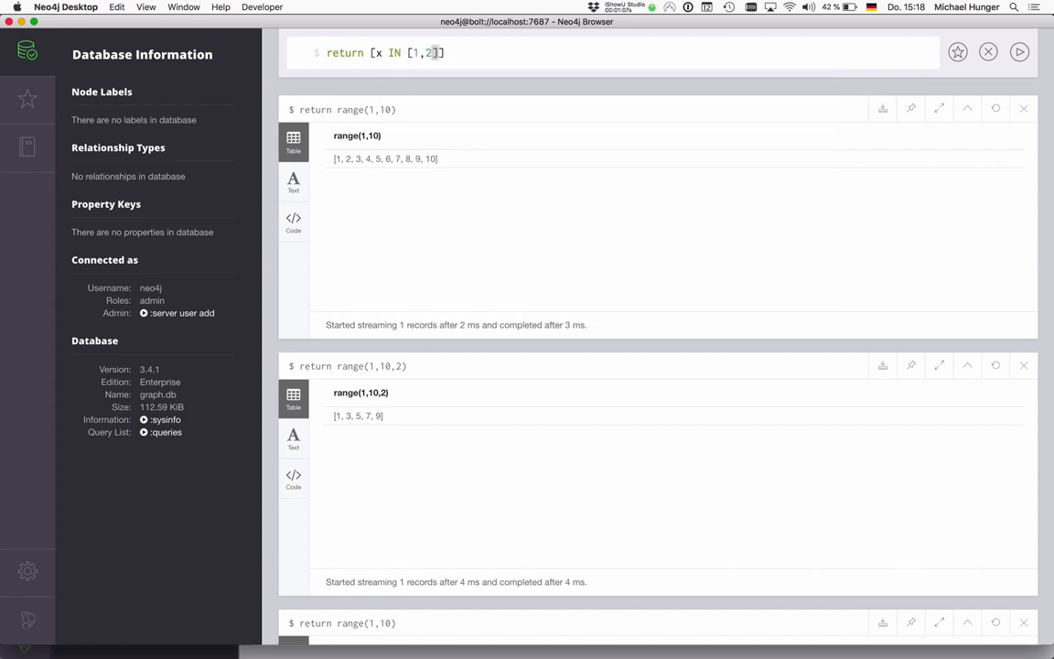
{"action": "type", "text": "3"}
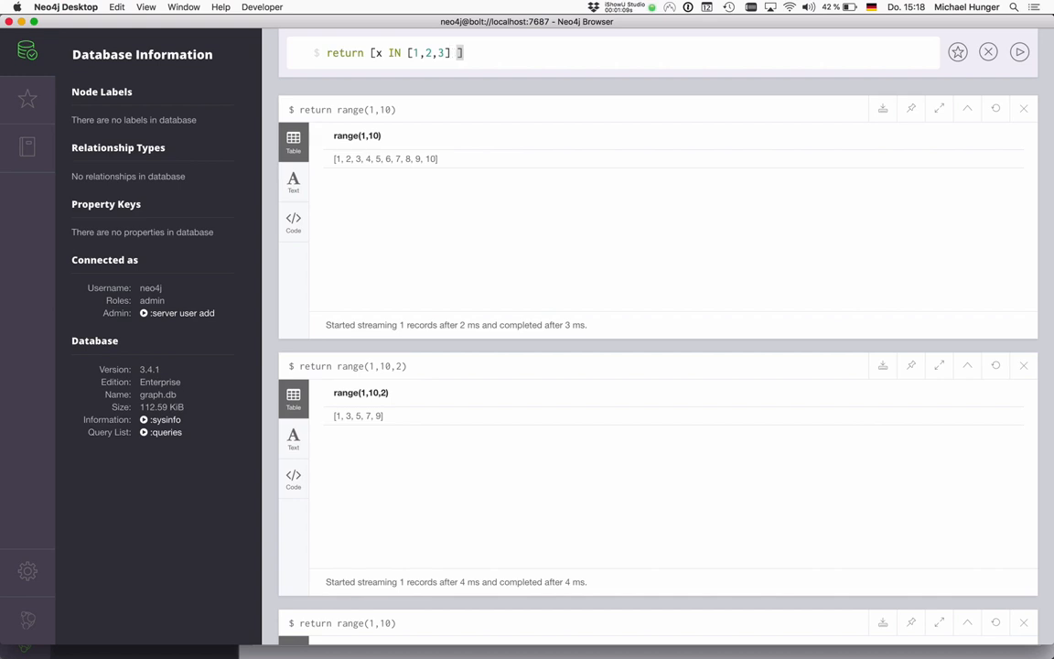
{"action": "type", "text": "|"}
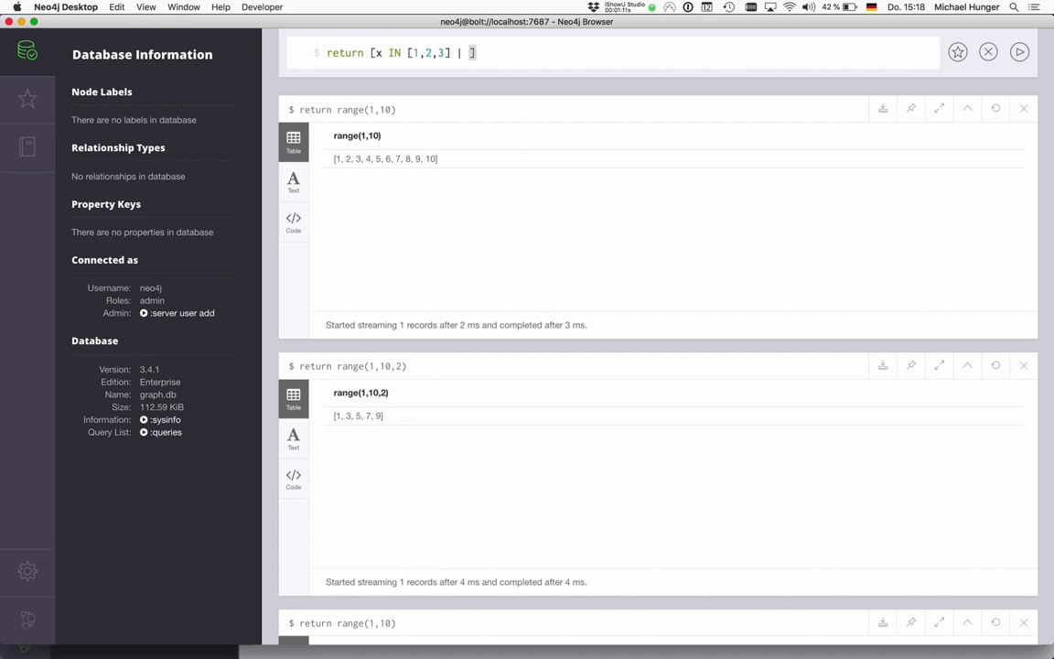
{"action": "type", "text": "x*x"}
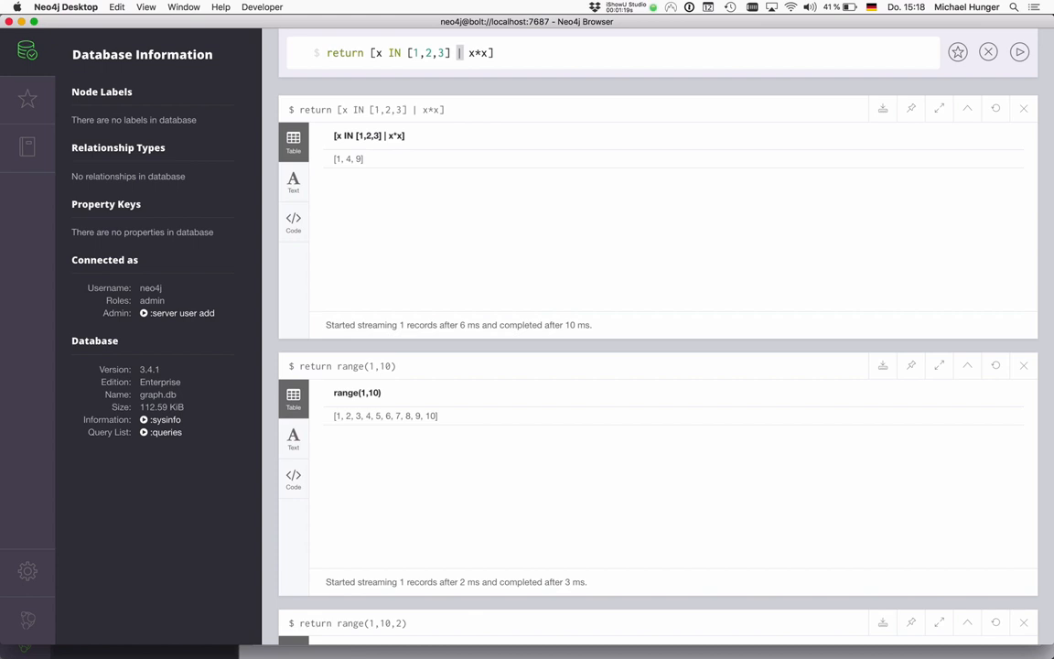
Extend the comprehension with a WHERE x % 2 = 0 filter.
{"action": "type", "text": "WHER"}
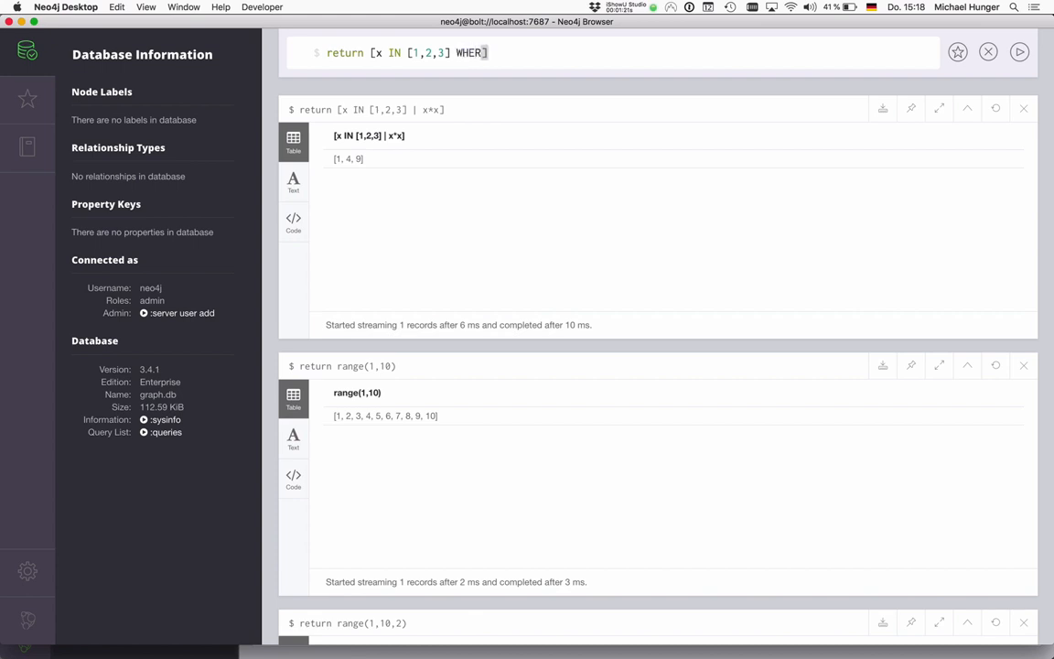
{"action": "type", "text": "\" \""}
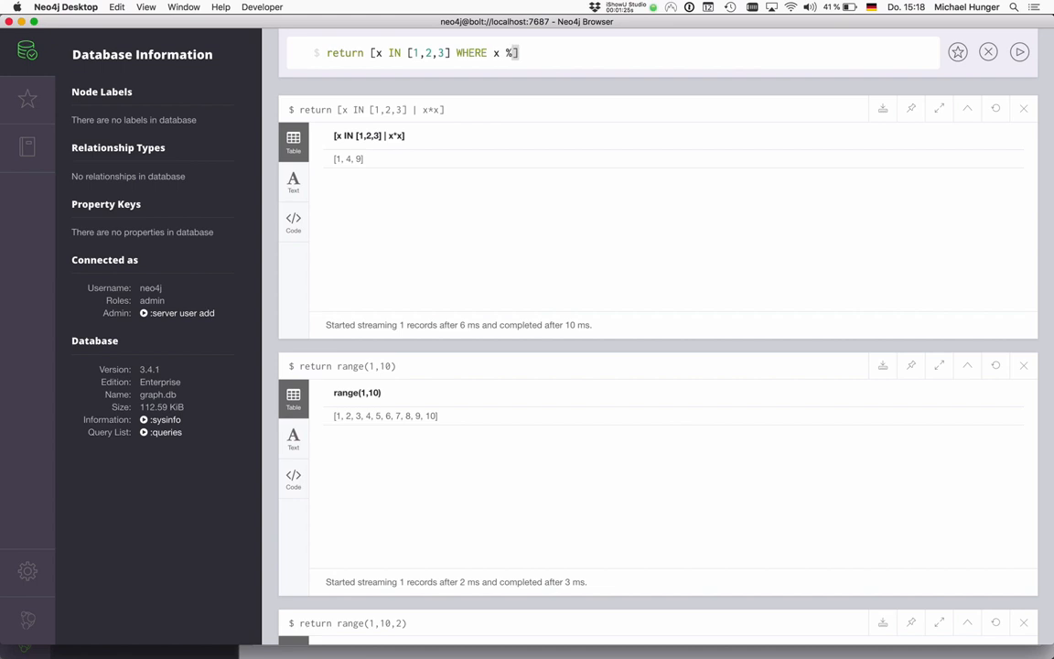
{"action": "type", "text": "2"}
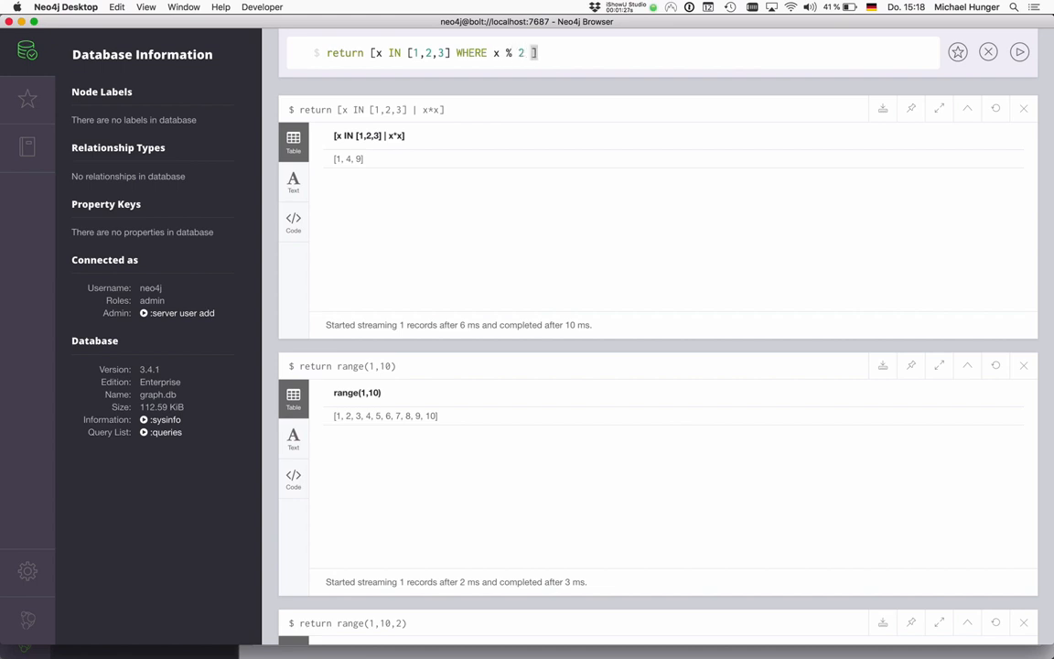
{"action": "type", "text": "= 0"}
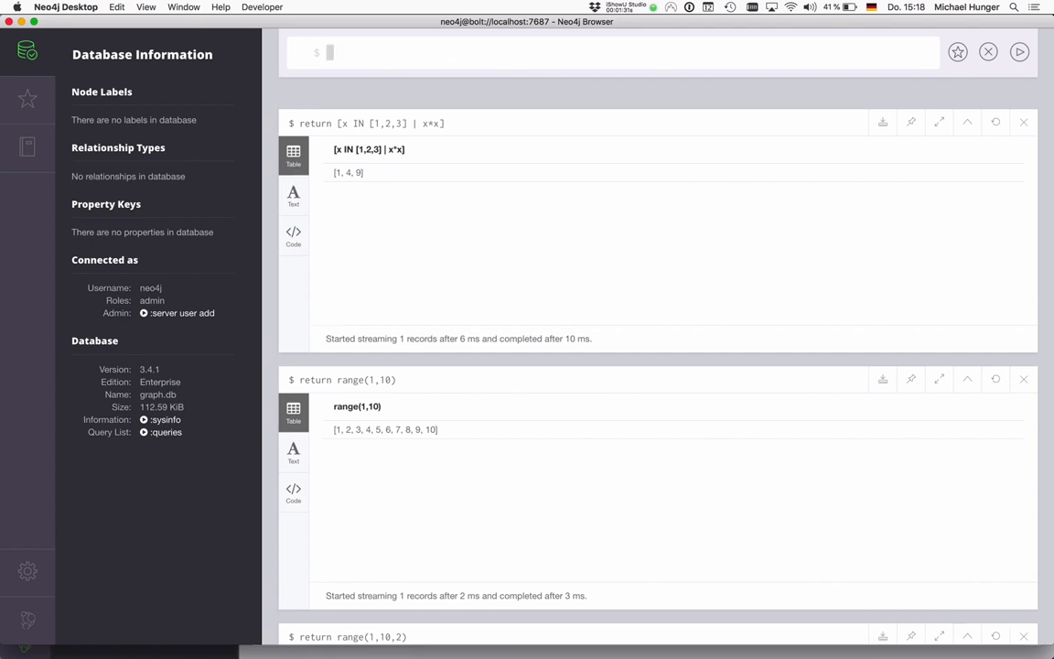
Filter even numbers from range(1,20) and square them with | x*x, giving [4, 16, … 400].
{"action": "type", "text": "return [x IN [1,2,3] WHERE x % 2 = 0]"}
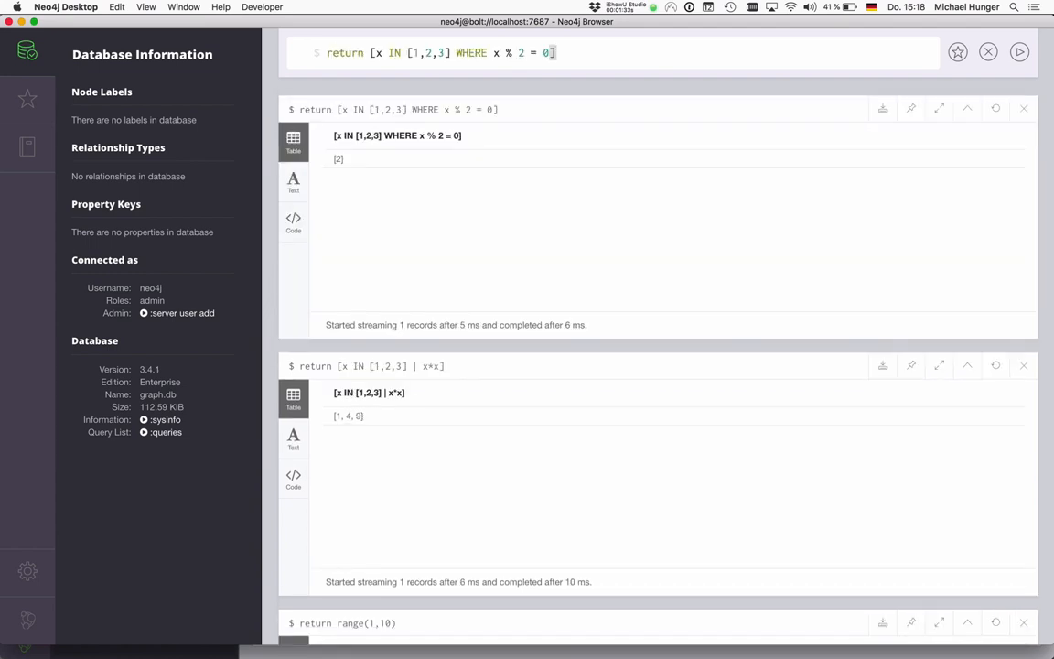
{"action": "double_click", "coordinate": [428, 51]}
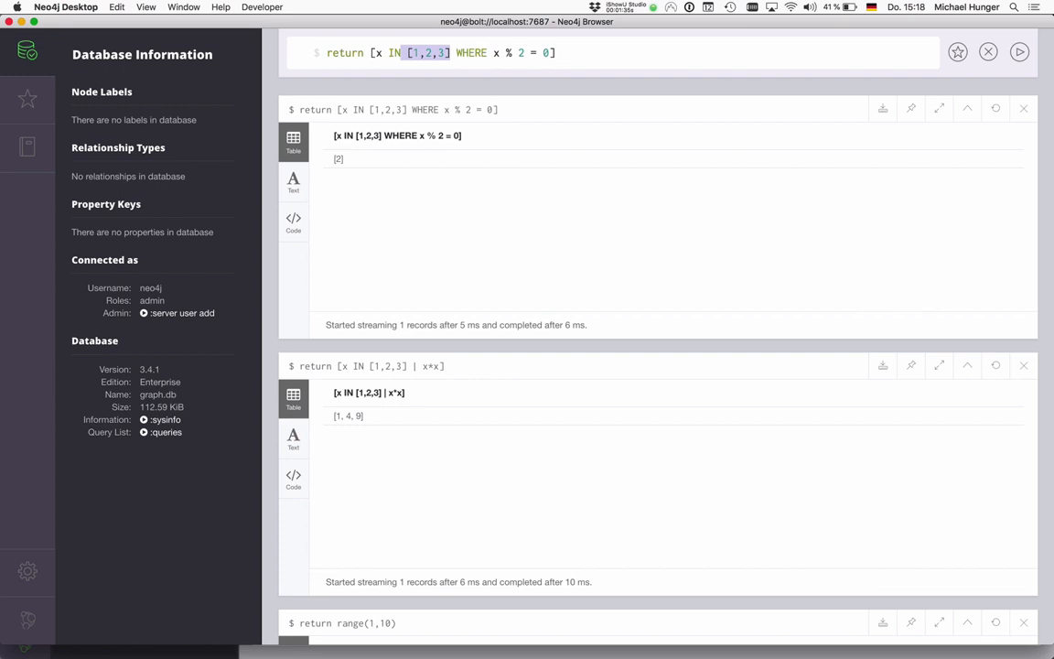
{"action": "type", "text": "range(1,)"}
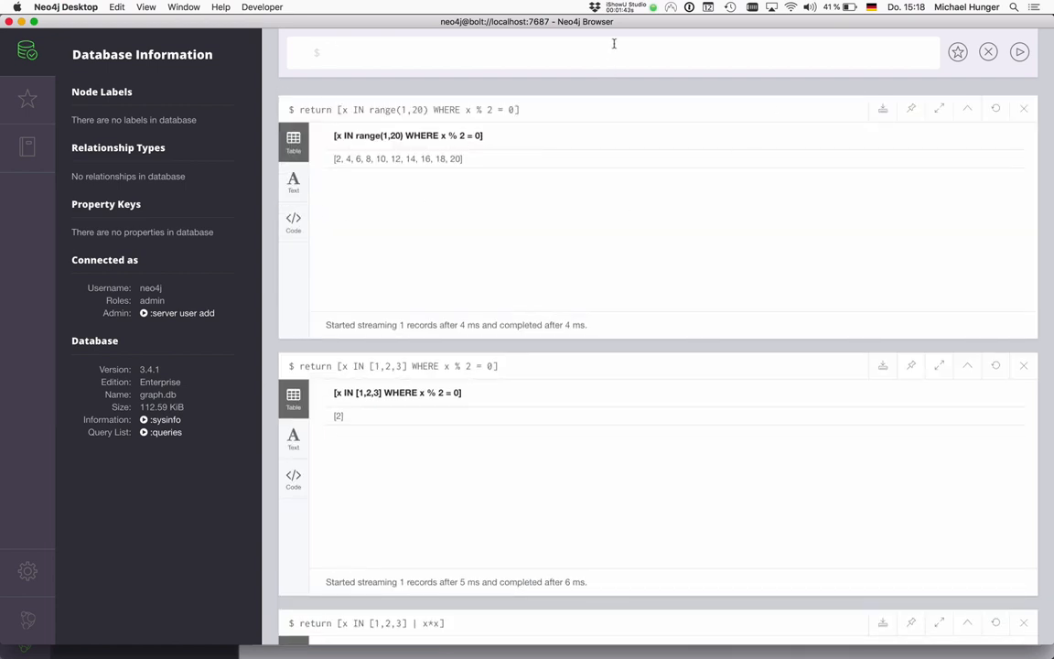
{"action": "type", "text": "return [x IN range(1,20) WHERE x % 2 = 0]"}
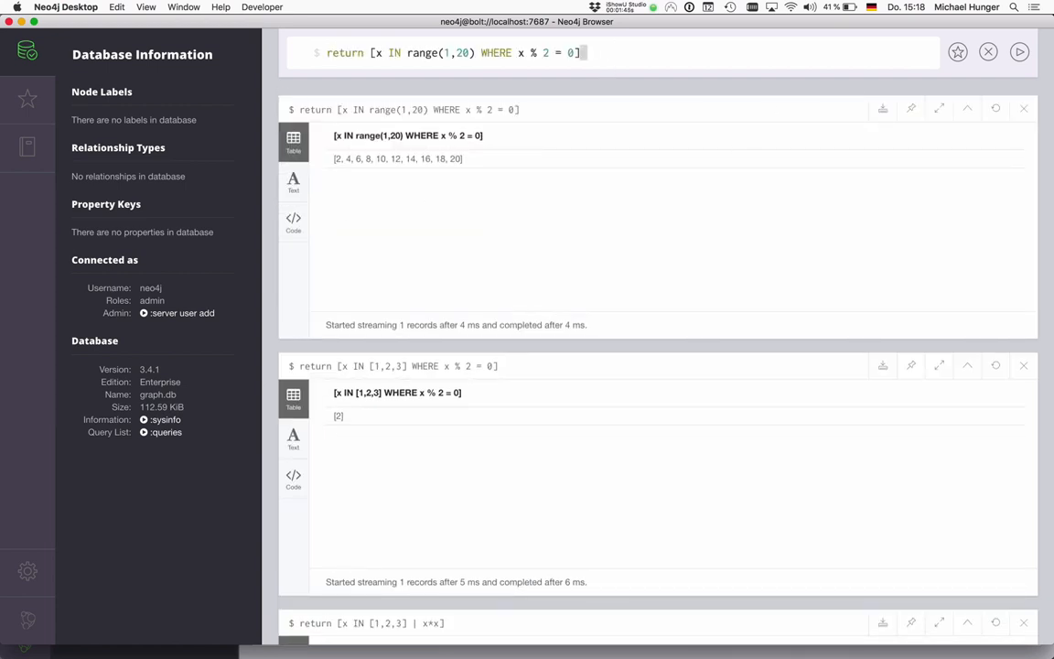
{"action": "type", "text": "| x*x"}
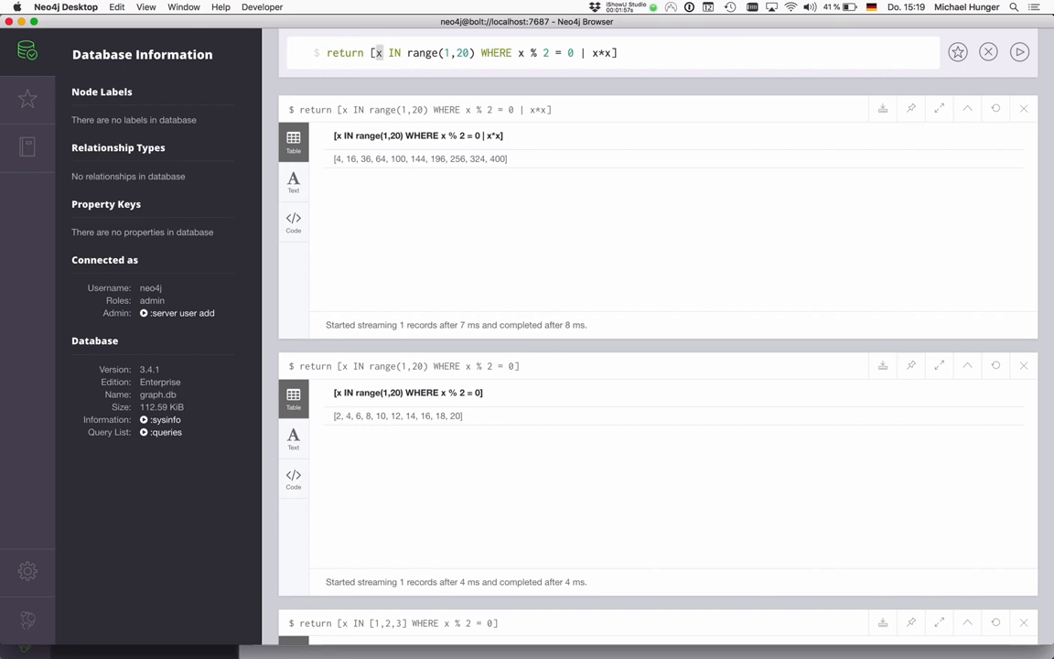
Run reduce(a = 0, x IN range(1,20) | a + x) to get 210 after fixing the syntax error.
{"action": "type", "text": "reduce(a = 0,"}
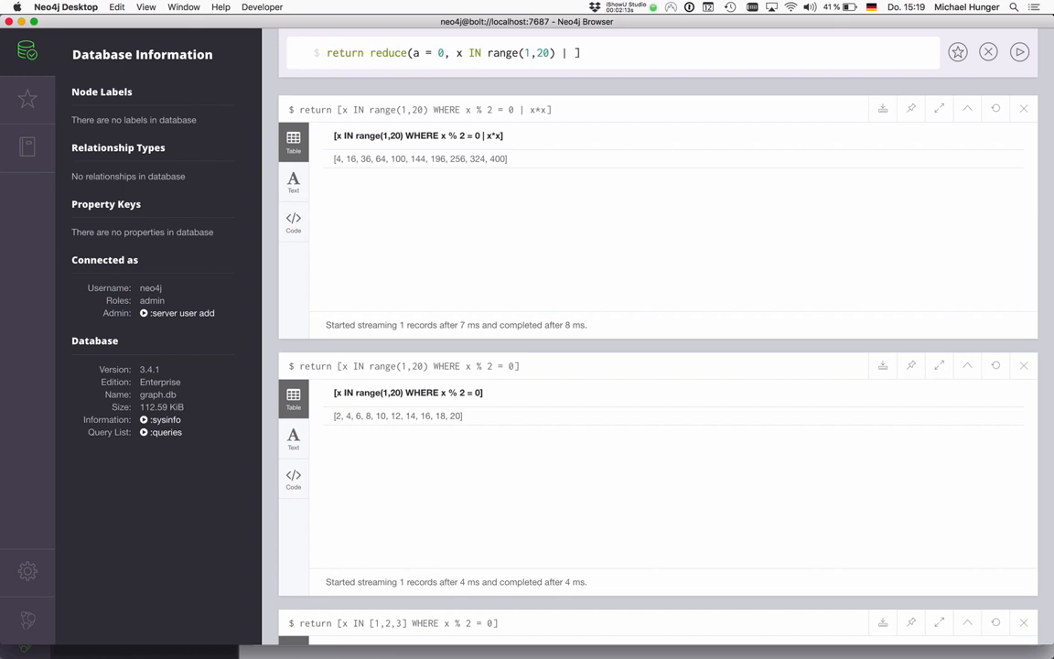
{"action": "type", "text": "a"}
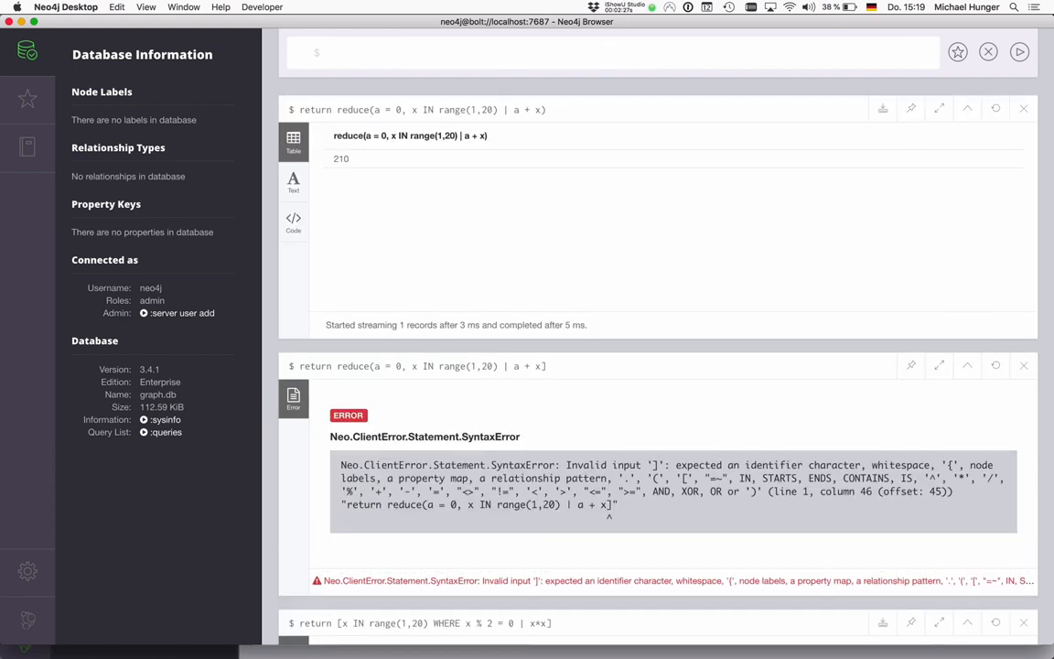
{"action": "double_click", "coordinate": [340, 158]}
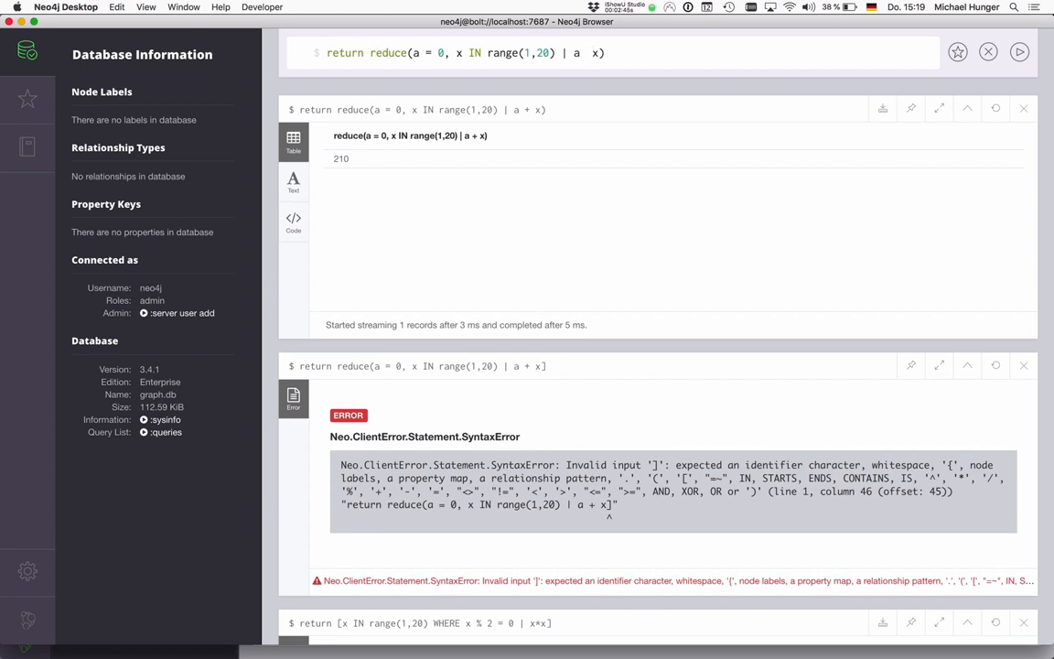
Rewrite the reduce to start from "" and append "-" + toString(x), yielding "-1-2-…-20".
{"action": "type", "text": "toString("}
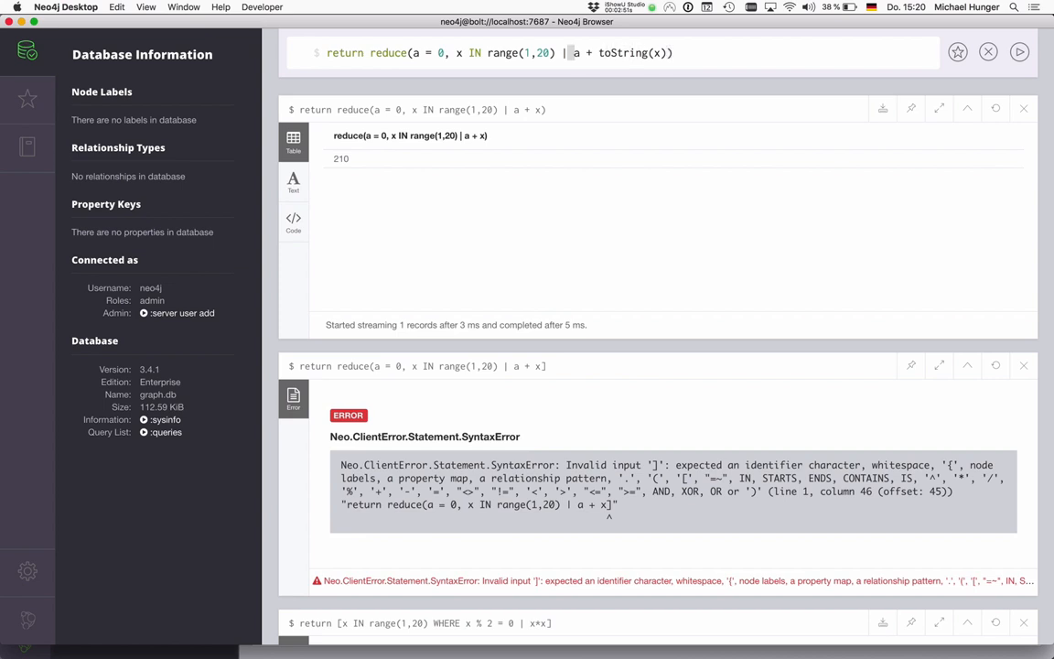
{"action": "type", "text": "\"\""}
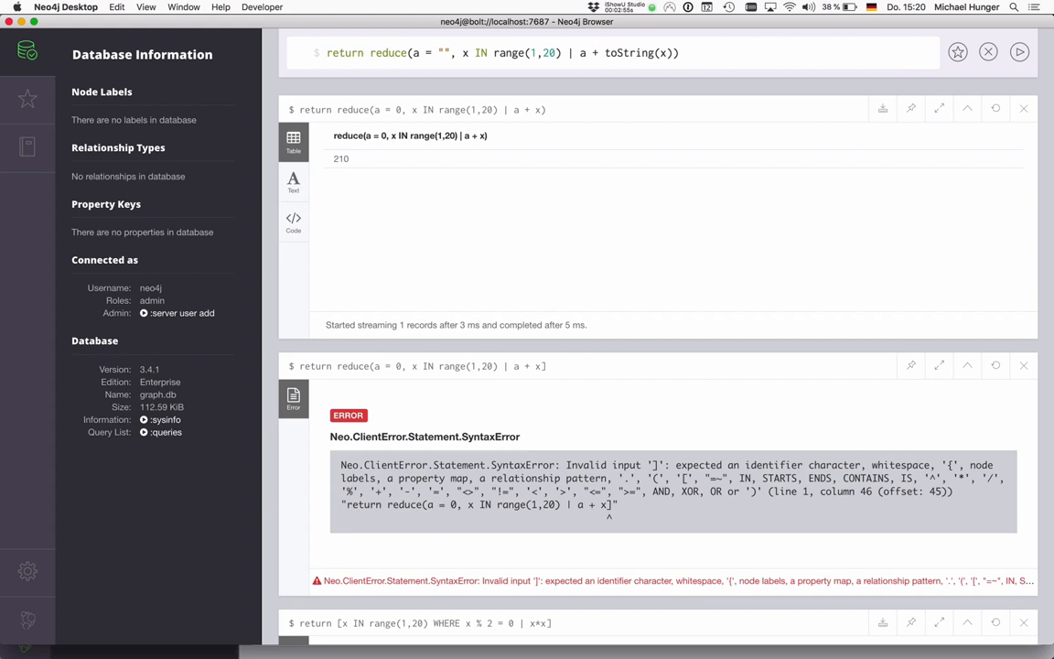
{"action": "type", "text": "\"-\" +"}
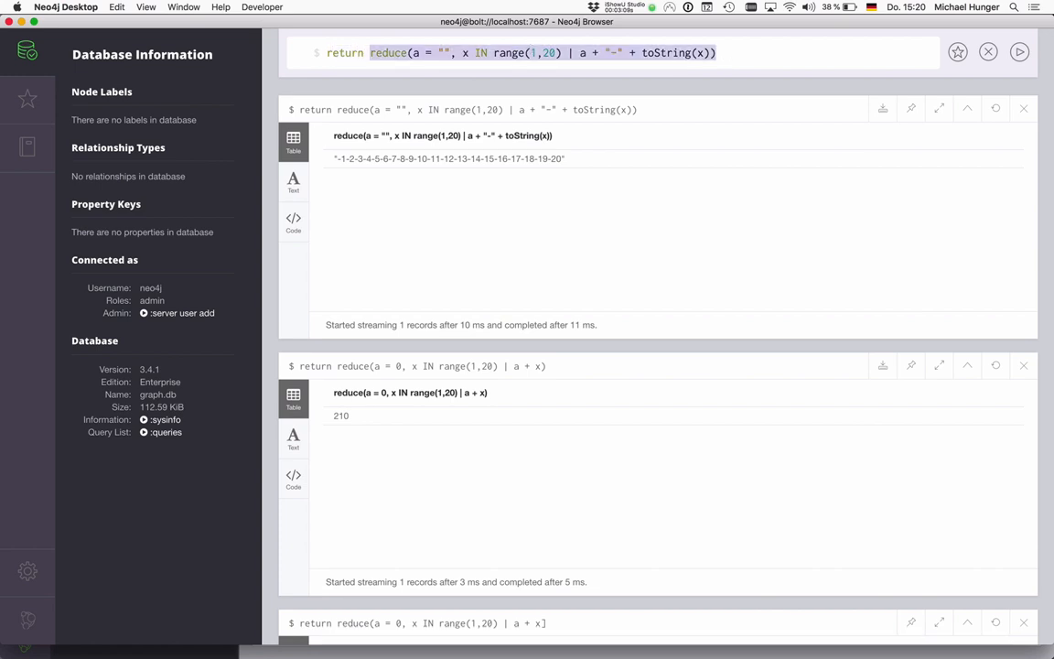
Load the movie graph with :play, then collect(m.title) AS titles from all Movie nodes.
{"action": "type", "text": ":pl"}
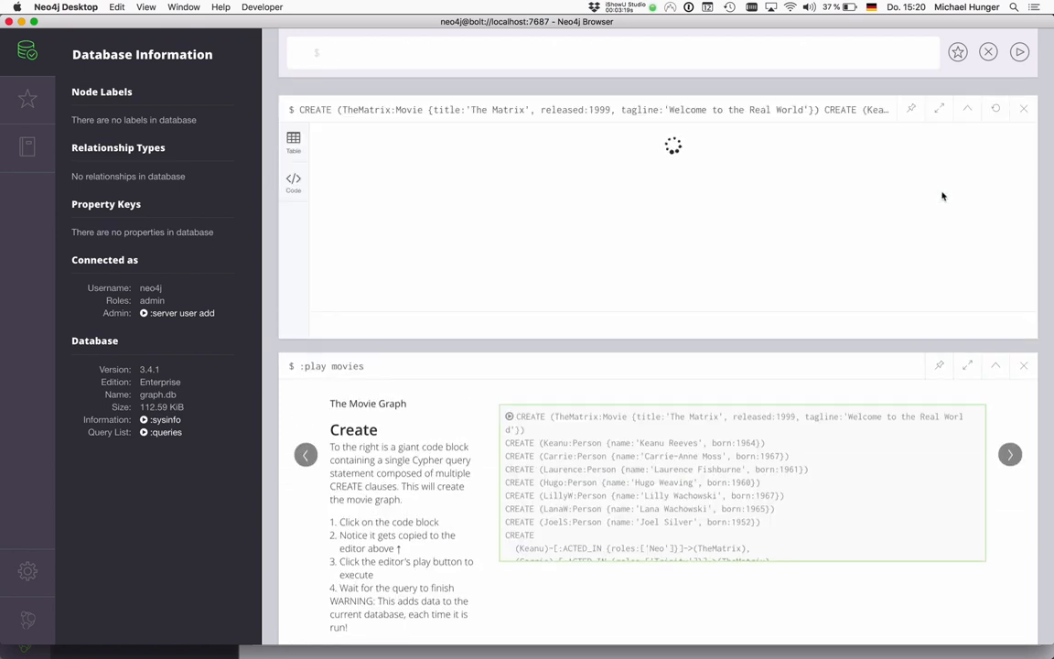
{"action": "mouse_move", "coordinate": [796, 86]}
{"action": "type", "text": "match"}
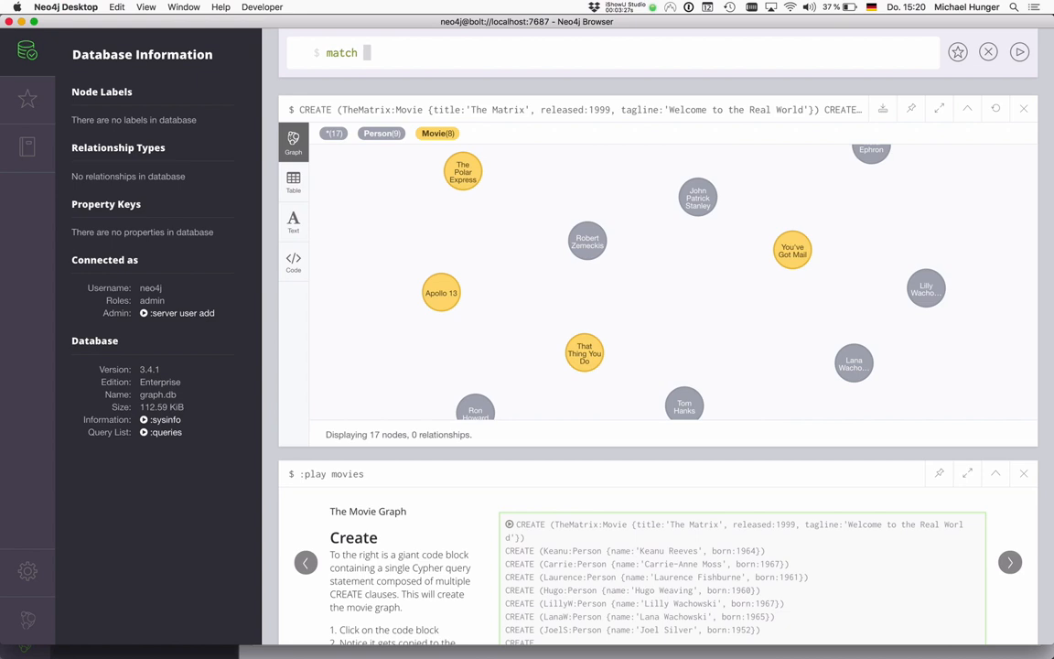
{"action": "type", "text": "()"}
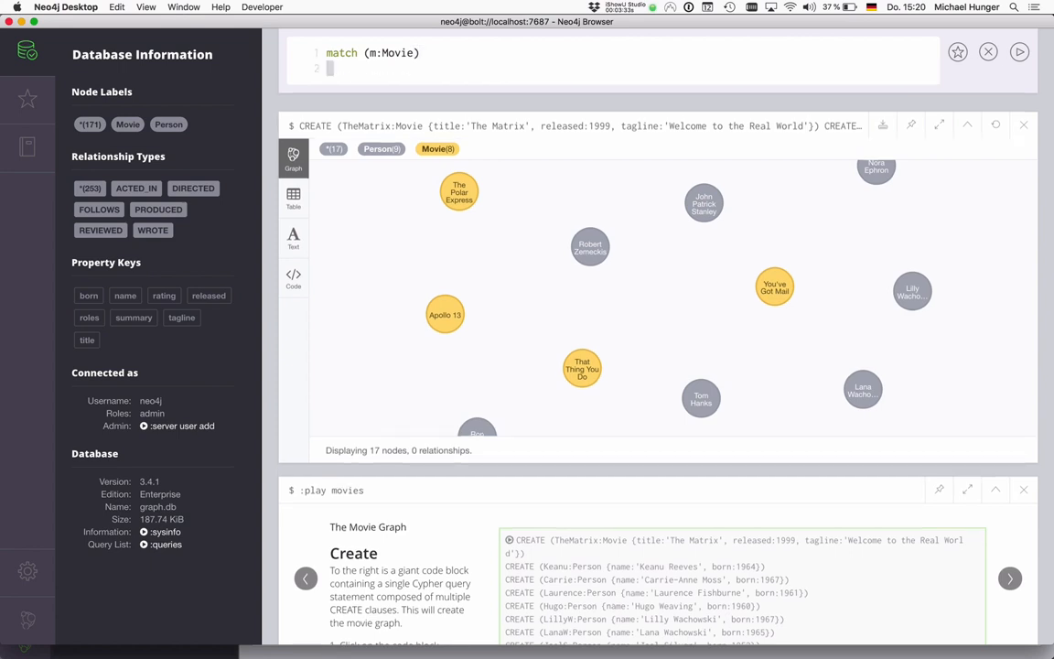
{"action": "type", "text": "return"}
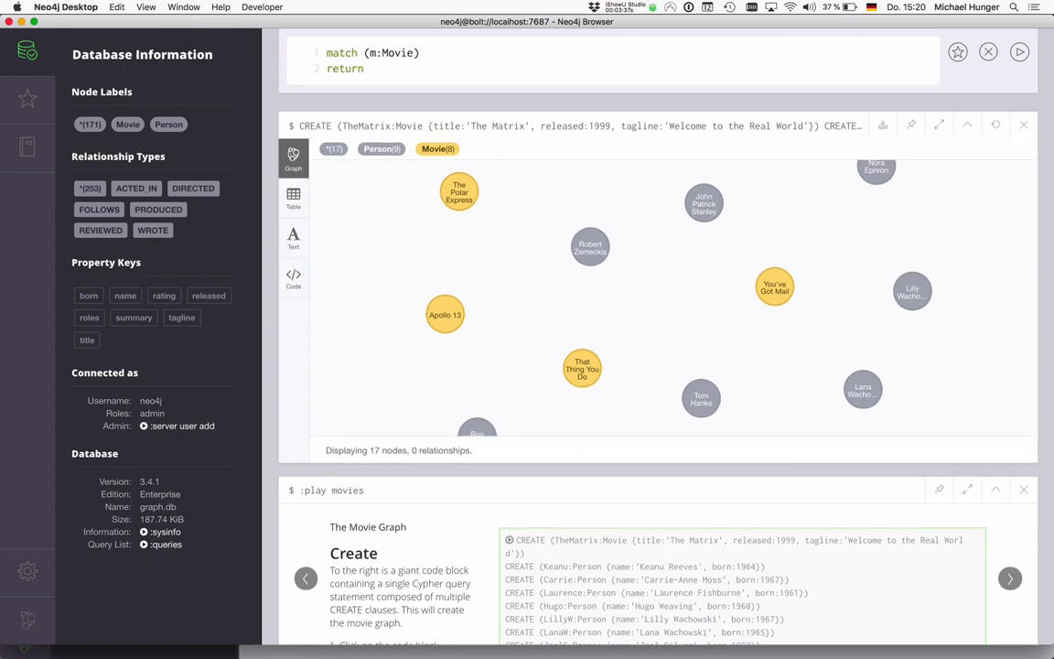
{"action": "type", "text": "collect(m.title"}
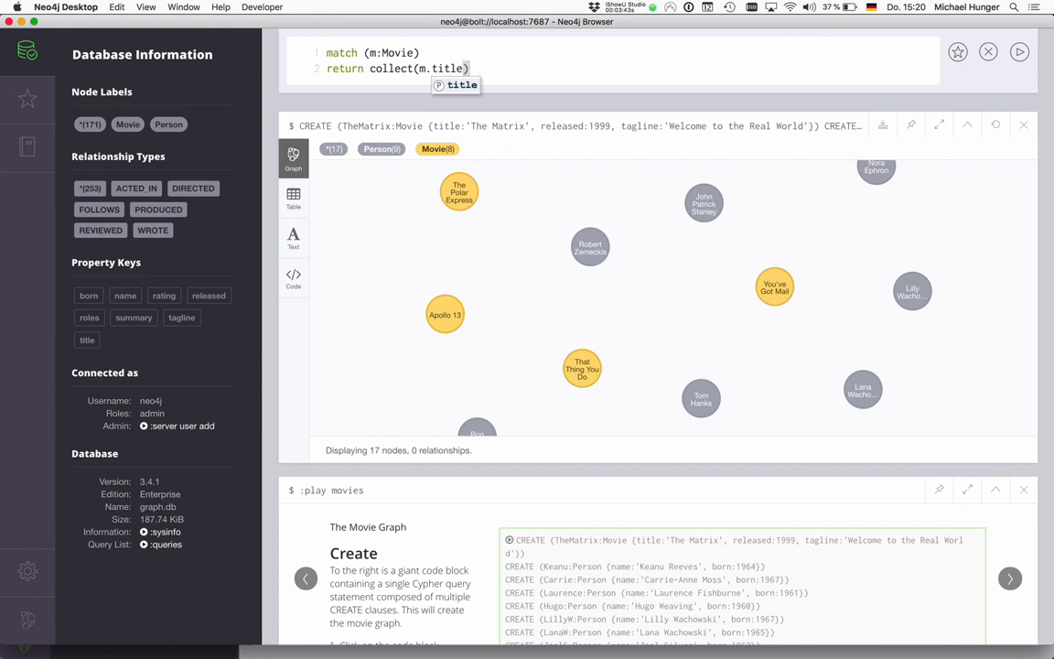
{"action": "type", "text": "as titles"}
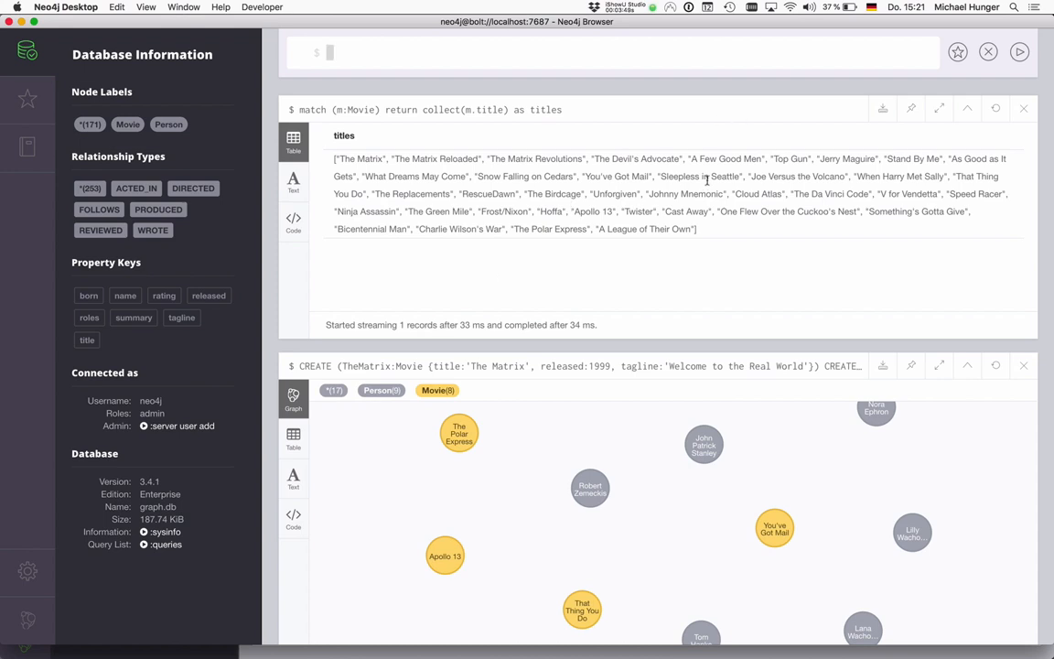
{"action": "mouse_move", "coordinate": [439, 169]}
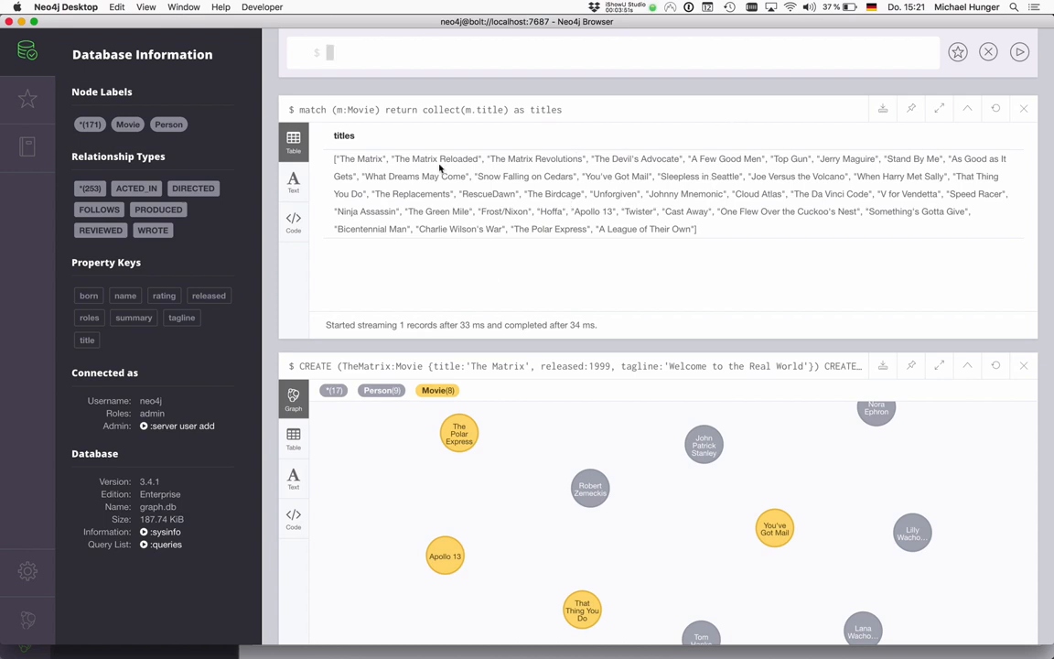
{"action": "mouse_move", "coordinate": [824, 202]}
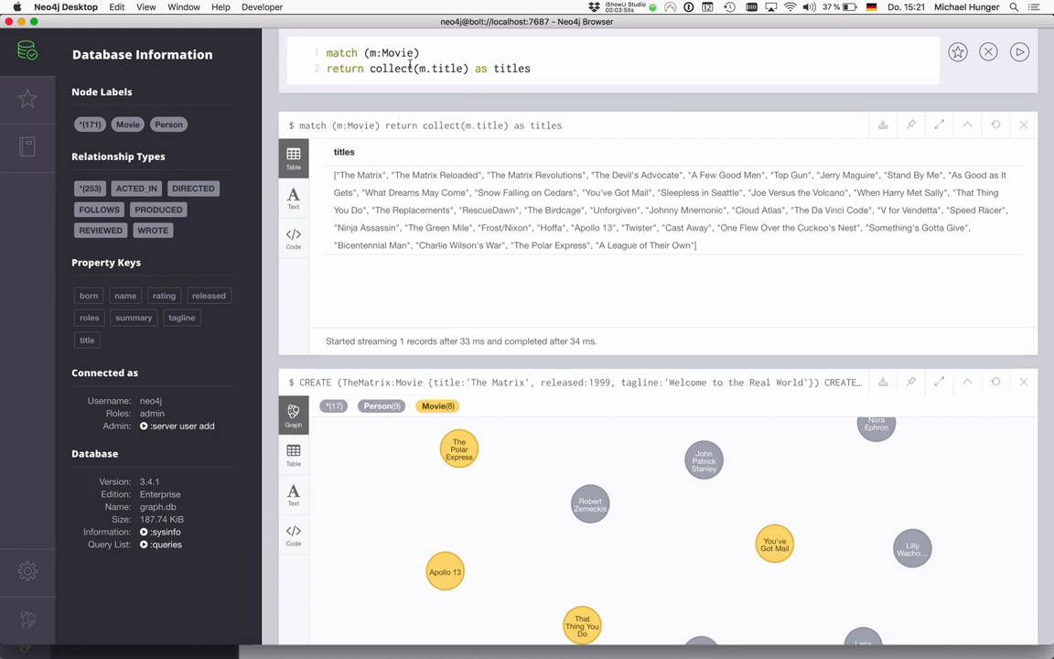
Experiment with collect over (m:Movie)<--(p:Person) patterns returning m and its cast.
{"action": "type", "text": "lengthm"}
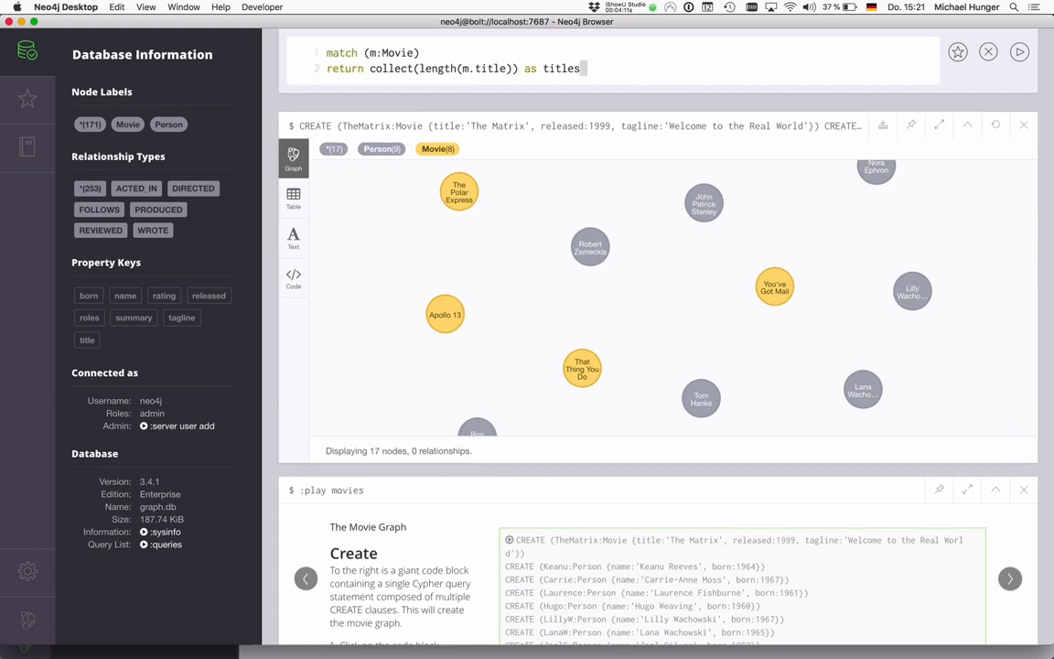
{"action": "type", "text": "<"}
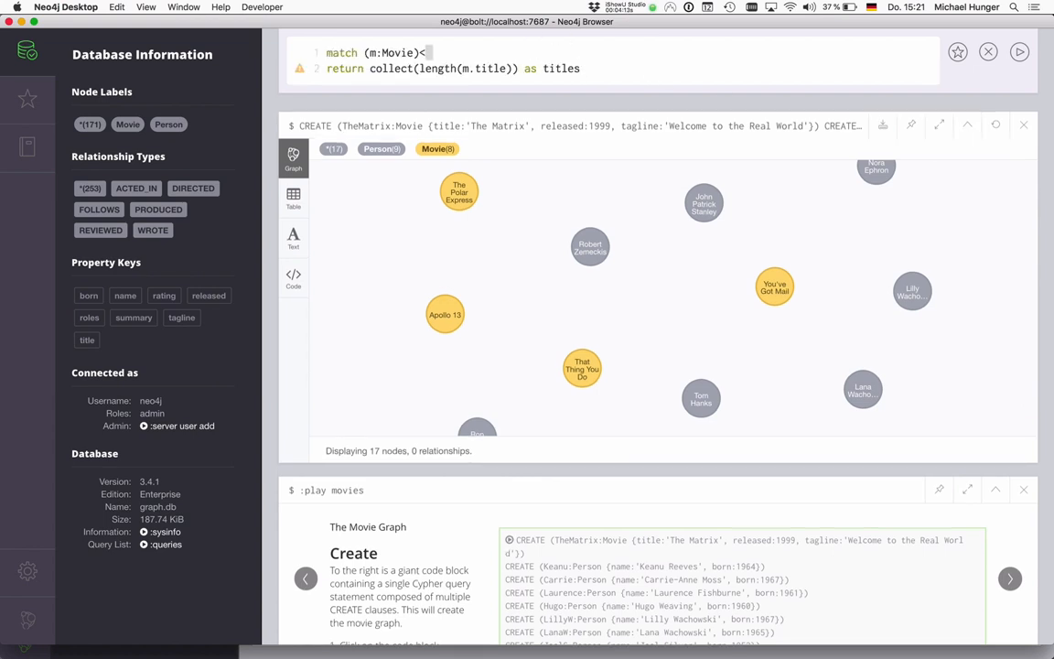
{"action": "type", "text": "<--(p:Person"}
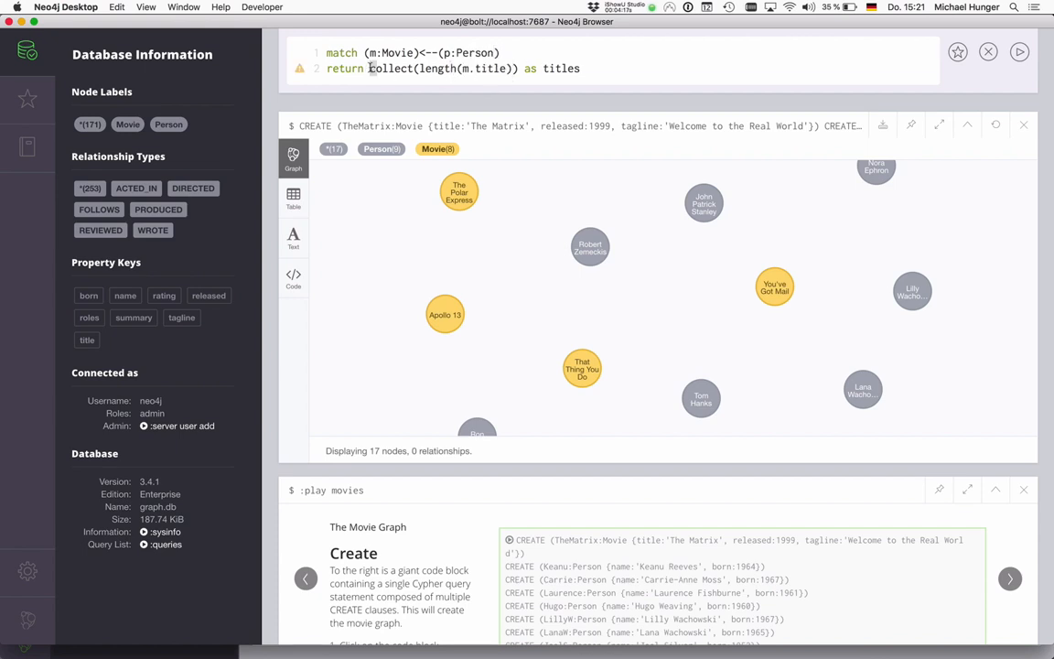
{"action": "type", "text": "m,"}
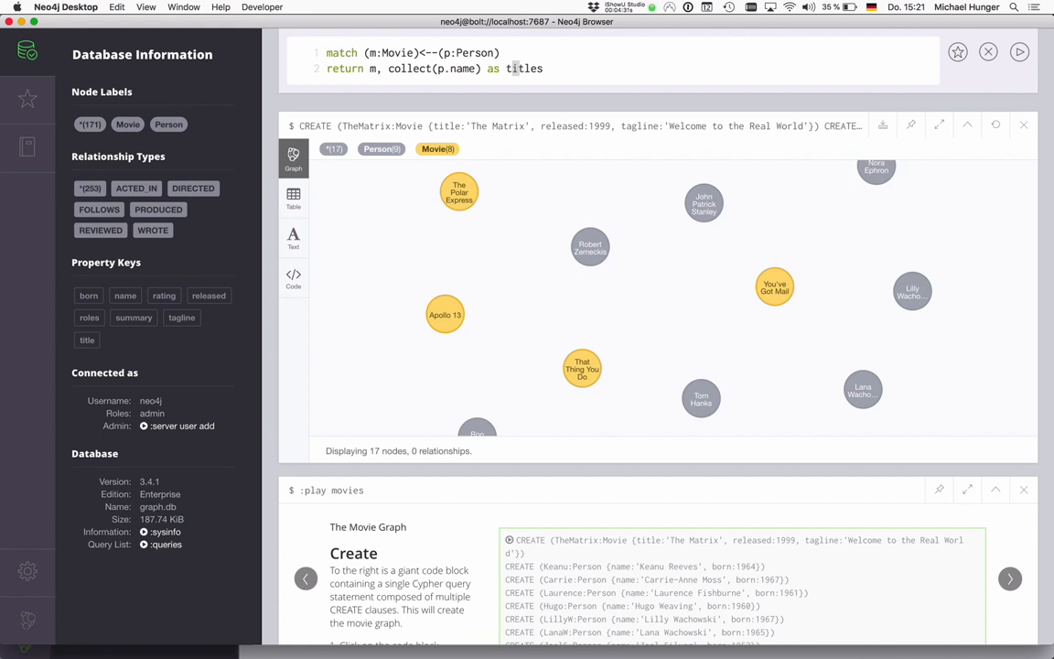
{"action": "type", "text": "cast"}
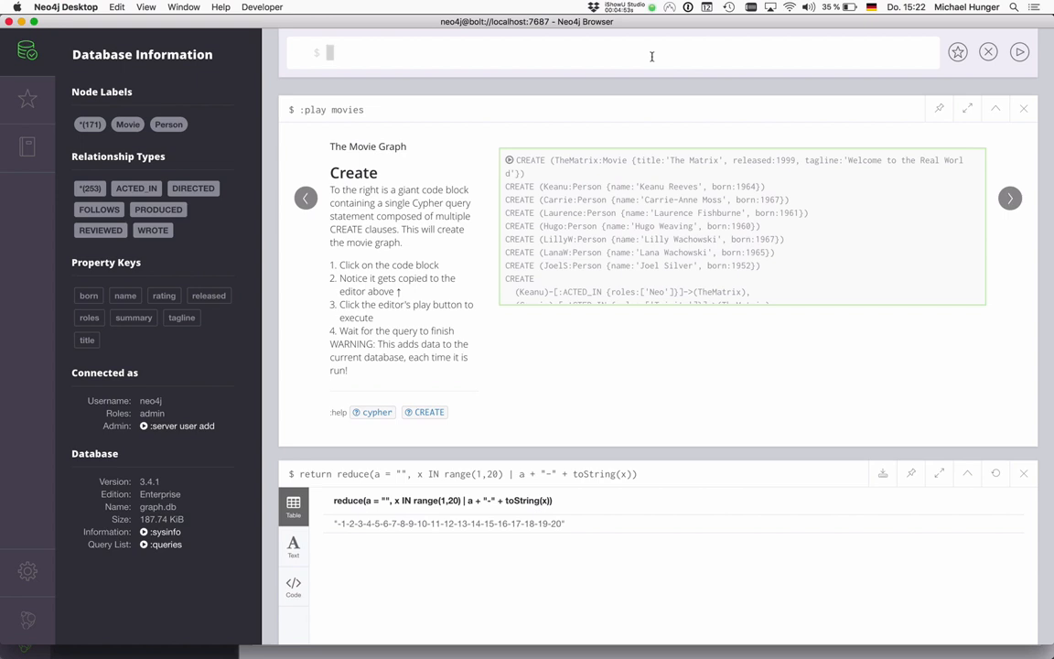
Return index [0], slices [1..2] and head of [1,2,3].
{"action": "type", "text": "return"}
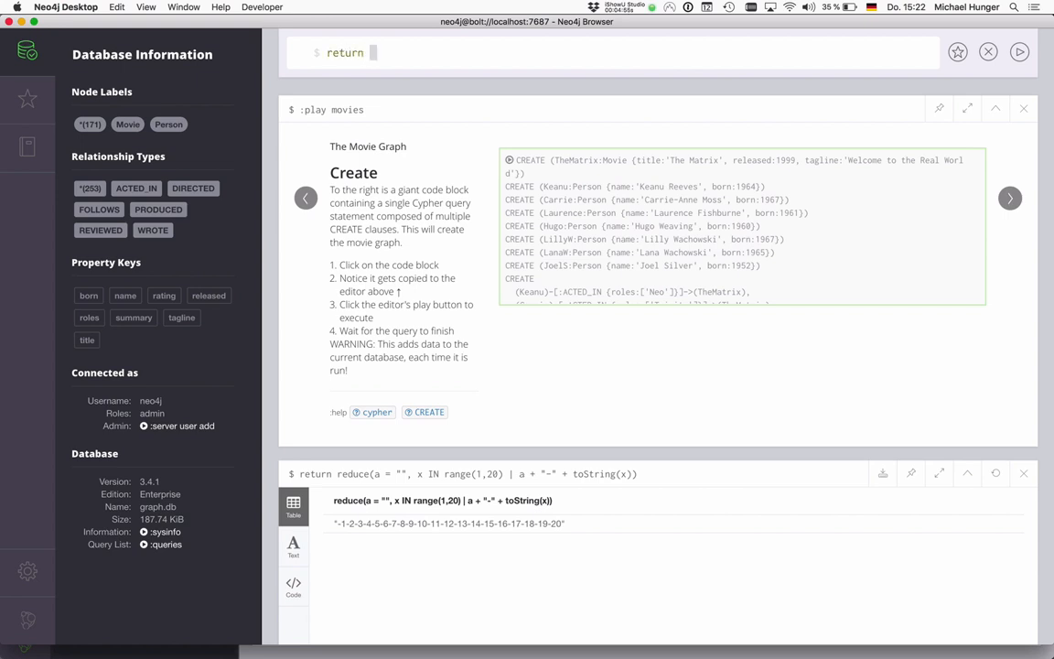
{"action": "type", "text": "[1,2,3][1"}
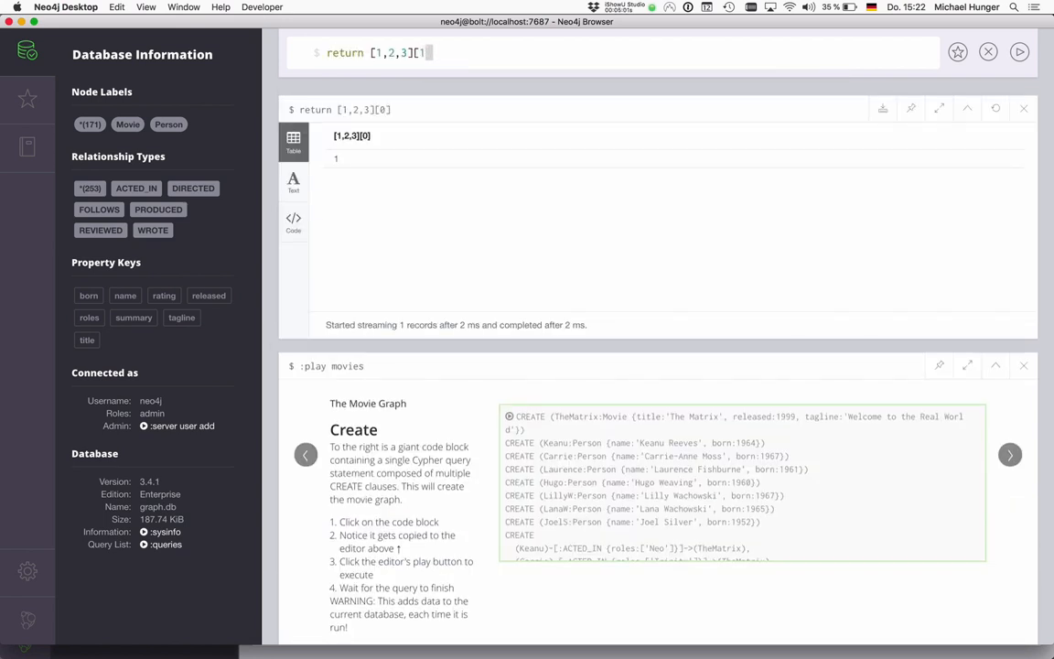
{"action": "type", "text": ".2"}
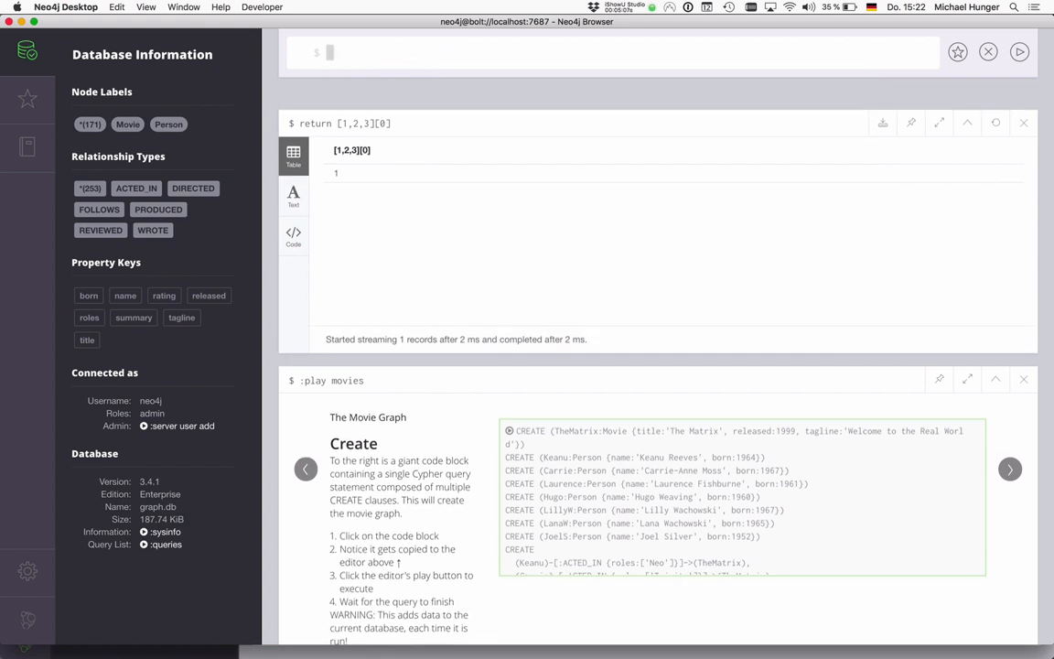
{"action": "type", "text": "return [1,2,3][1..2]"}
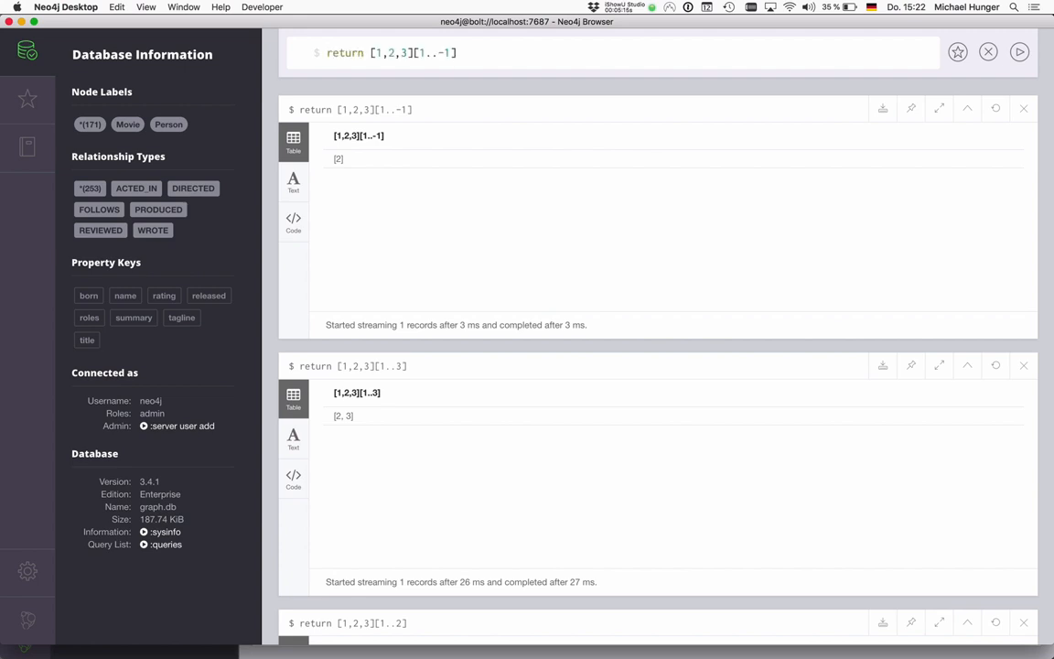
{"action": "key", "text": "Backspace"}
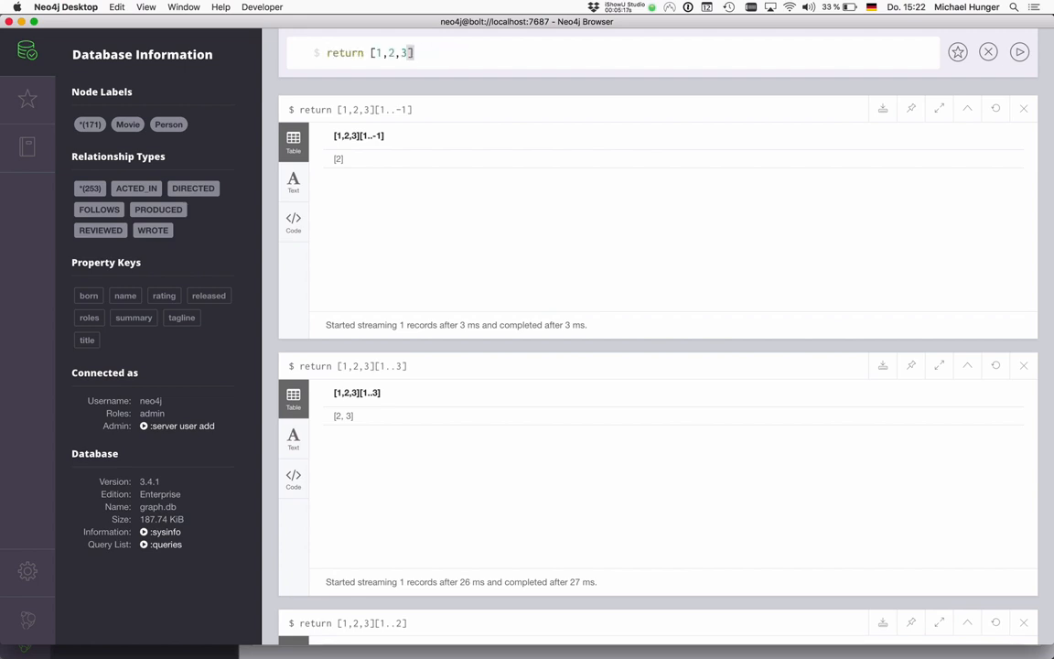
{"action": "type", "text": "head"}
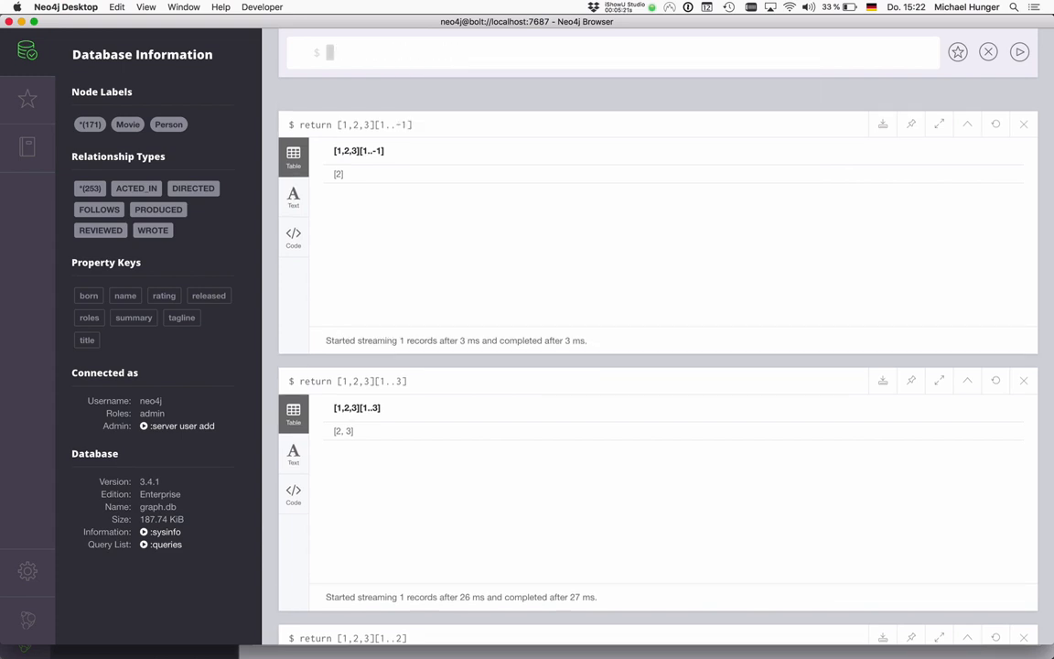
{"action": "type", "text": "return head([1,2,3])"}
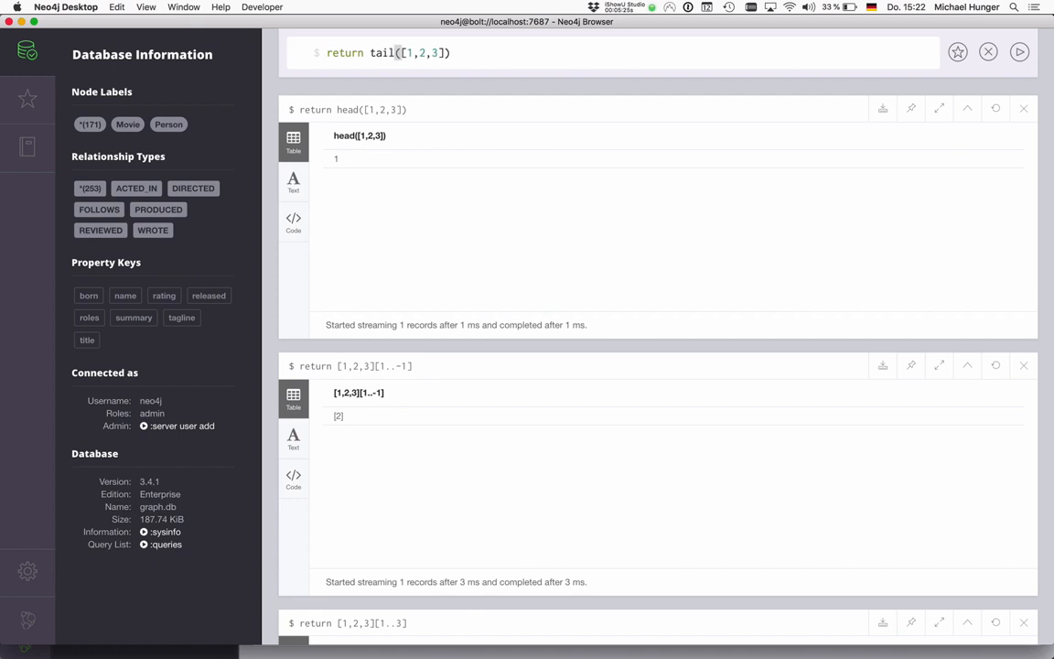
Run tail([1,2,3]) and the concatenation [1,2] + [3,4] giving [1, 2, 3, 4].
{"action": "key", "text": "enter"}
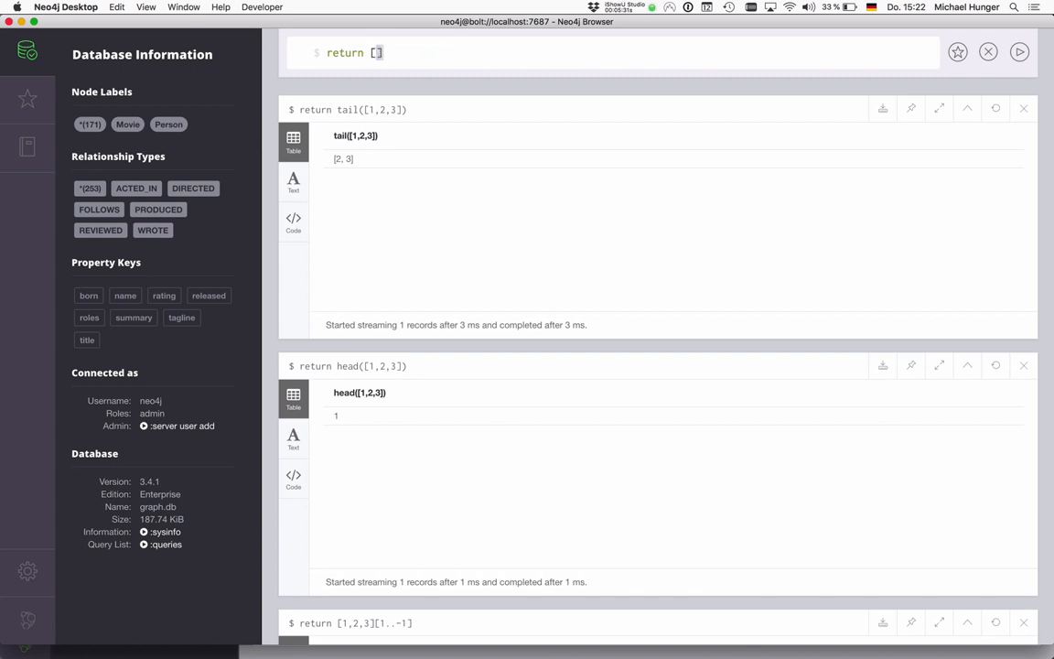
{"action": "type", "text": "1,2] +"}
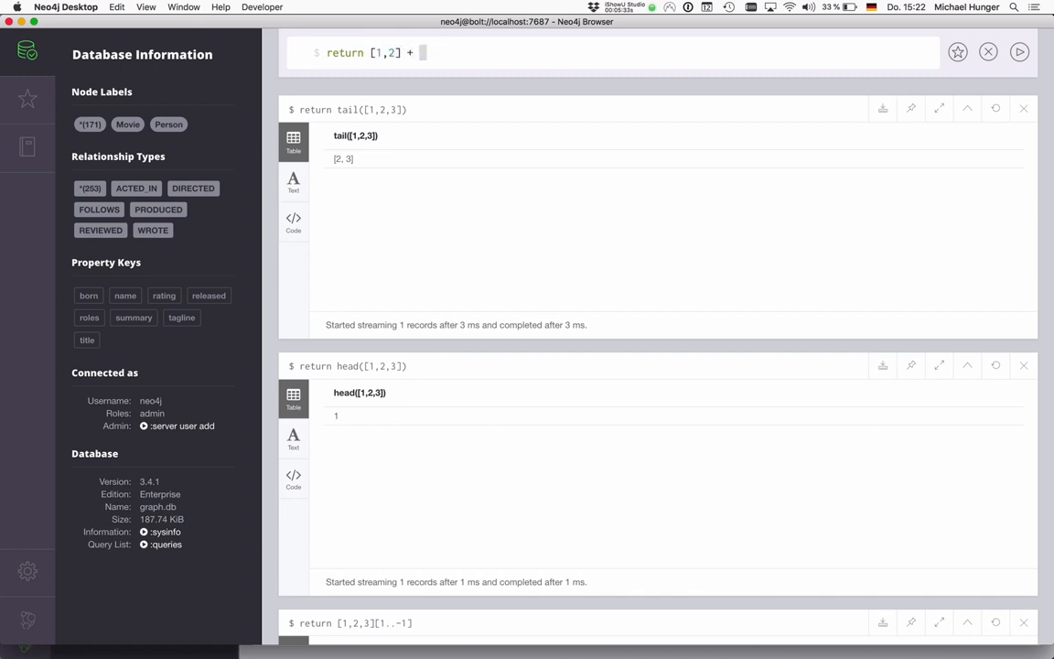
{"action": "type", "text": "[2]"}
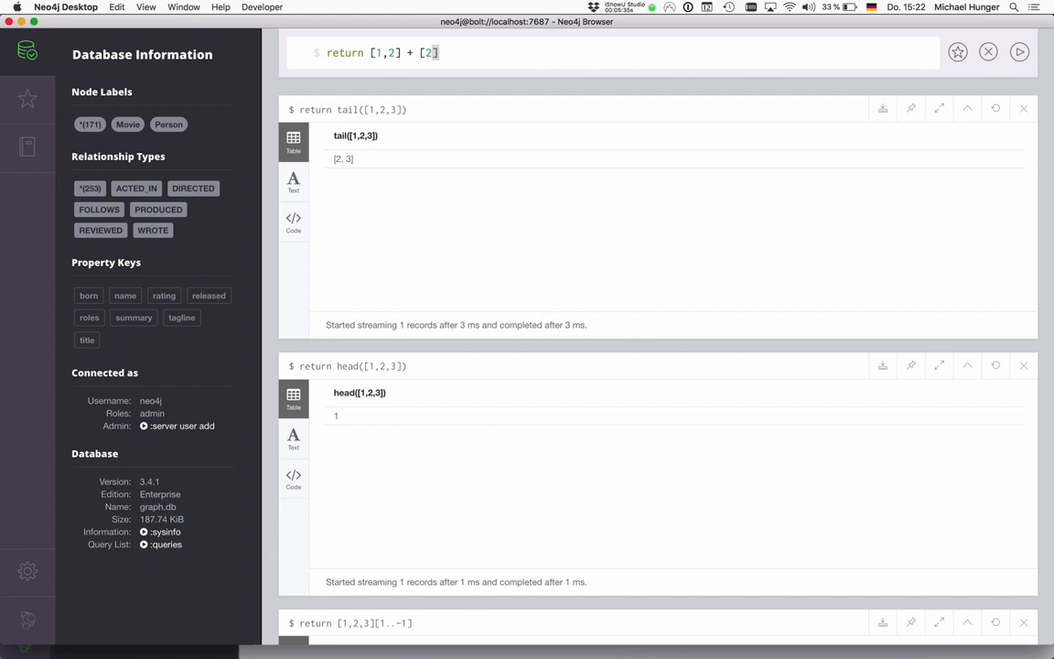
{"action": "type", "text": "3,4"}
{"action": "key", "text": "Return"}
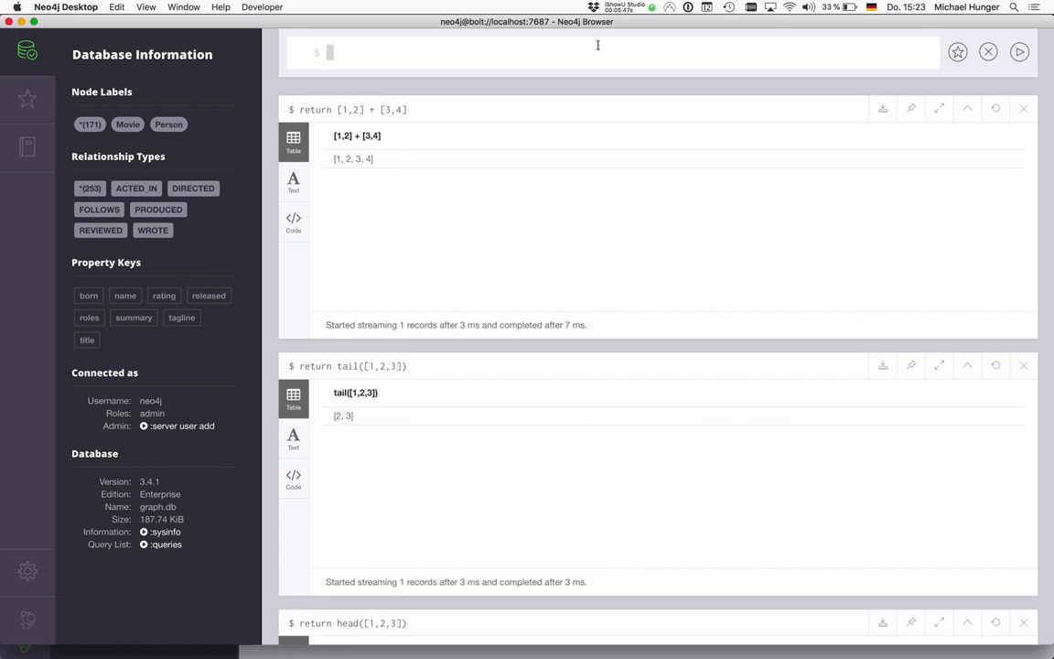
Call apoc.help("apoc.coll.") and scroll through the 43 collection function entries.
{"action": "type", "text": "call apoc.h"}
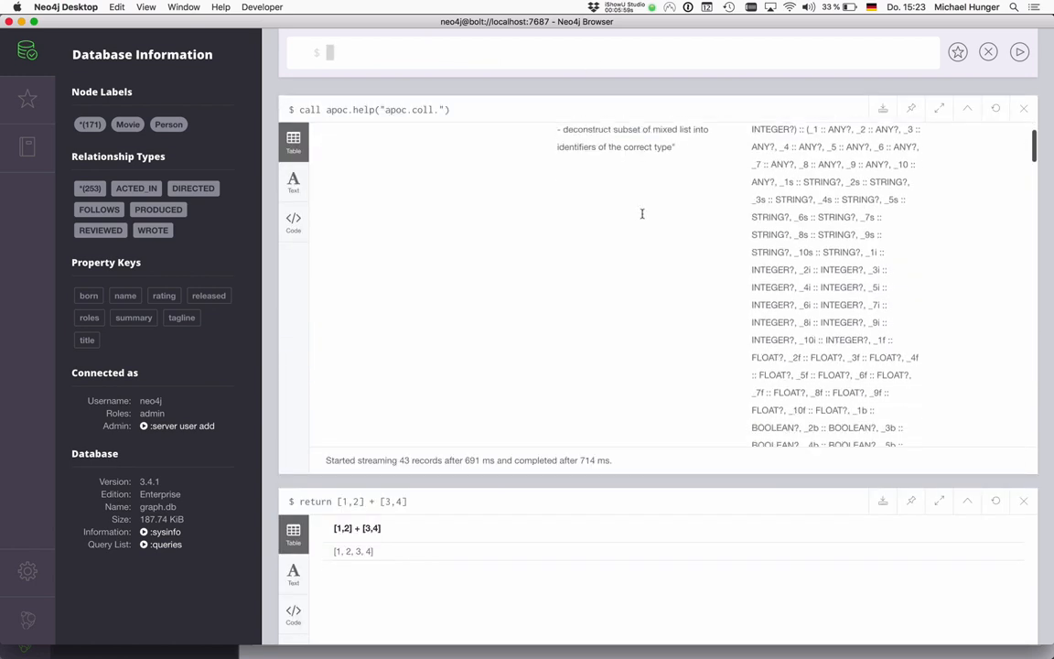
{"action": "scroll", "scroll_direction": "down", "scroll_amount": 3}
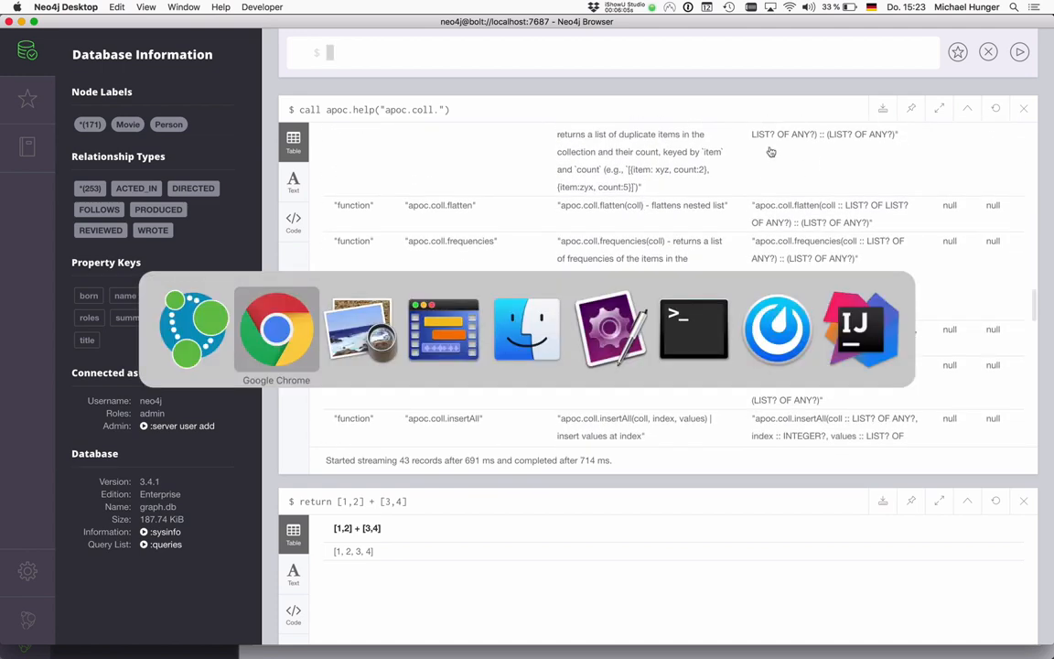
{"action": "left_click", "coordinate": [276, 327]}
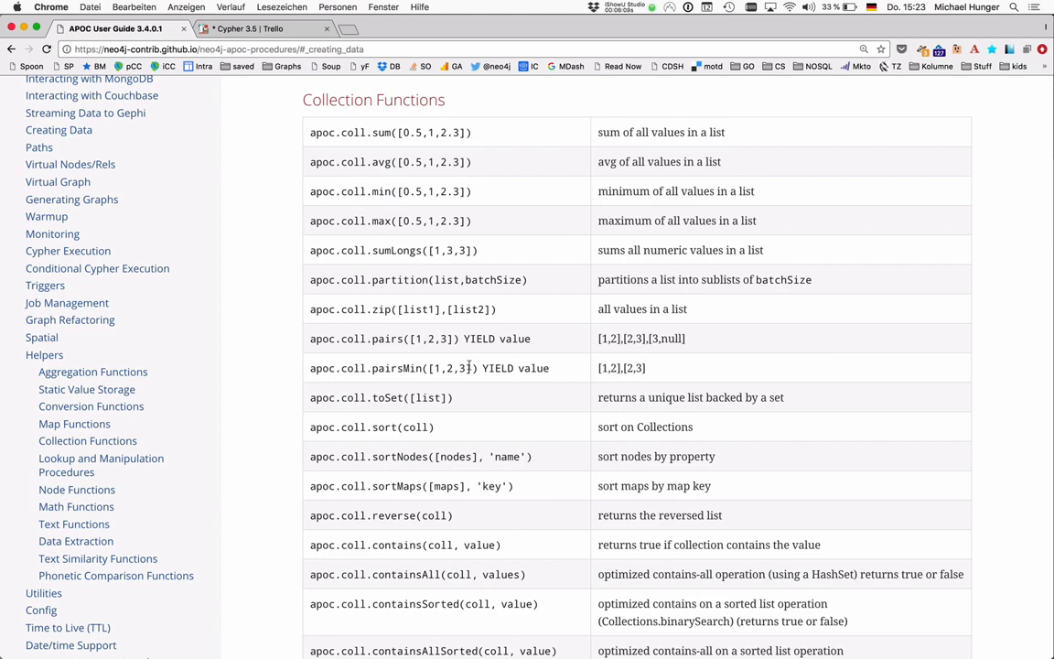
{"action": "mouse_move", "coordinate": [377, 157]}
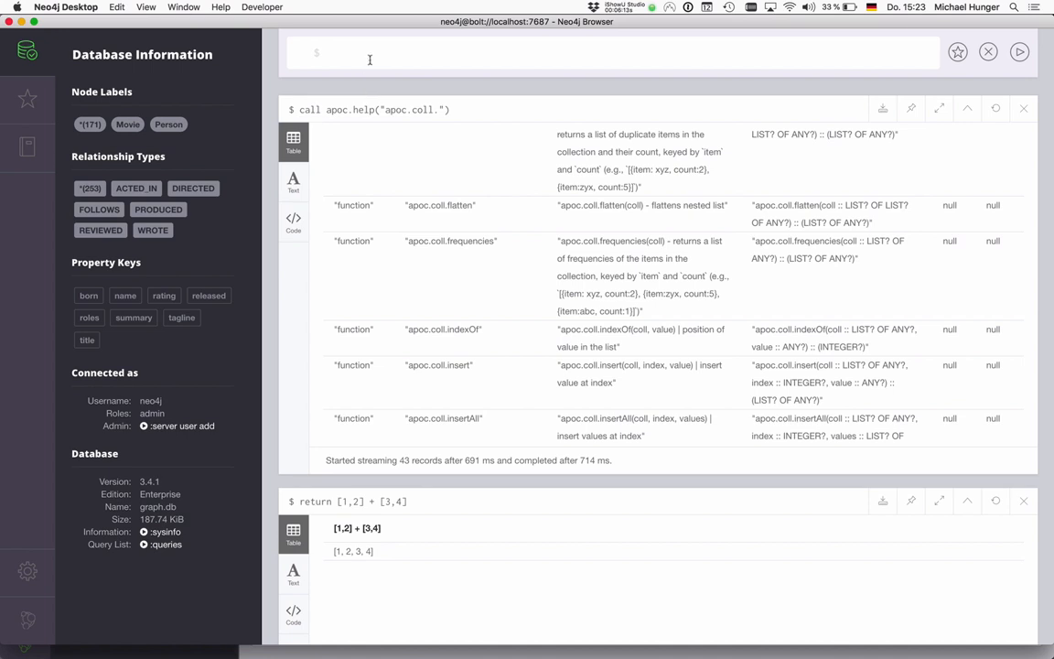
Compose an apoc.coll.partition query splitting range(1,100) into sublists of 5.
{"action": "type", "text": "return apoc.coll.avg(range(1,100"}
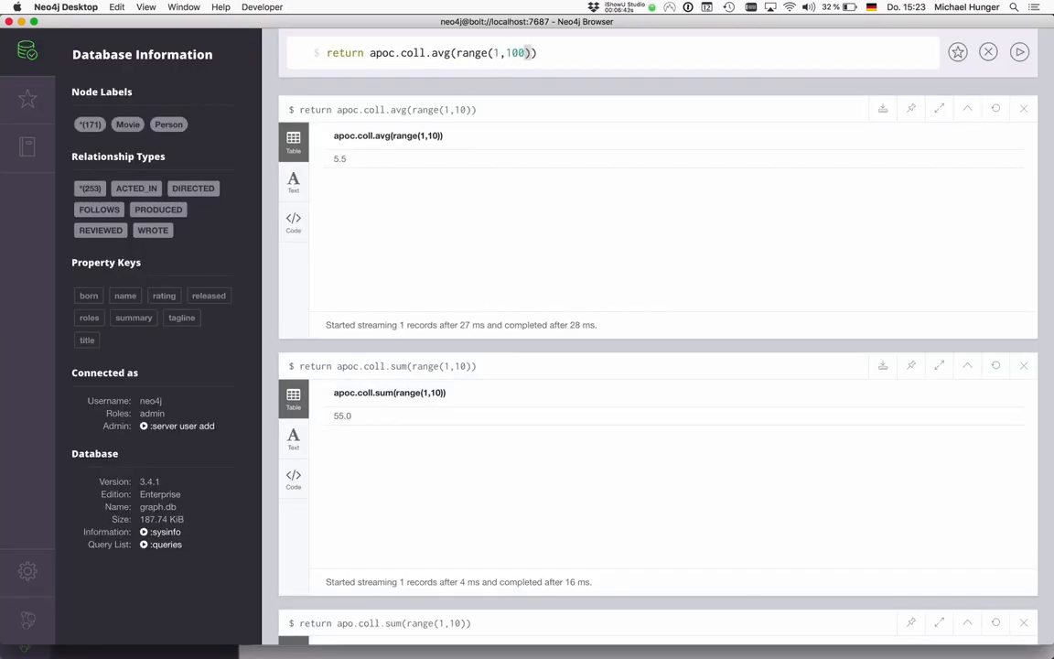
{"action": "double_click", "coordinate": [441, 51]}
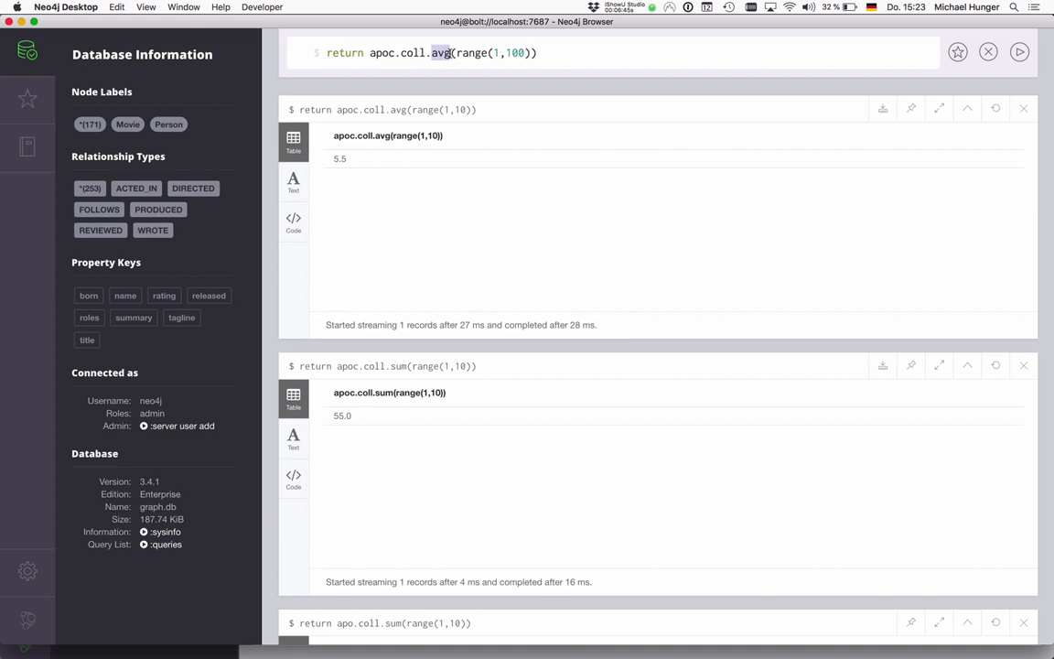
{"action": "type", "text": "partition"}
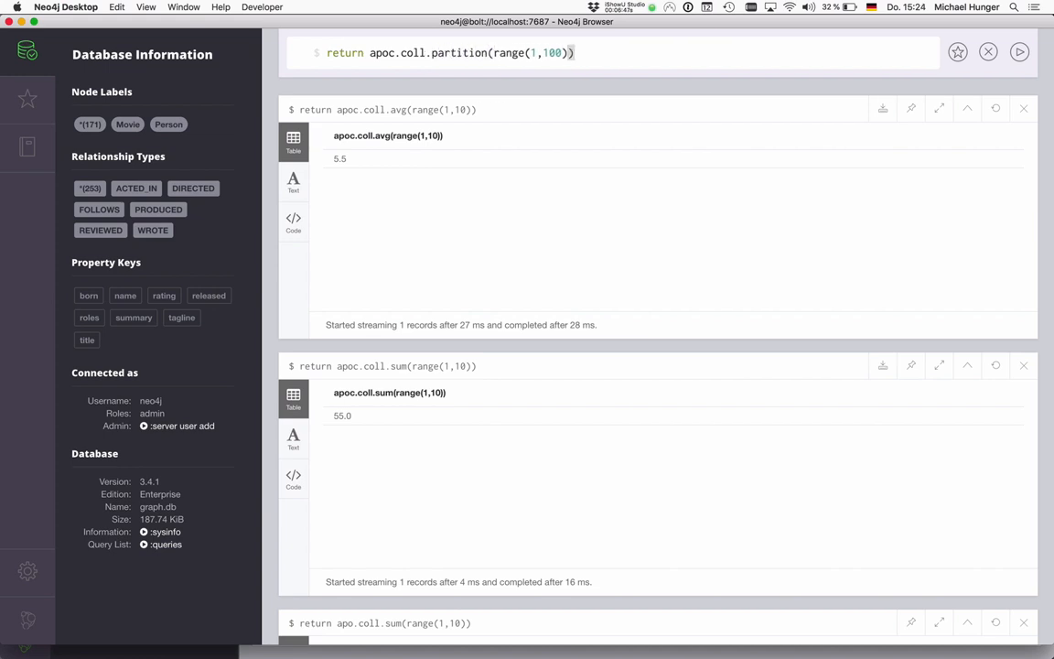
{"action": "type", "text": ",5"}
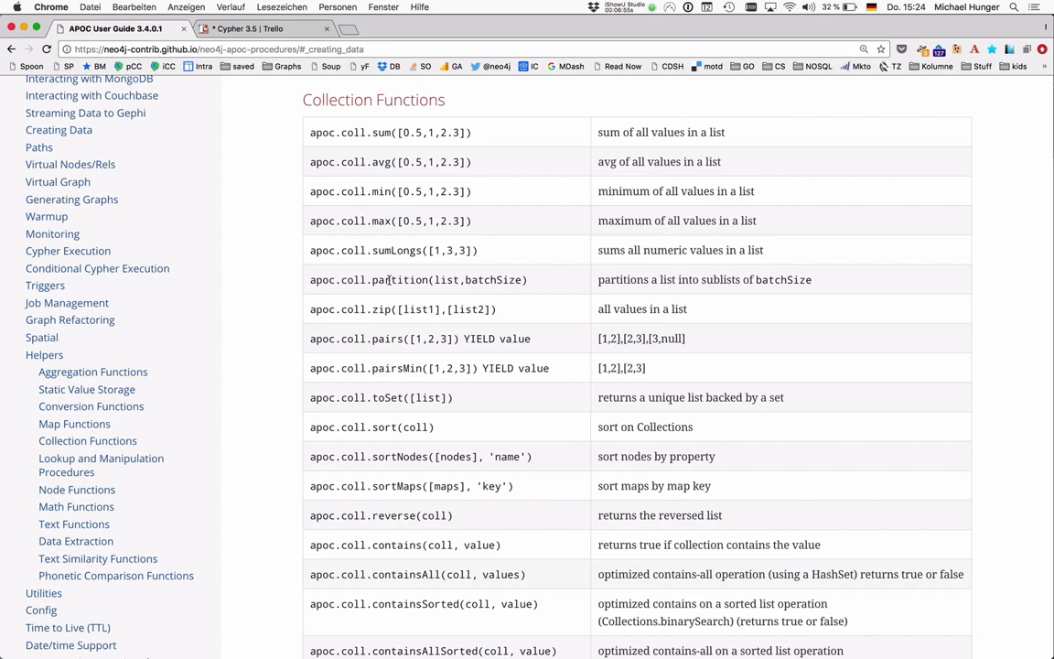
Review the partitioned sublists of five in the result table.
{"action": "double_click", "coordinate": [399, 278]}
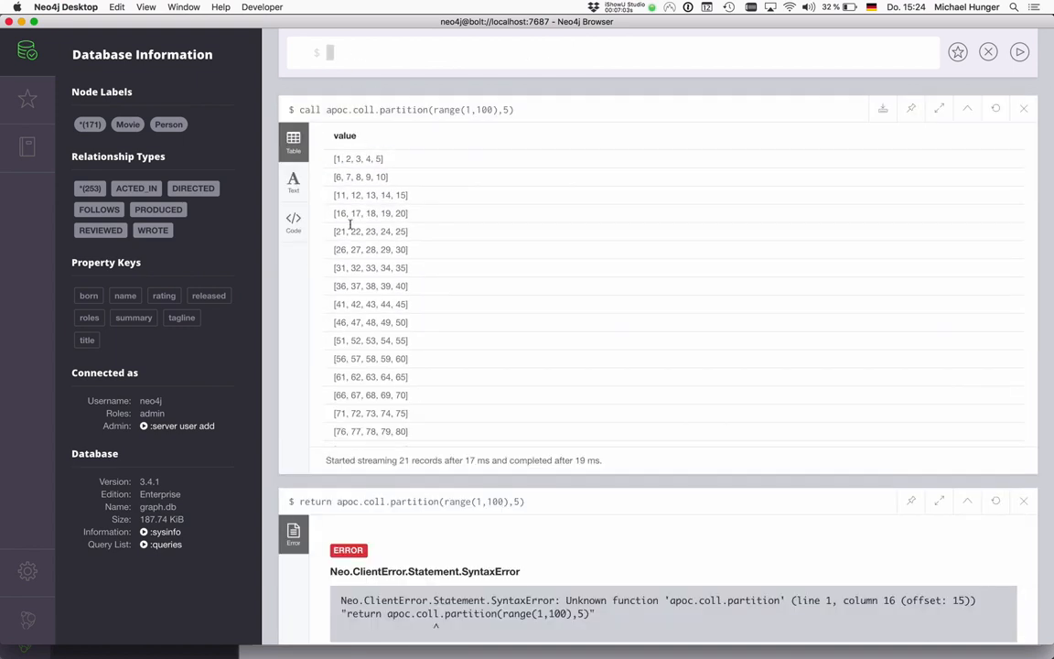
{"action": "mouse_move", "coordinate": [349, 173]}
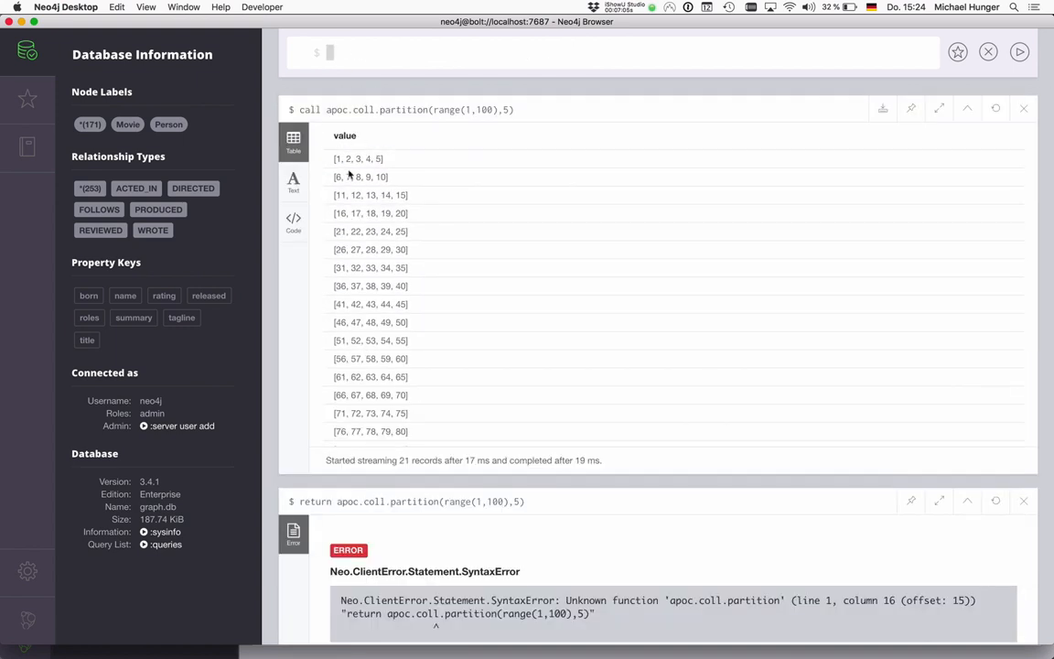
{"action": "scroll", "scroll_direction": "down", "scroll_amount": 3}
{"action": "type", "text": "call apoc.coll."}
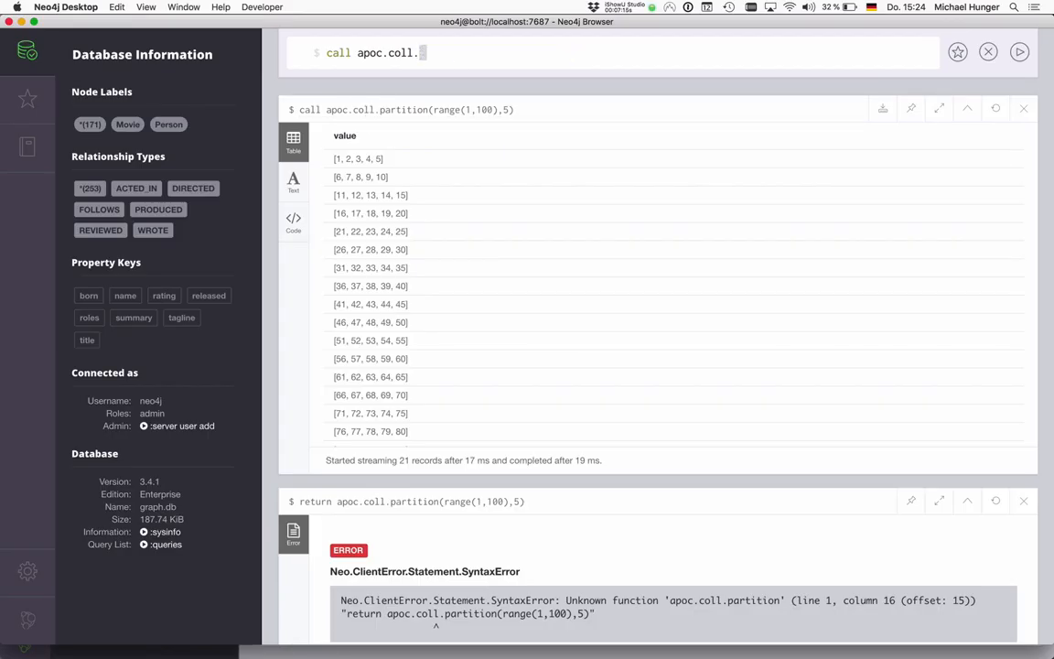
Write RETURN apoc.coll.zip(range(1,10),range(10,20)) to pair corresponding values.
{"action": "type", "text": "zip()"}
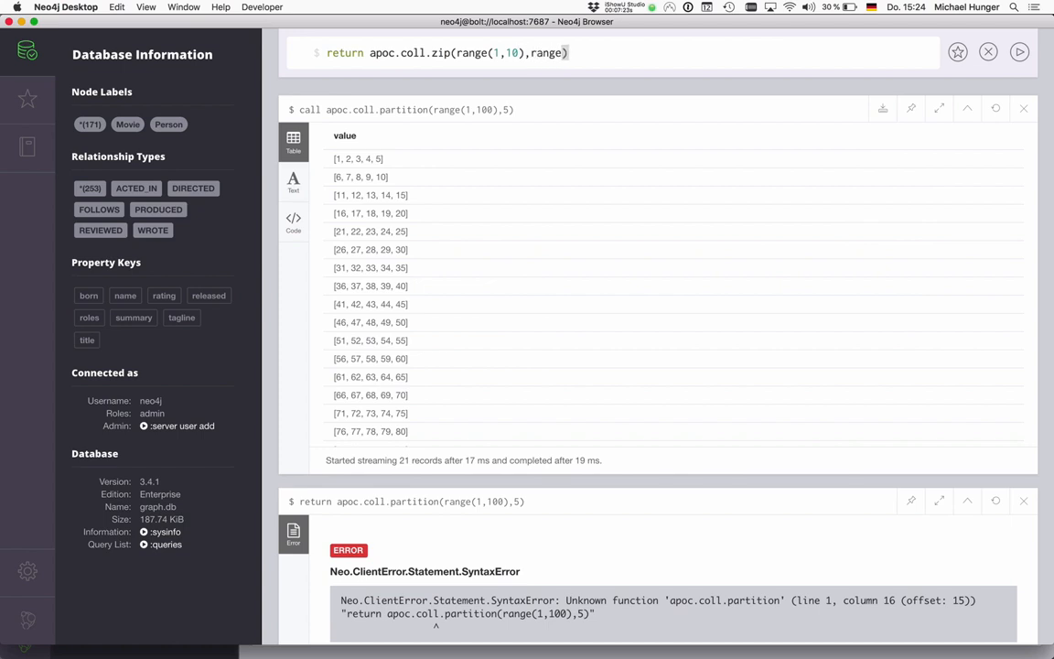
{"action": "type", "text": "20"}
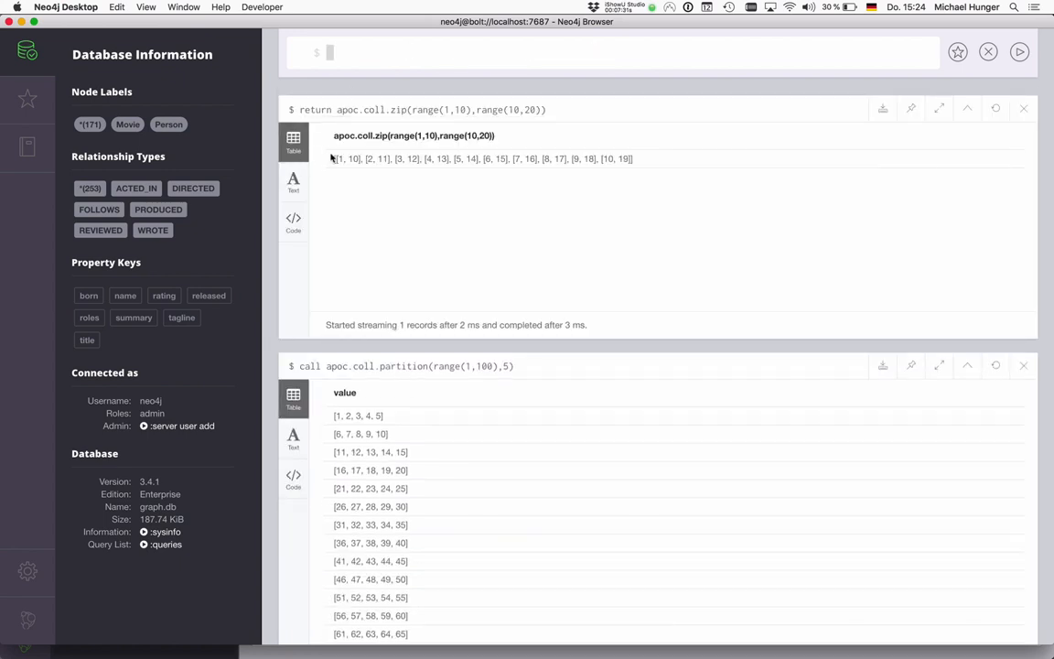
{"action": "mouse_move", "coordinate": [525, 99]}
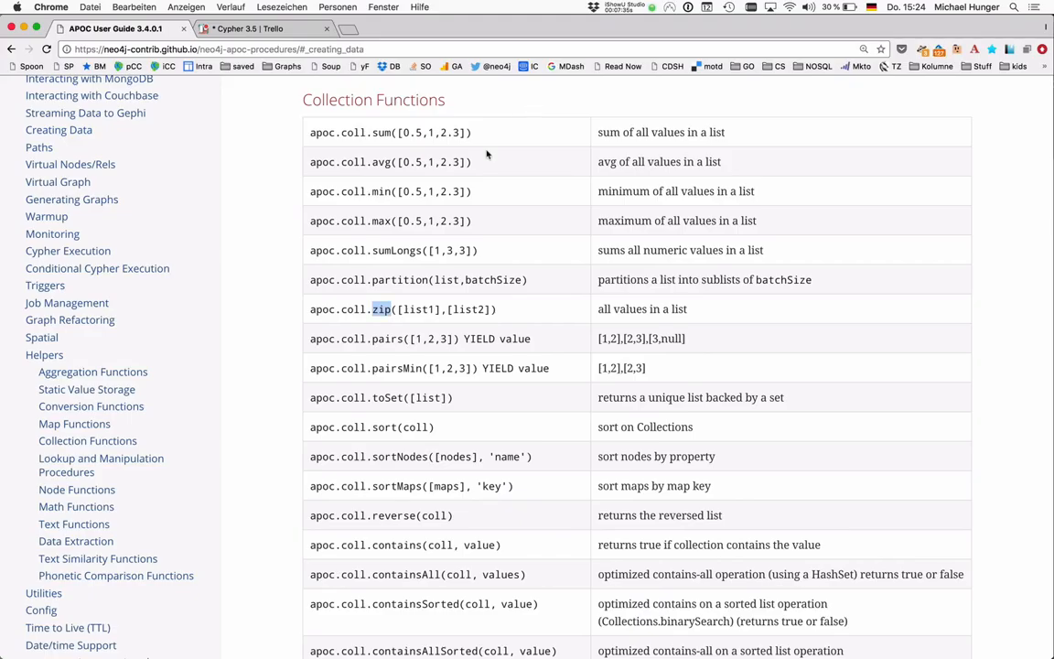
{"action": "mouse_move", "coordinate": [399, 352]}
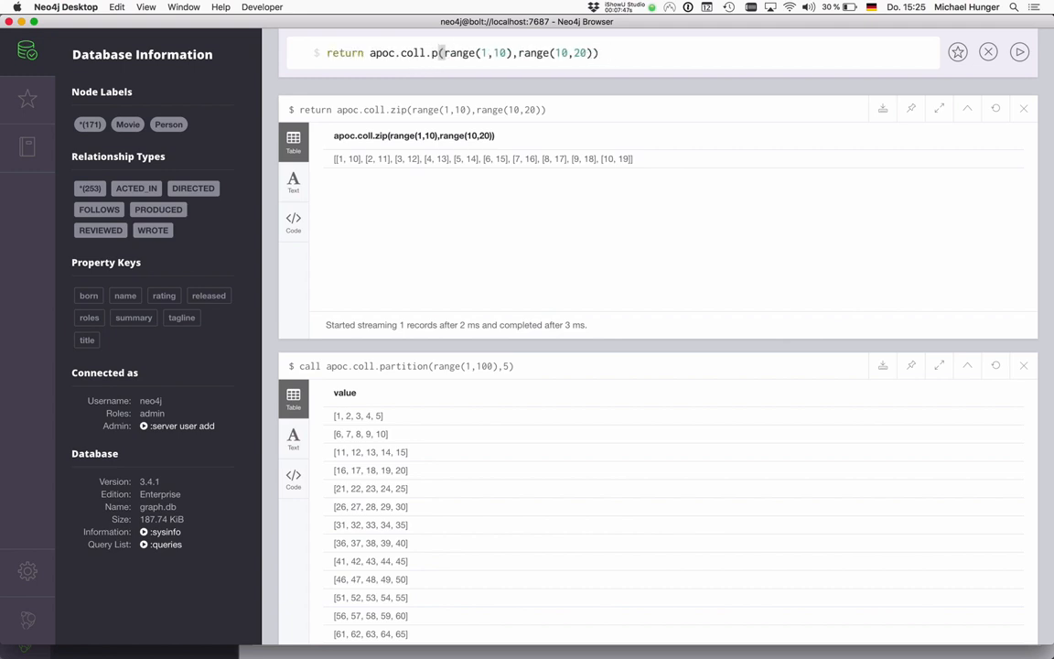
Edit the query to apoc.coll.pairs(range(1,10)) for consecutive pairs ending in null.
{"action": "type", "text": "aa"}
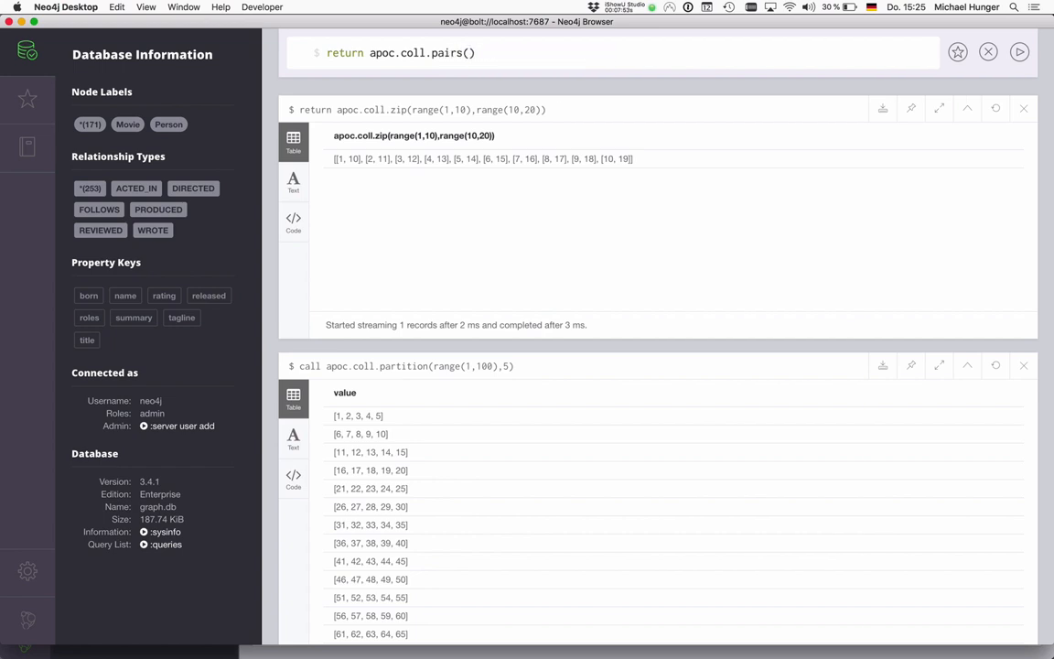
{"action": "type", "text": "[]"}
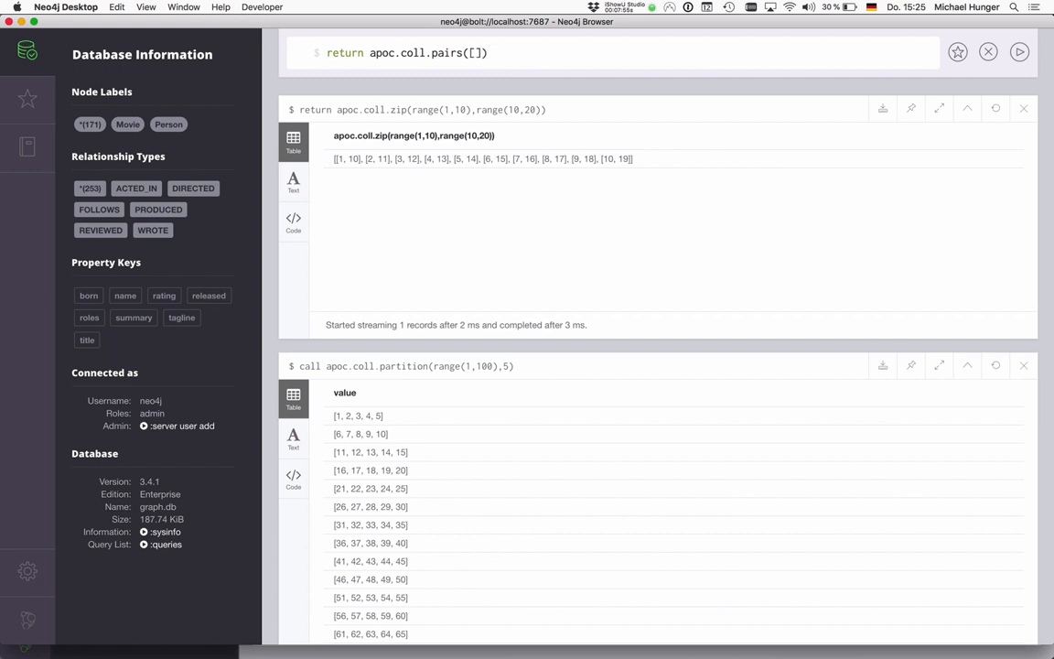
{"action": "type", "text": "ra"}
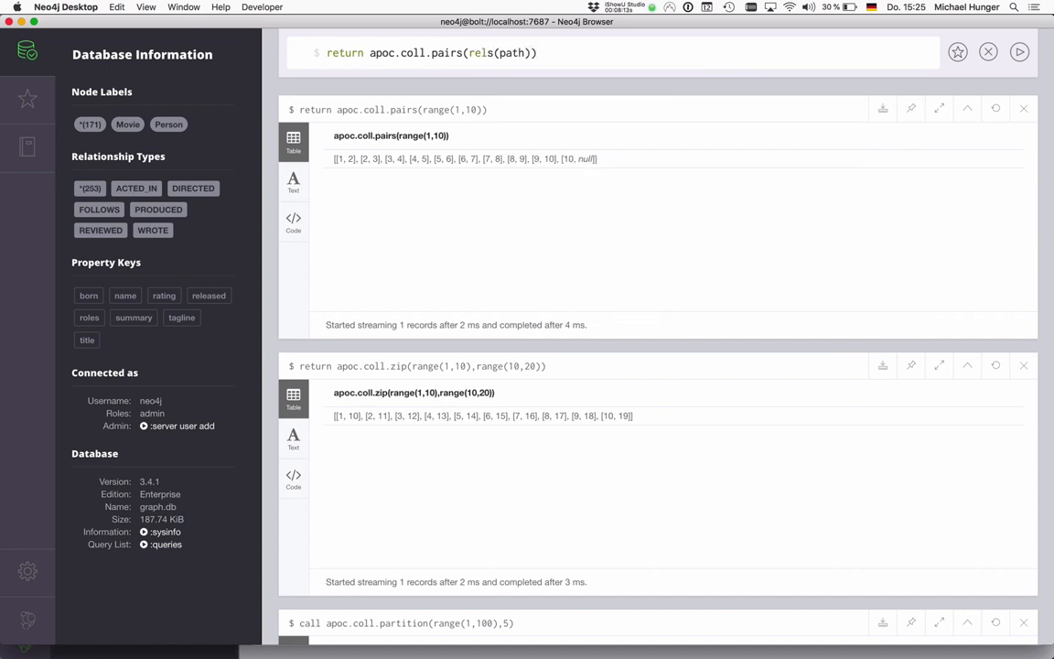
{"action": "mouse_move", "coordinate": [461, 143]}
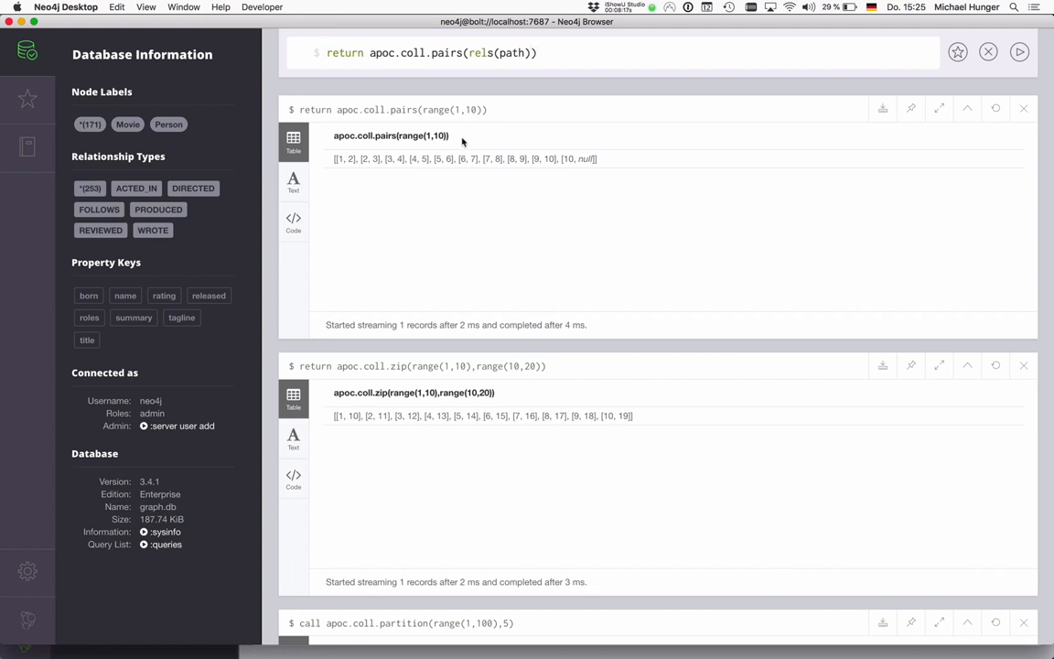
Draft the filter all(pair IN apoc.coll.pairs(rels(path)) WHERE pair[0].end < pair[1].start).
{"action": "double_click", "coordinate": [344, 51]}
{"action": "type", "text": "where "}
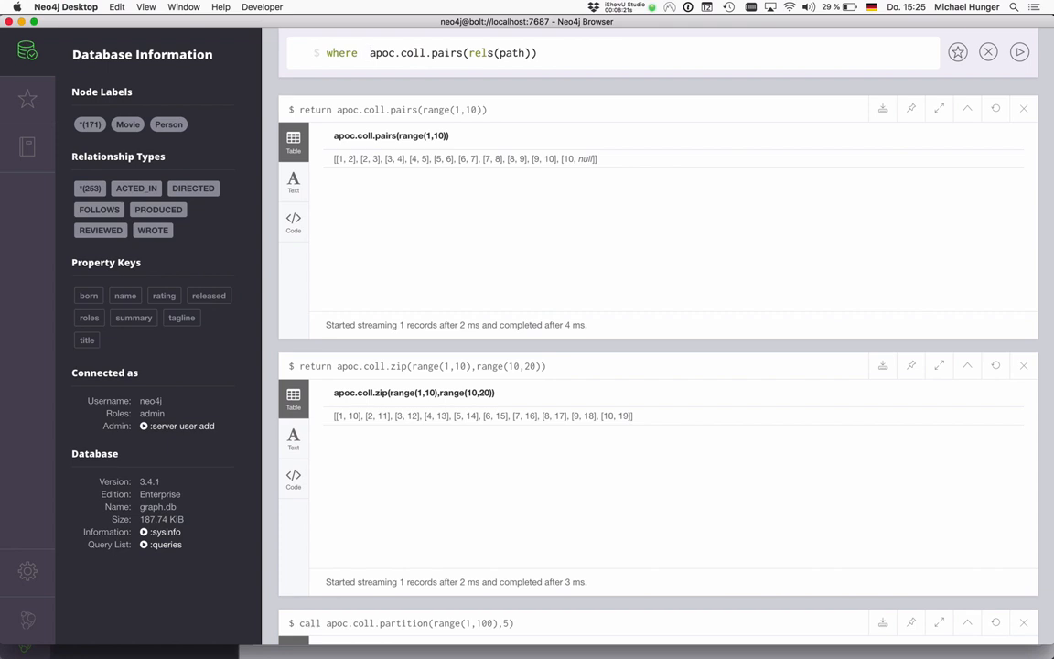
{"action": "type", "text": "all()"}
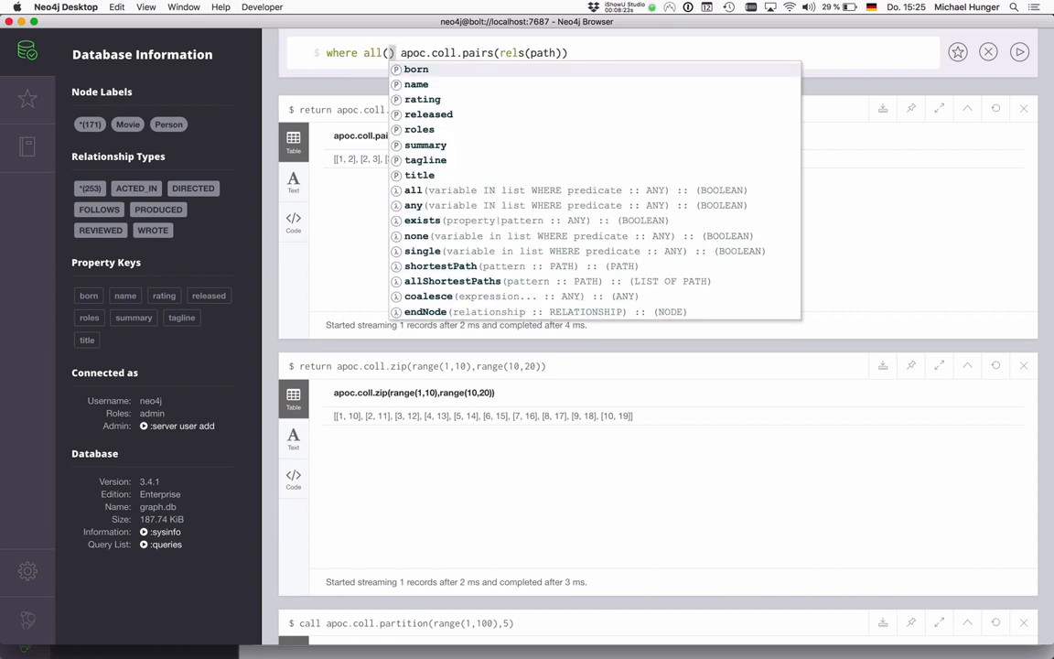
{"action": "type", "text": "pair IN"}
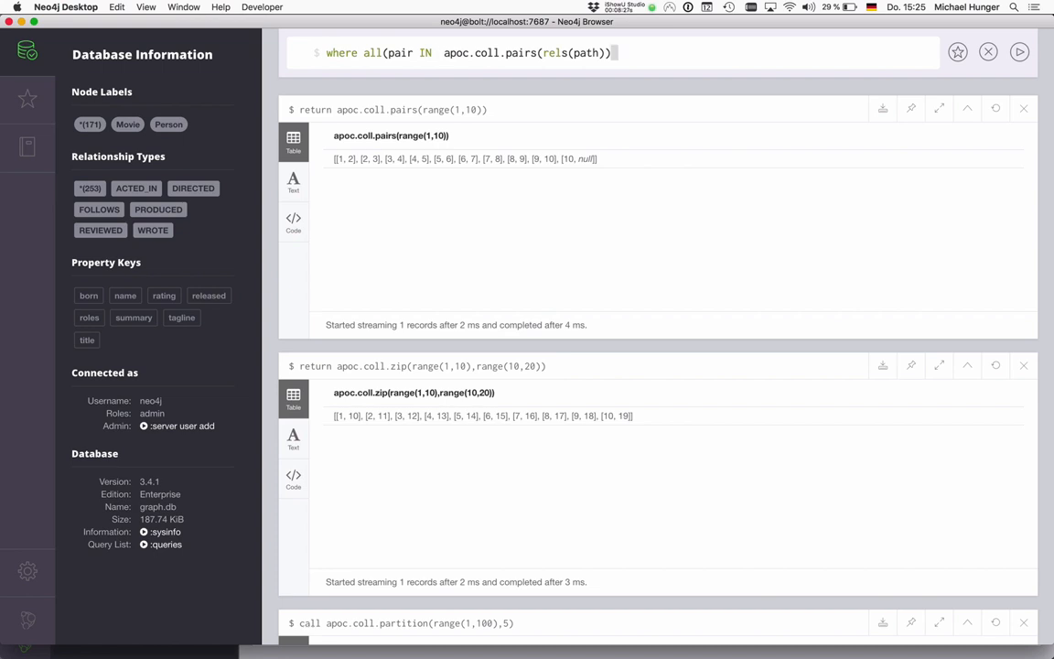
{"action": "type", "text": "WHERE"}
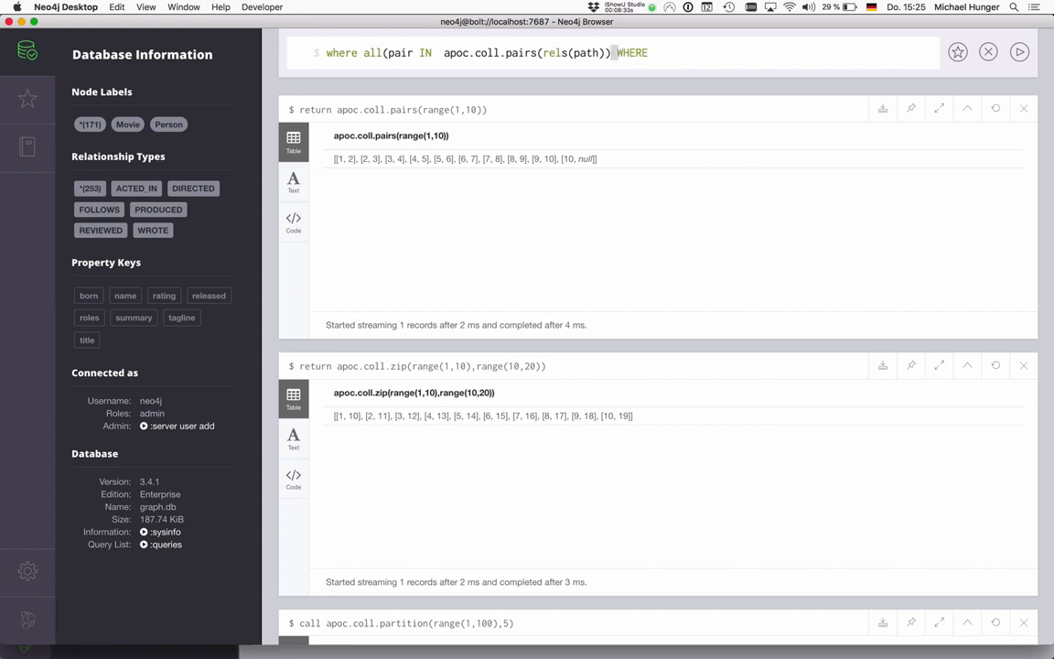
{"action": "type", "text": "pari"}
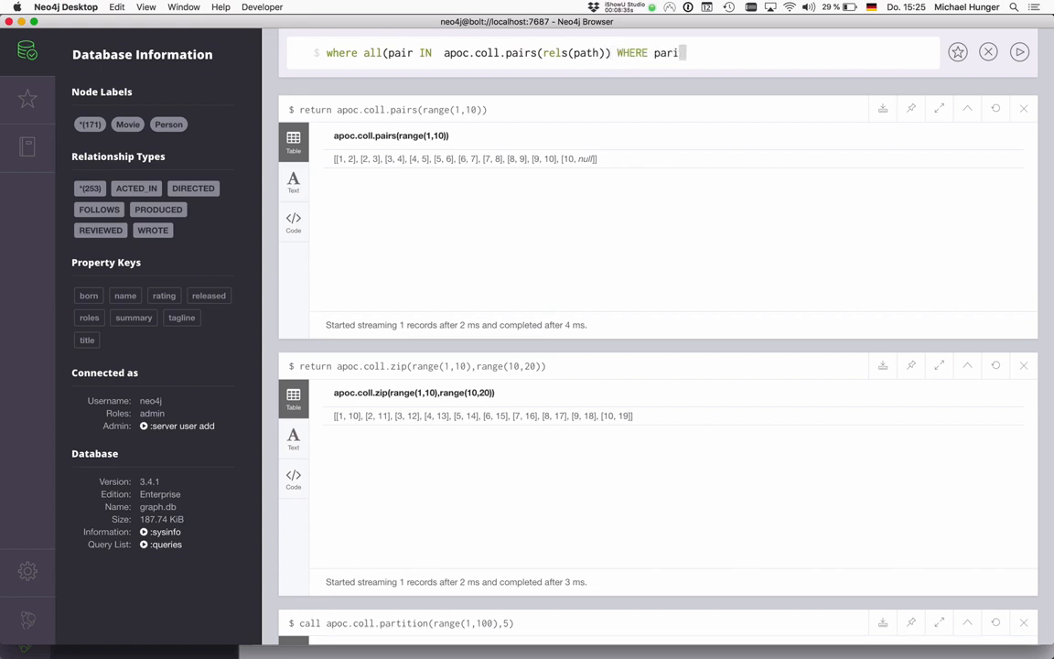
{"action": "type", "text": "["}
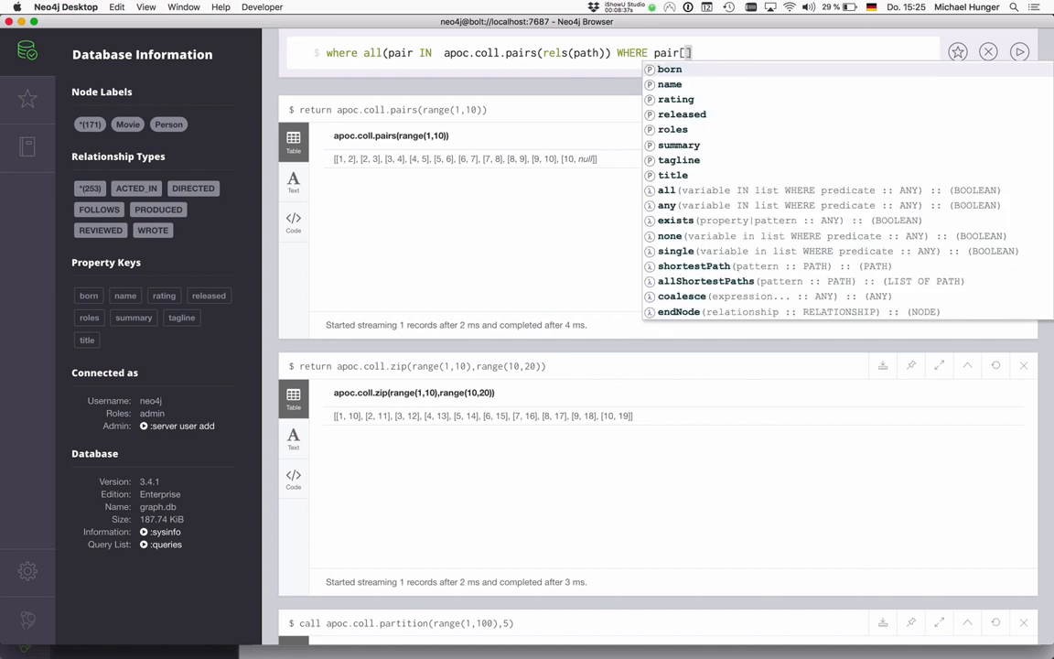
{"action": "type", "text": "0].end"}
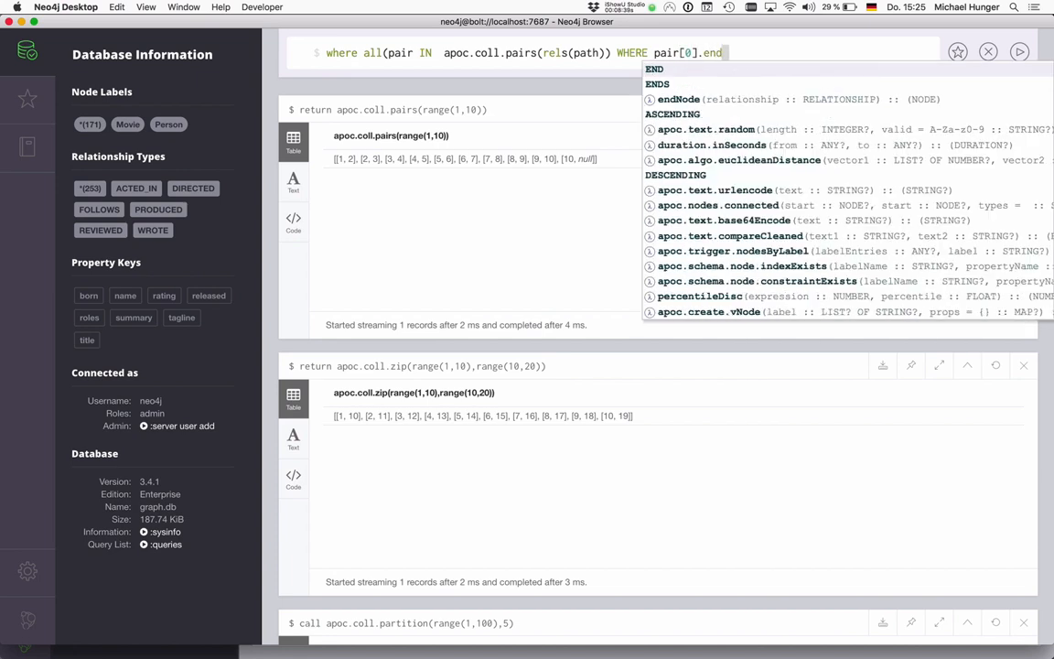
{"action": "type", "text": "< pair[1"}
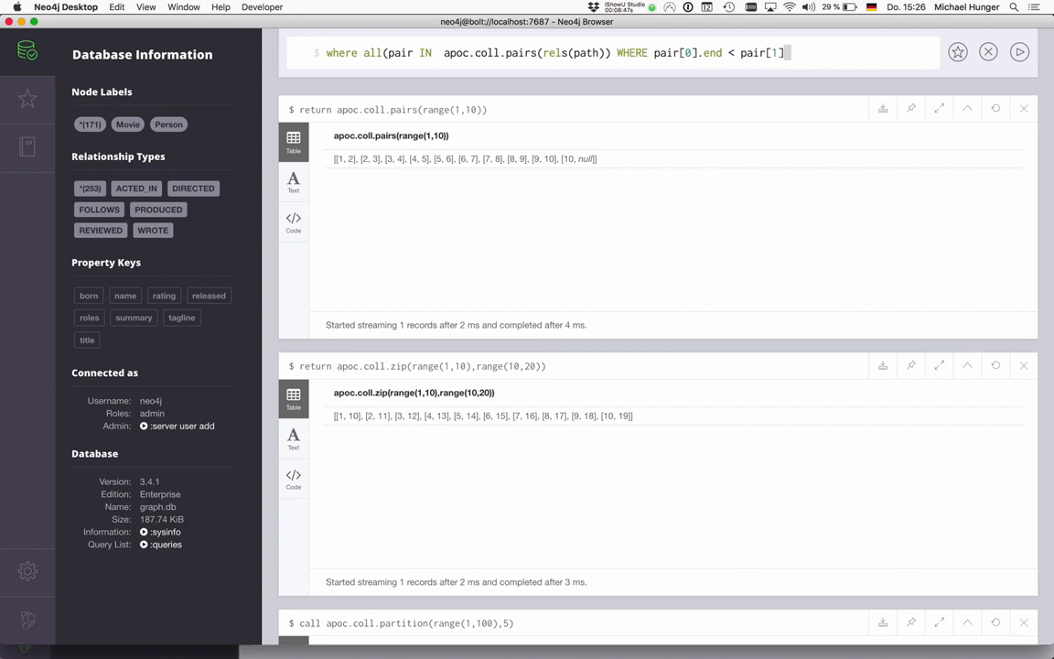
{"action": "type", "text": "star)"}
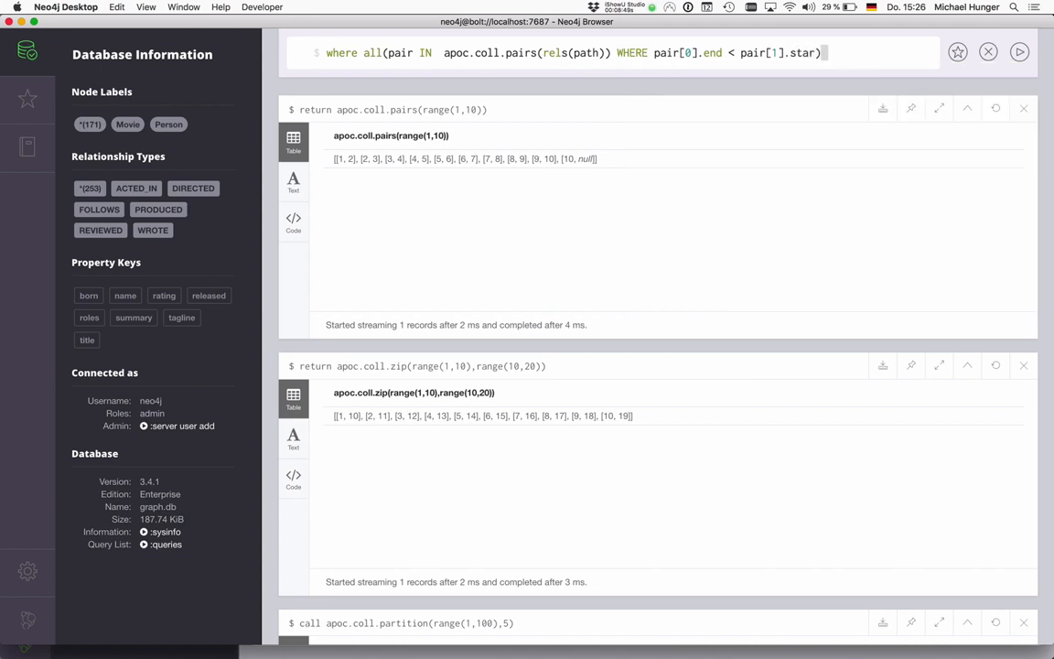
{"action": "type", "text": "t"}
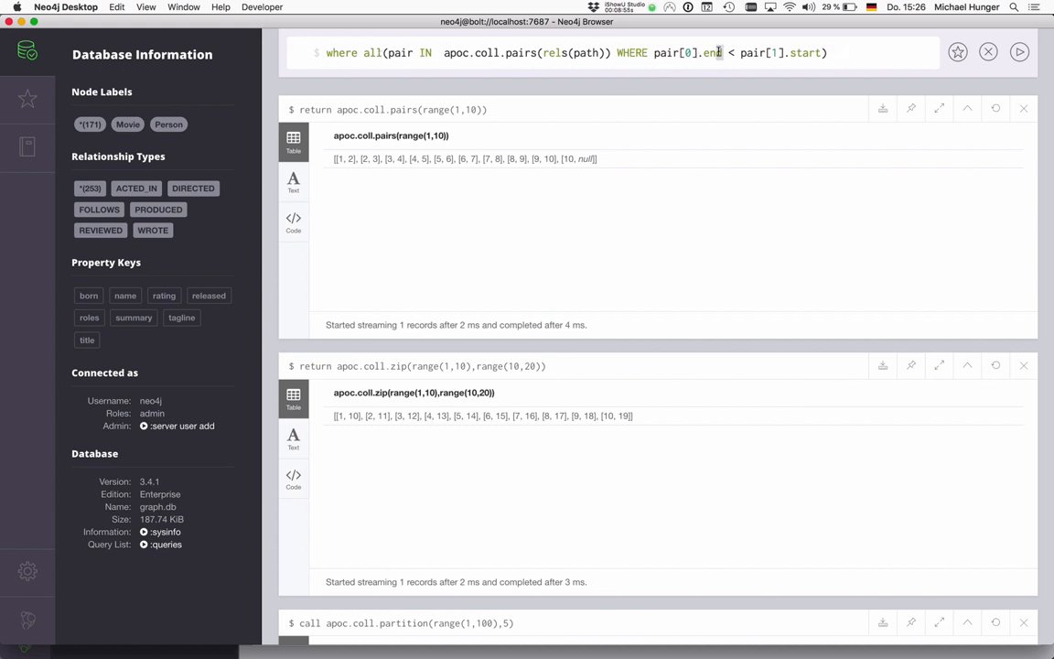
Rework the query toward pairsMin on range(1,10), noting the trailing null pair.
{"action": "double_click", "coordinate": [712, 51]}
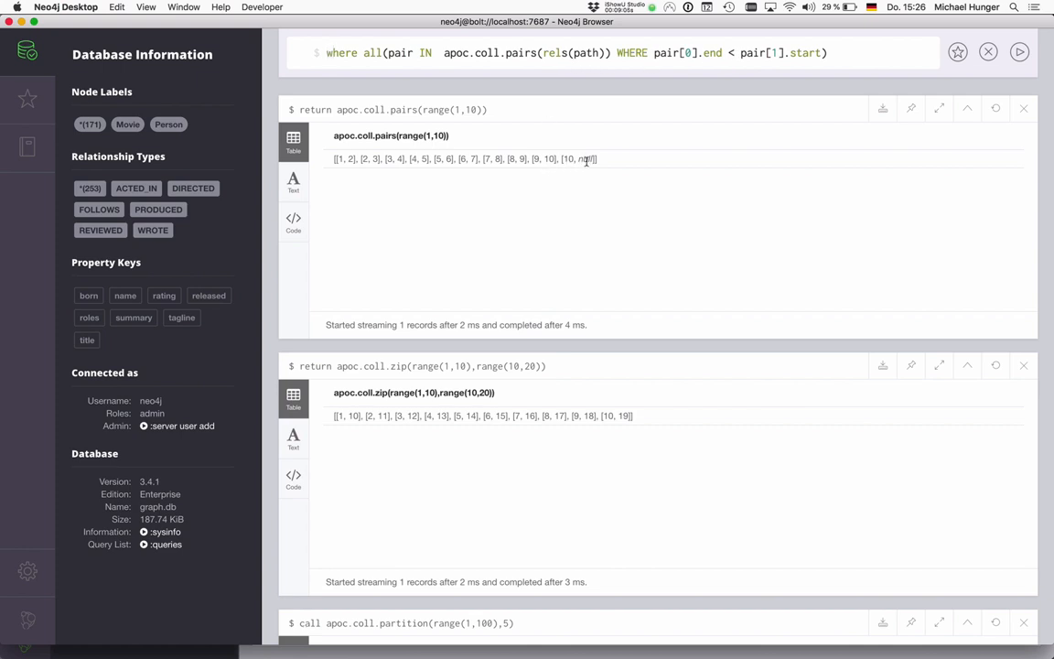
{"action": "double_click", "coordinate": [585, 158]}
{"action": "type", "text": "return apoc.coll.pairsMain(range(1,10)"}
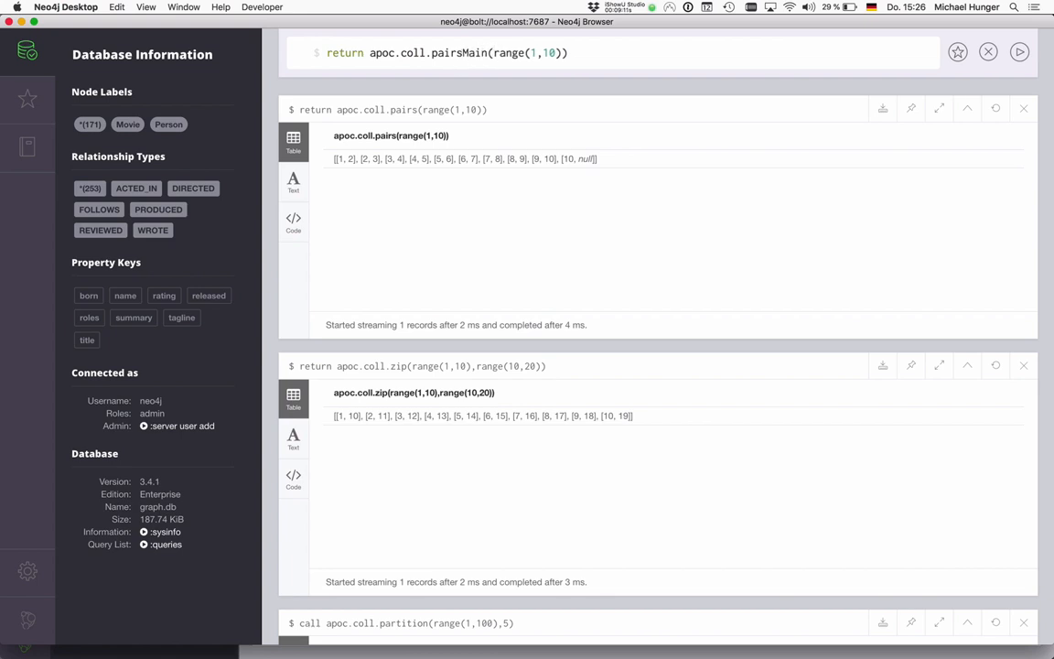
Run the pairsMin query over 1 to 10 and begin a fresh return apoc query.
{"action": "left_click", "coordinate": [1019, 51]}
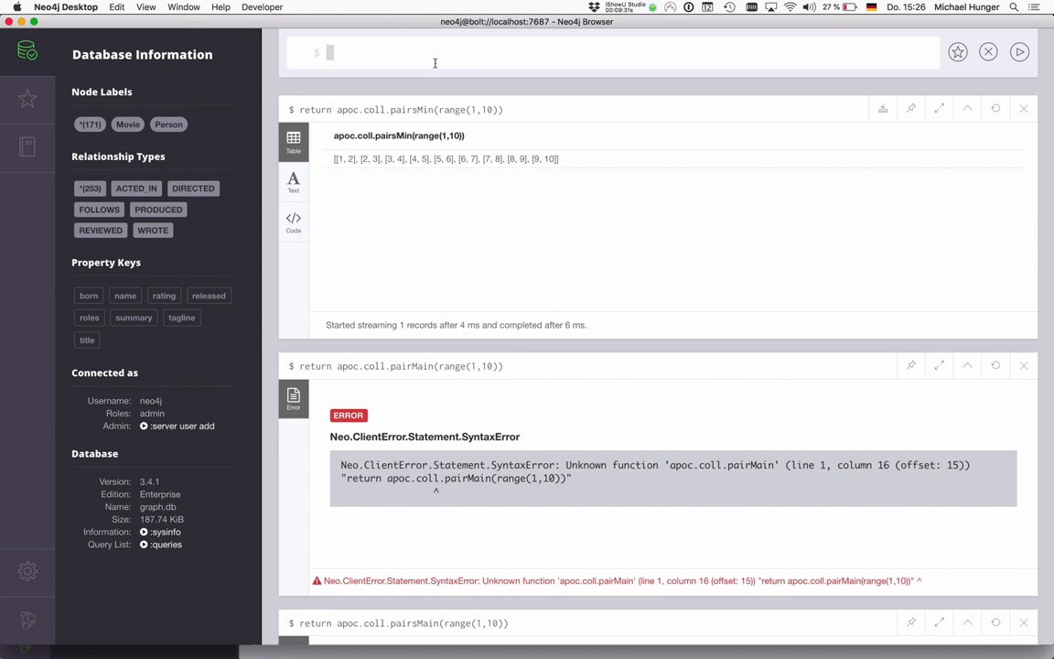
{"action": "type", "text": "return apo"}
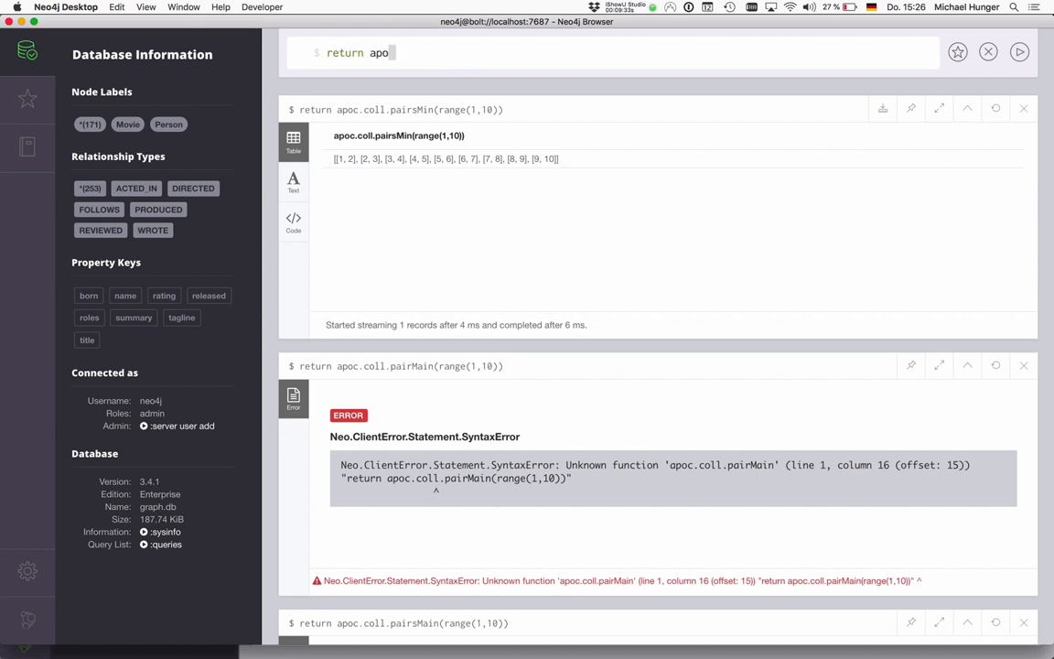
Write RETURN apoc.coll.toSet([1,2,3,3,3,1,1,1,2,2]) on the repeated list.
{"action": "type", "text": "apoc.coll.toSet("}
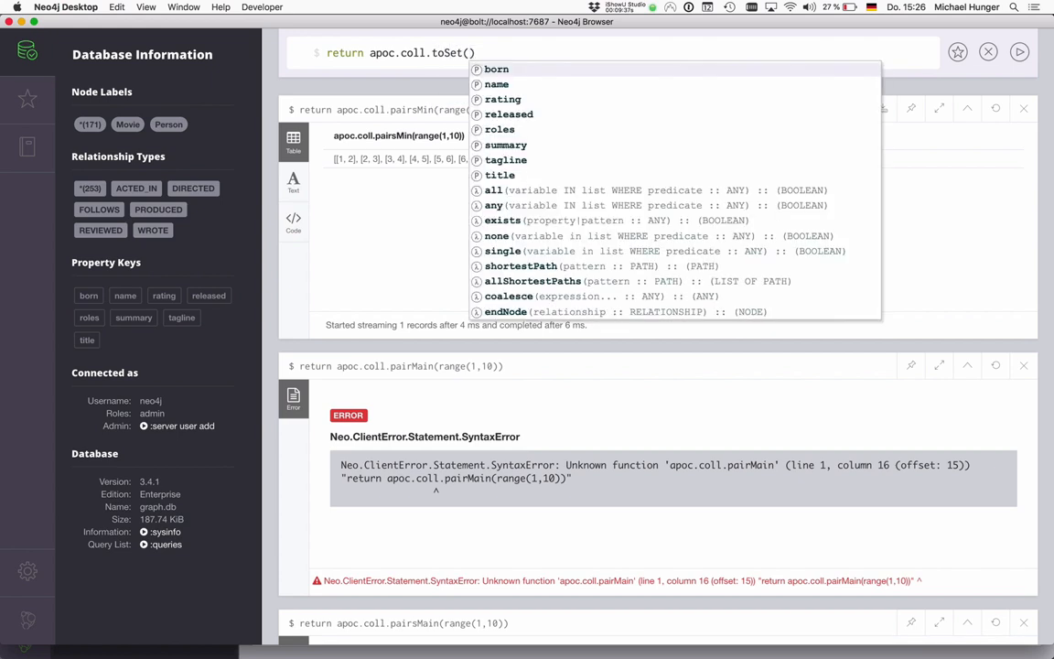
{"action": "type", "text": "[1,2,3,]"}
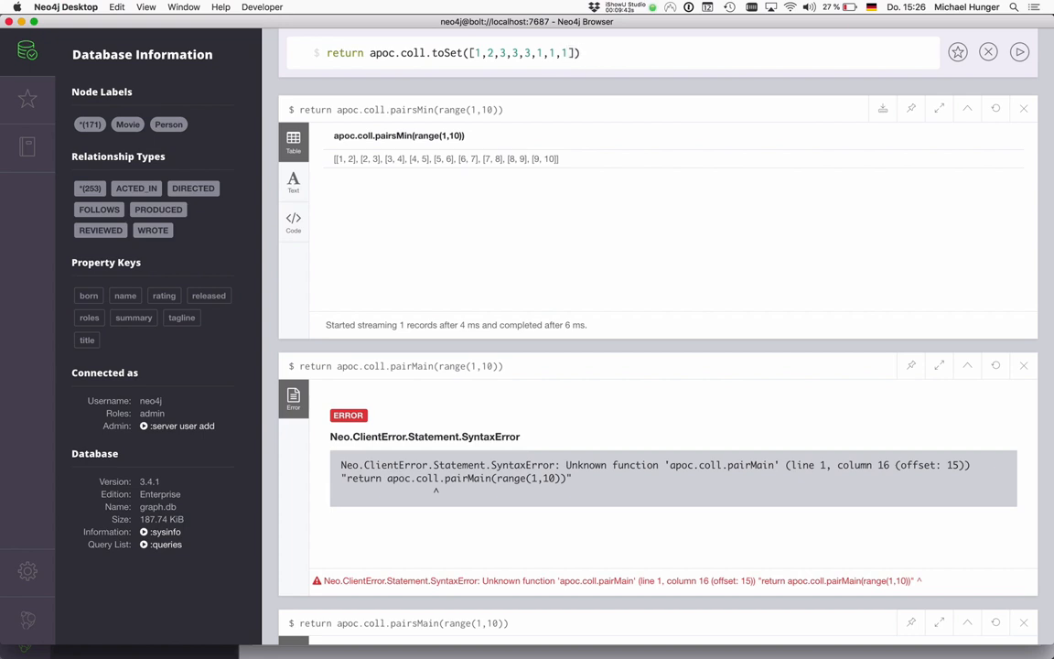
{"action": "type", "text": ",2,2"}
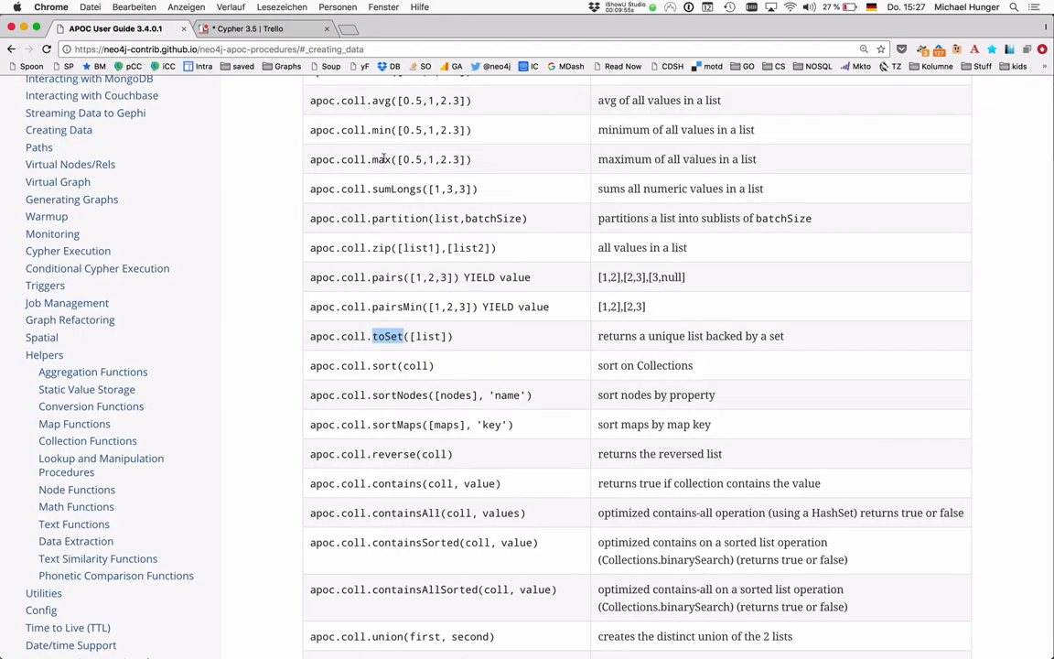
Locate sort and sortMaps in the APOC guide's collection functions table.
{"action": "scroll", "scroll_direction": "down", "scroll_amount": 3}
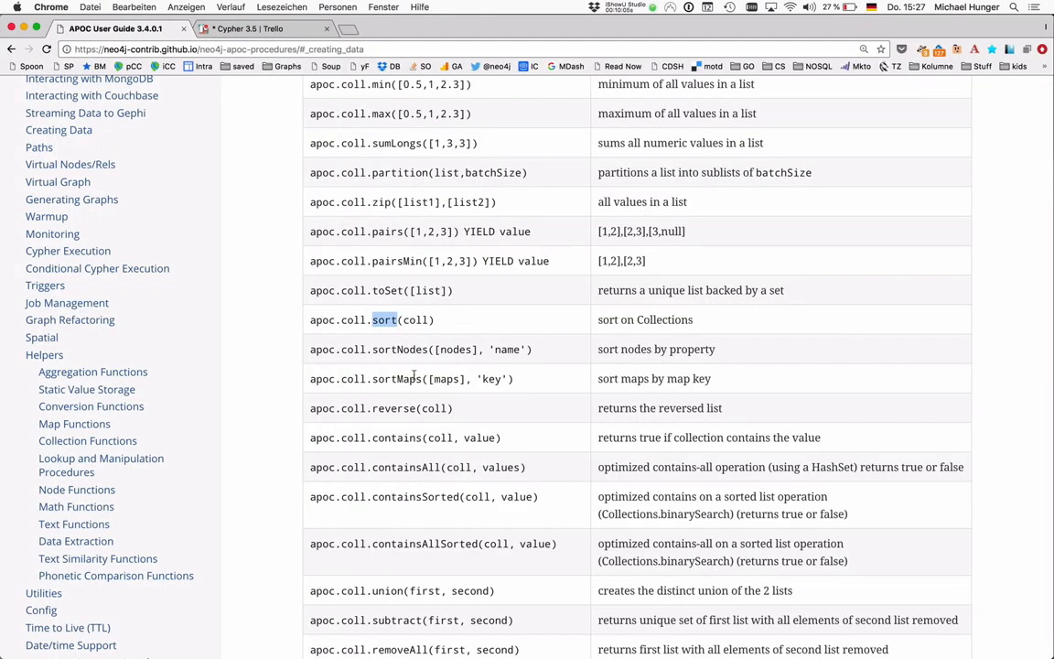
{"action": "double_click", "coordinate": [399, 348]}
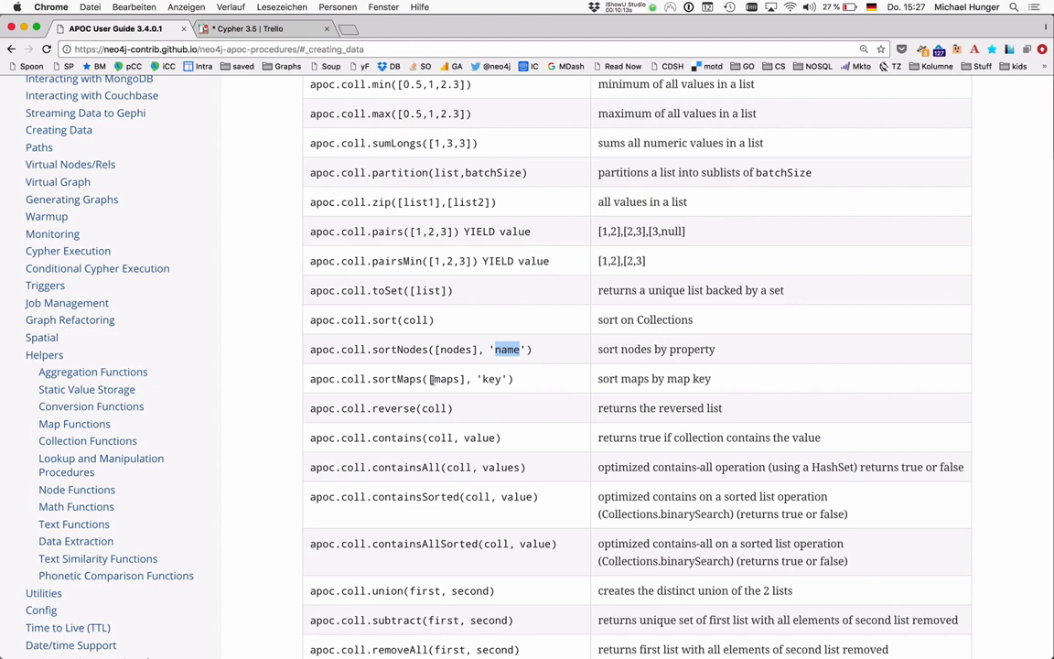
{"action": "double_click", "coordinate": [447, 377]}
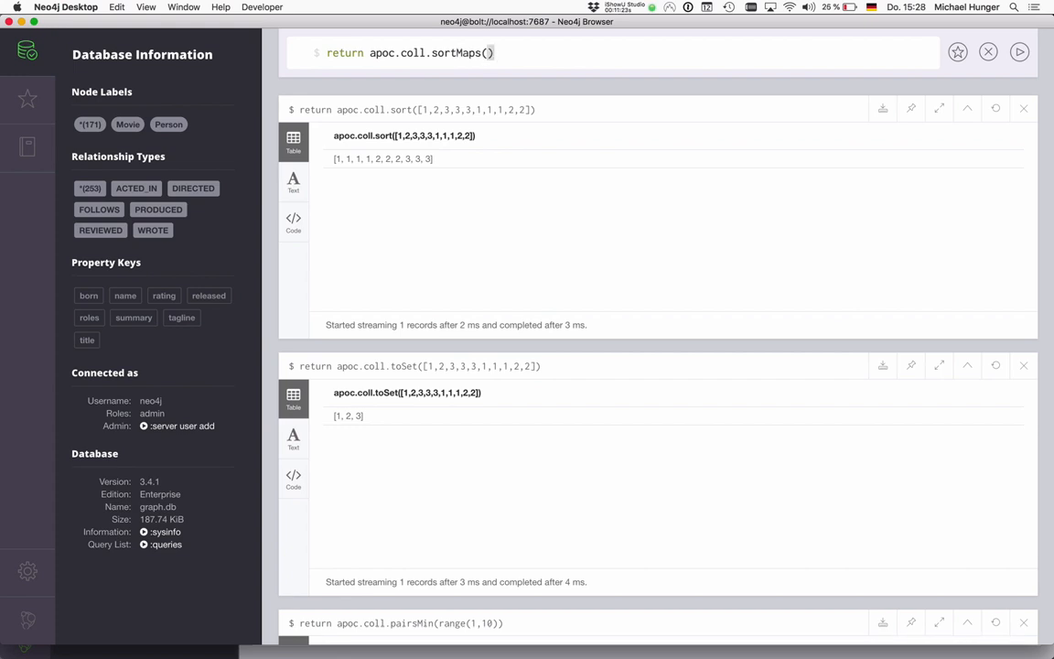
Write apoc.coll.sortMaps([{a:1},{a:5},{a:3},{a:2}],'a') to order the maps by a.
{"action": "type", "text": "[{"}
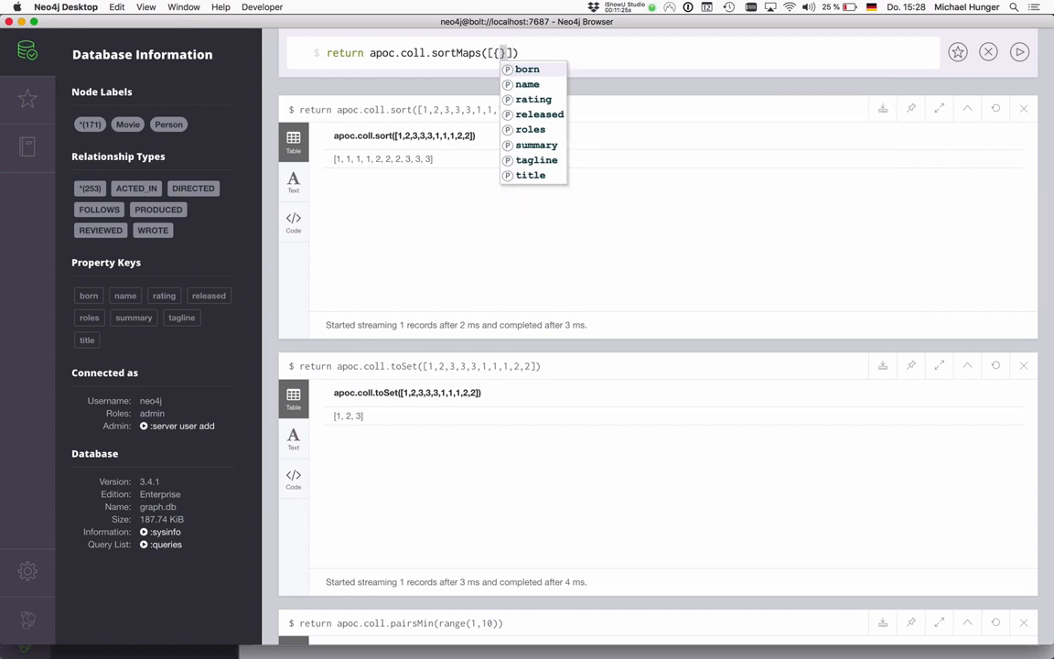
{"action": "type", "text": "a:1},{a:5},{a:3},{a:2"}
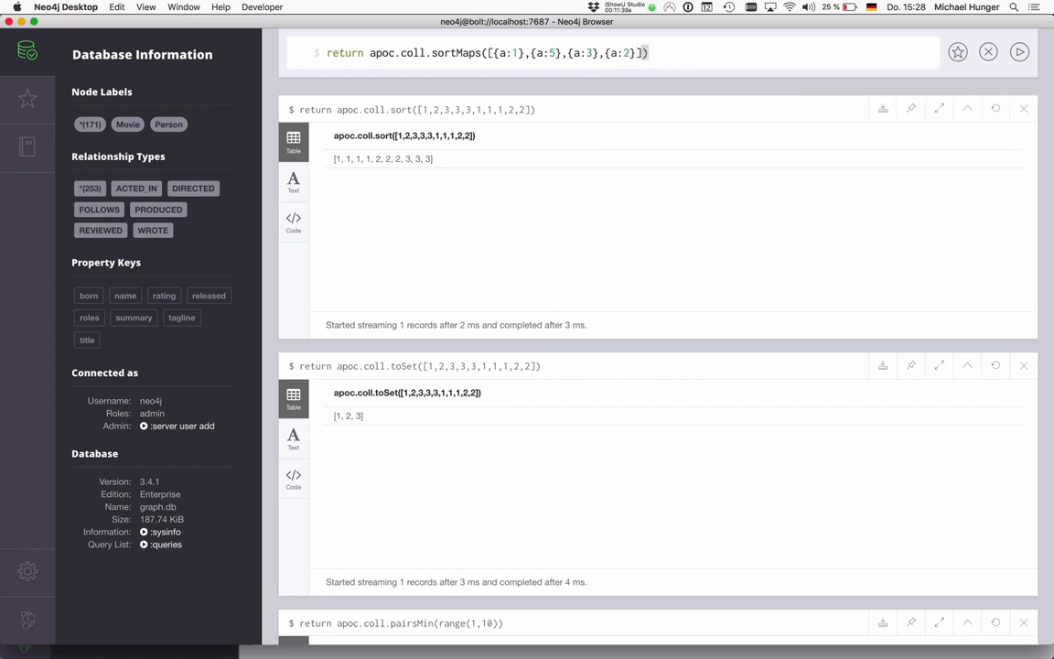
{"action": "type", "text": ","}
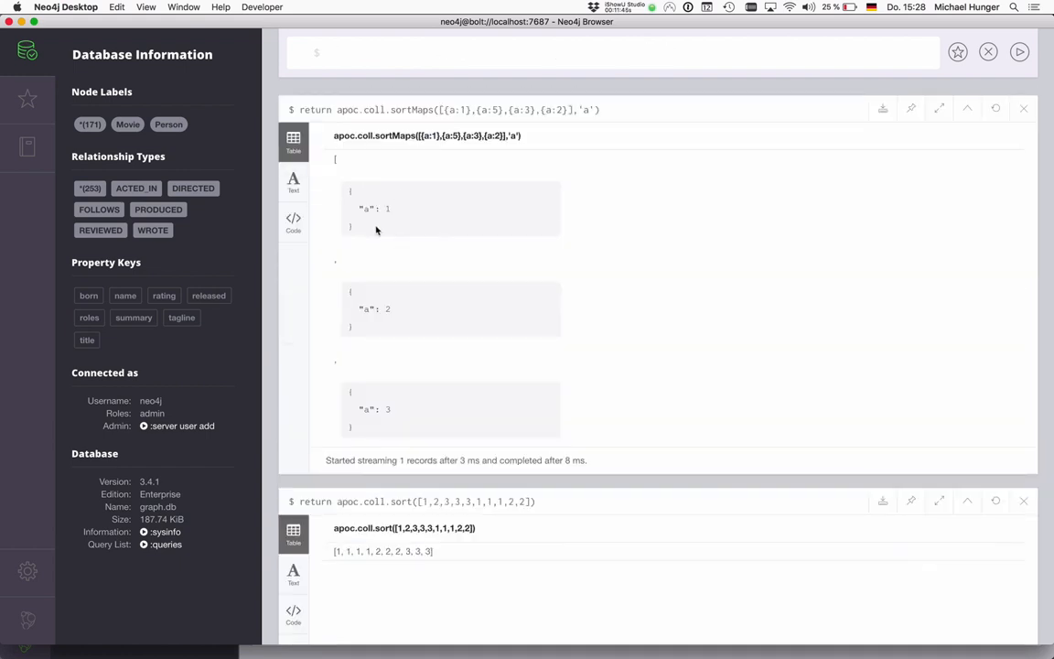
{"action": "scroll", "scroll_direction": "down", "scroll_amount": 3}
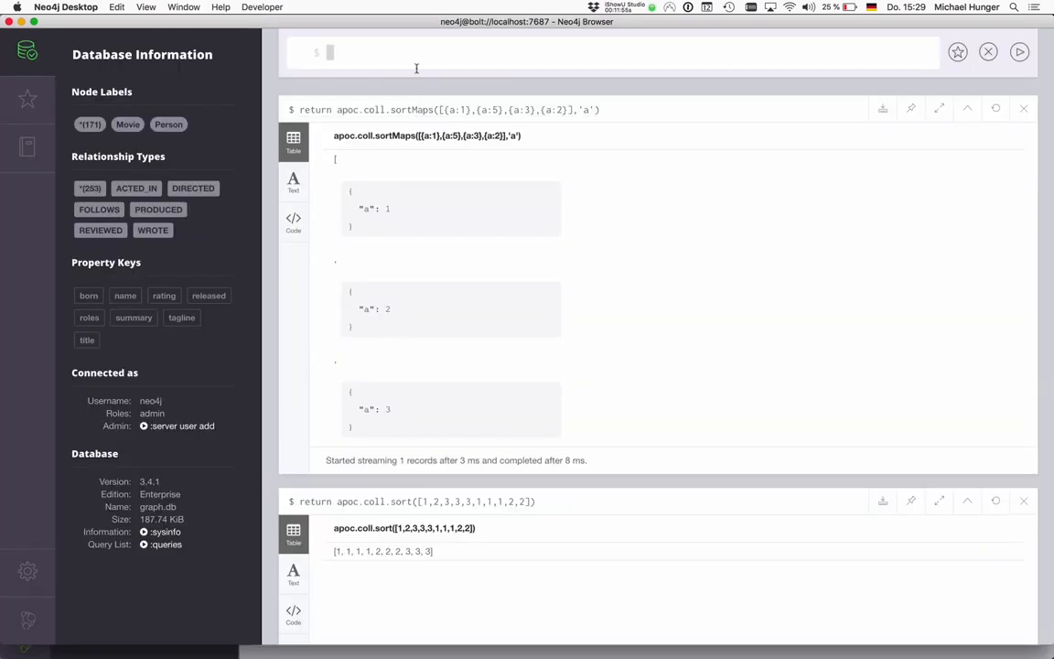
Write return reverse(range(1,10)) to count down from 10 to 1.
{"action": "type", "text": "return"}
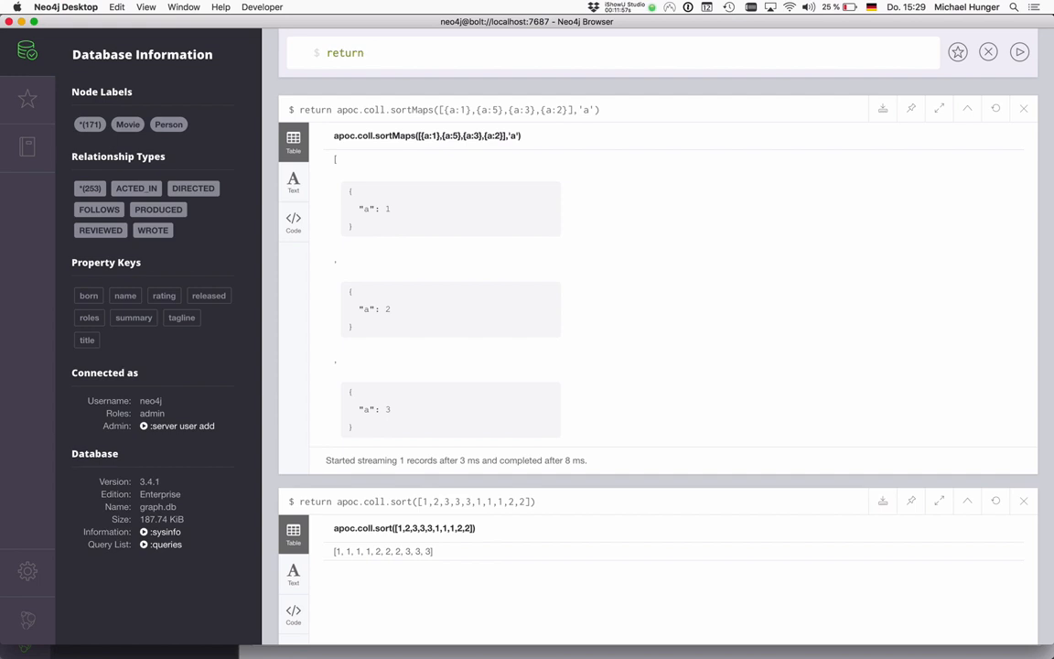
{"action": "type", "text": "range(1,10)"}
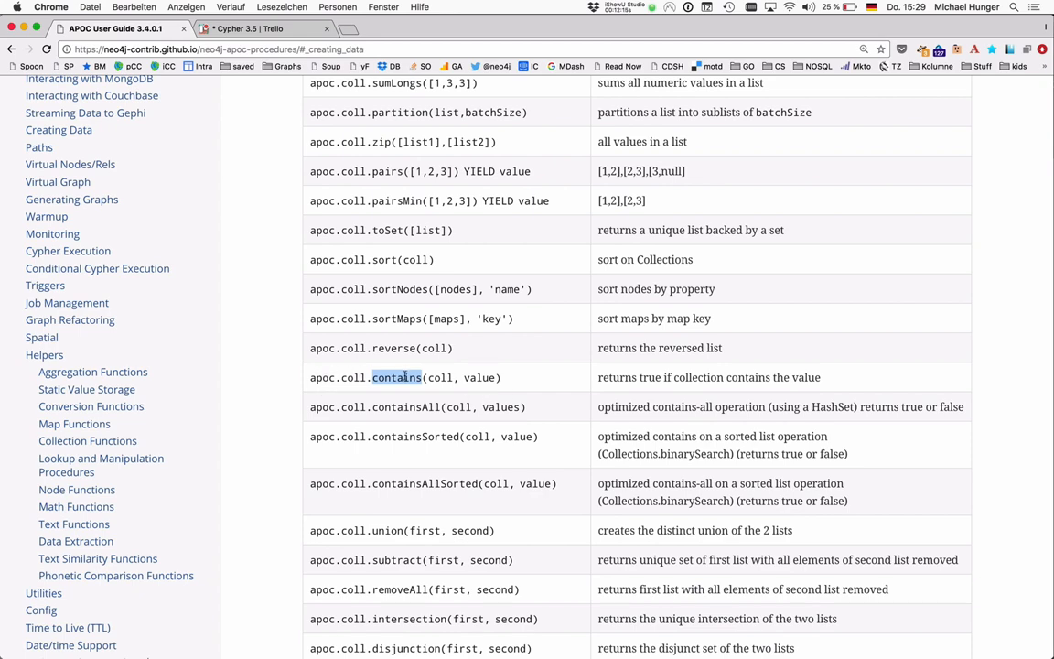
{"action": "mouse_move", "coordinate": [369, 311]}
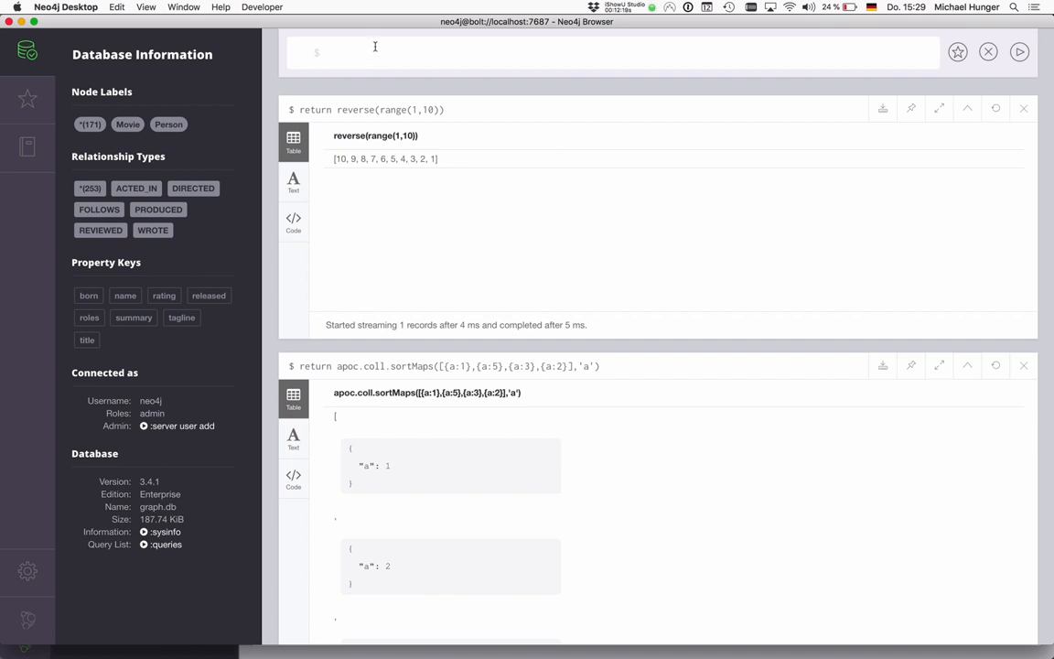
Write return apoc.coll.contains(range(1,1000000),4343) to check whether 4343 occurs in the range.
{"action": "type", "text": "reun"}
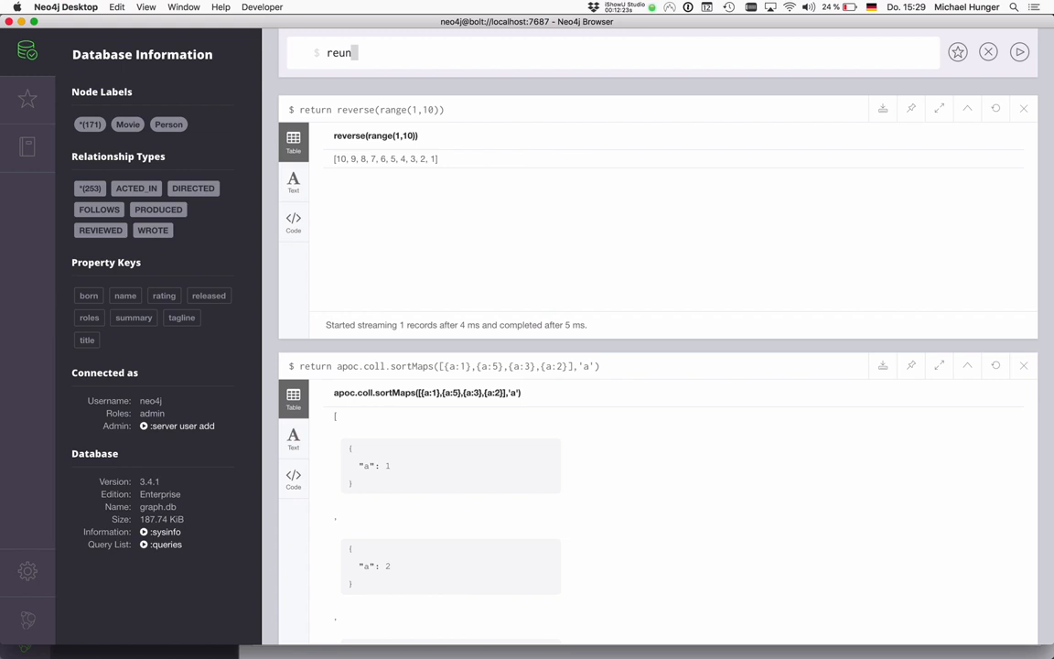
{"action": "type", "text": "return apoc.coll.contains(range("}
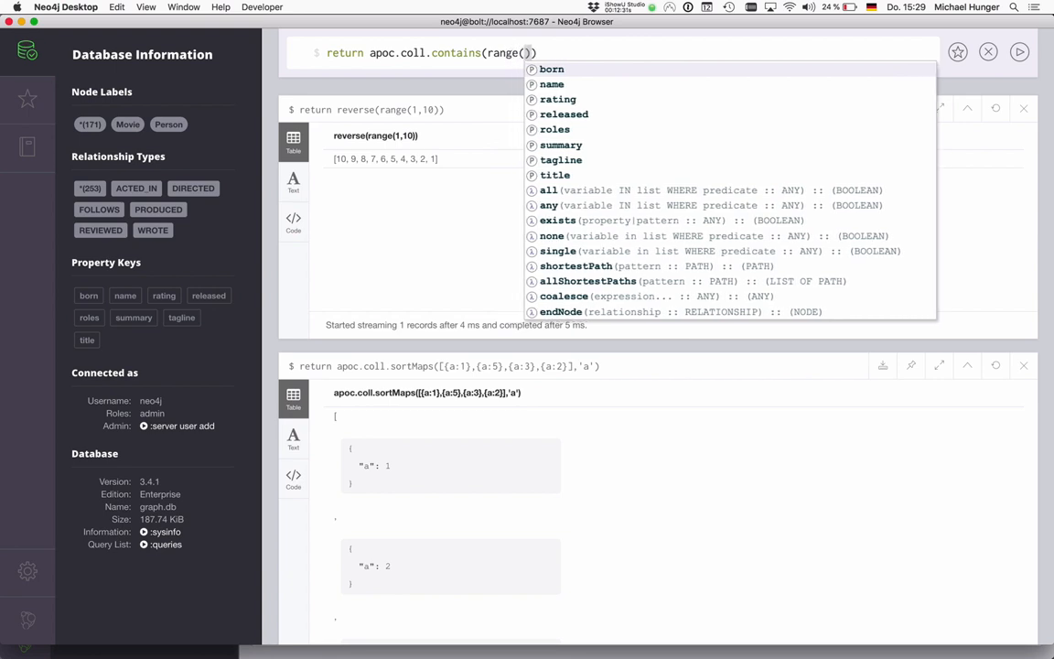
{"action": "type", "text": "1,1000000"}
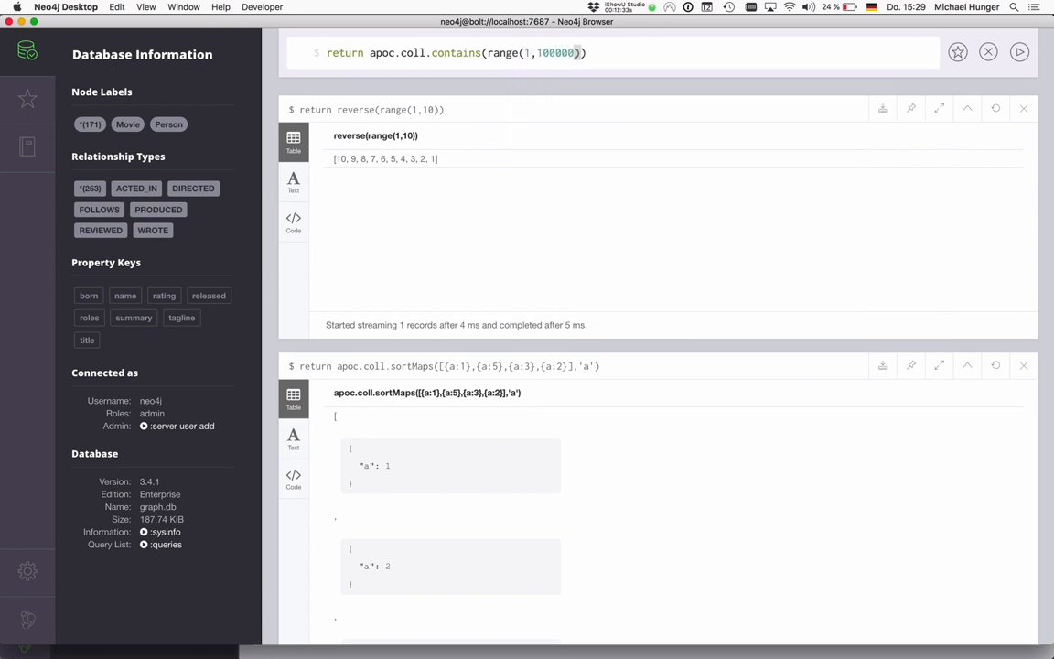
{"action": "type", "text": ",4343"}
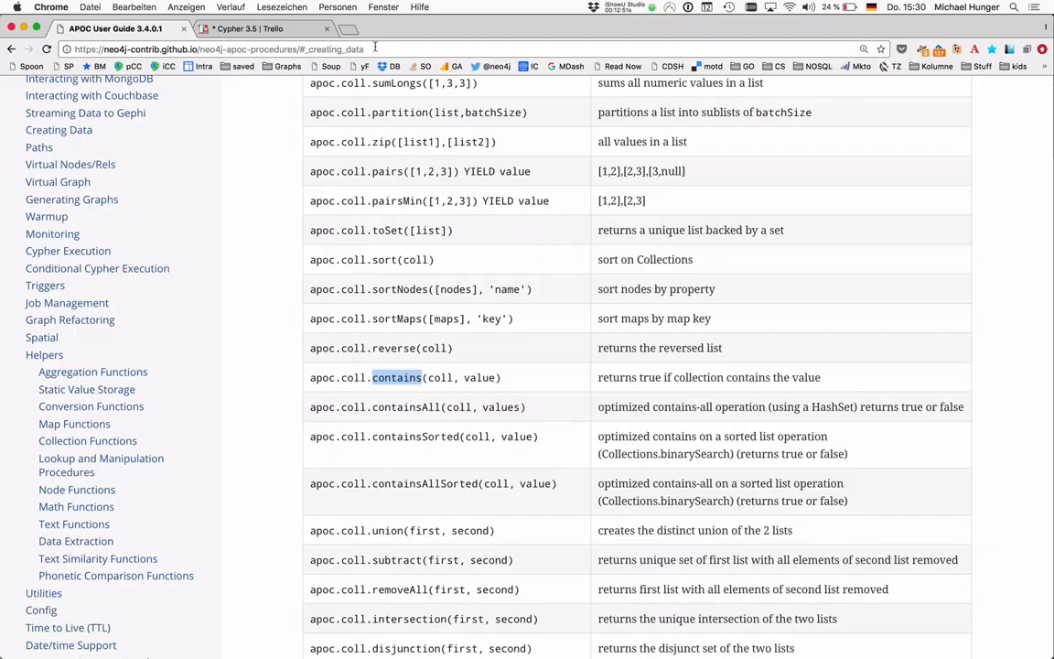
Scroll the collection table from containsAll down and highlight the removeAll function signature.
{"action": "scroll", "scroll_direction": "down", "scroll_amount": 3}
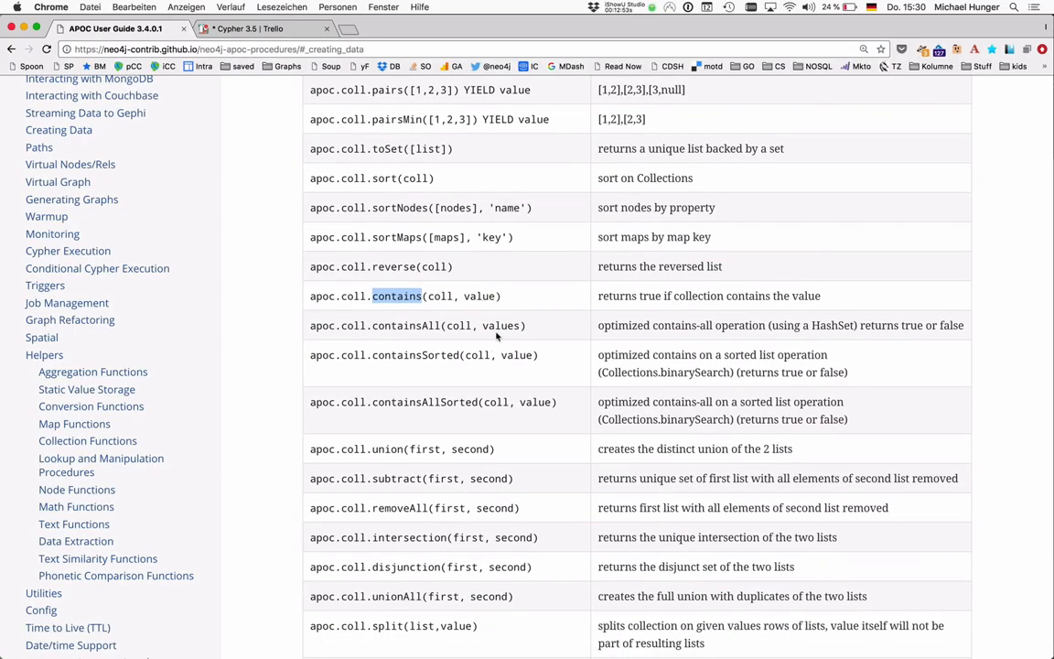
{"action": "double_click", "coordinate": [501, 325]}
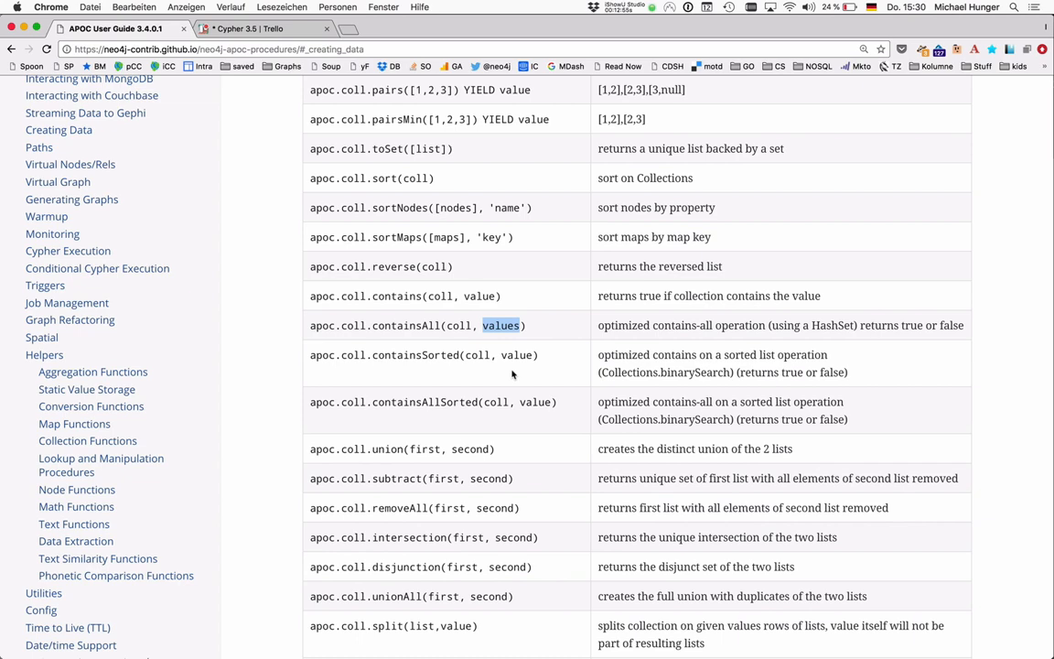
{"action": "scroll", "scroll_direction": "down", "scroll_amount": 3}
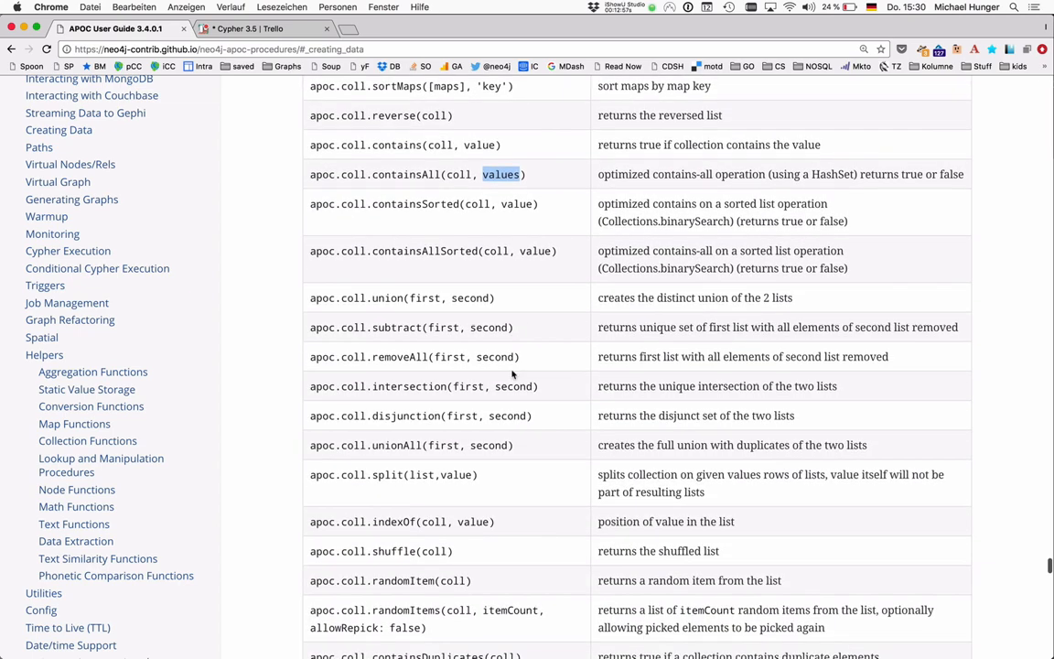
{"action": "scroll", "scroll_direction": "down", "scroll_amount": 3}
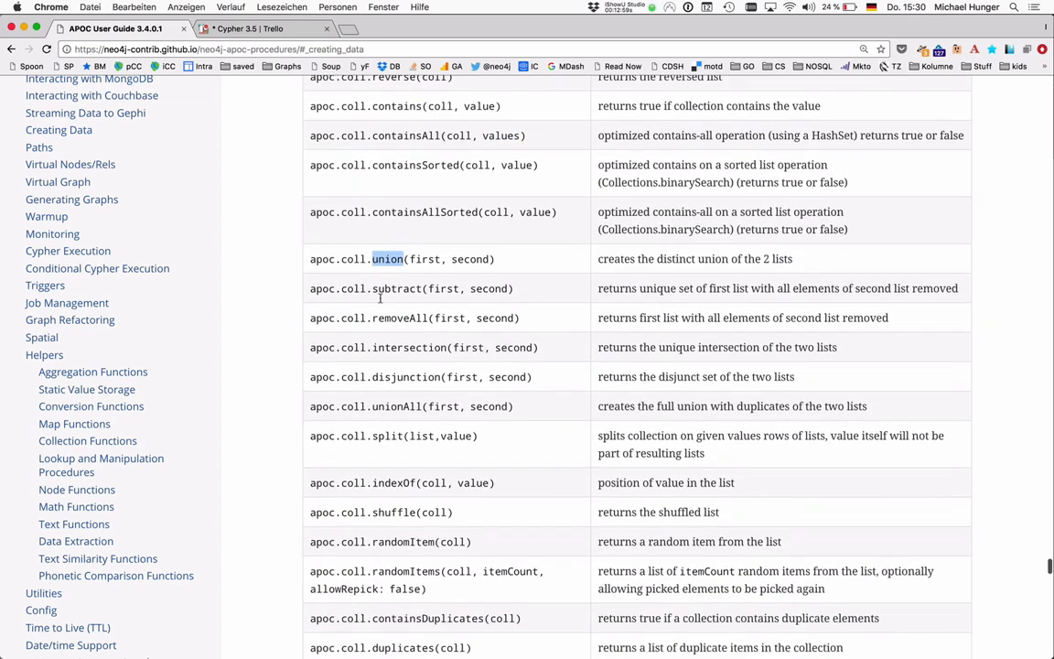
{"action": "scroll", "scroll_direction": "down", "scroll_amount": 3}
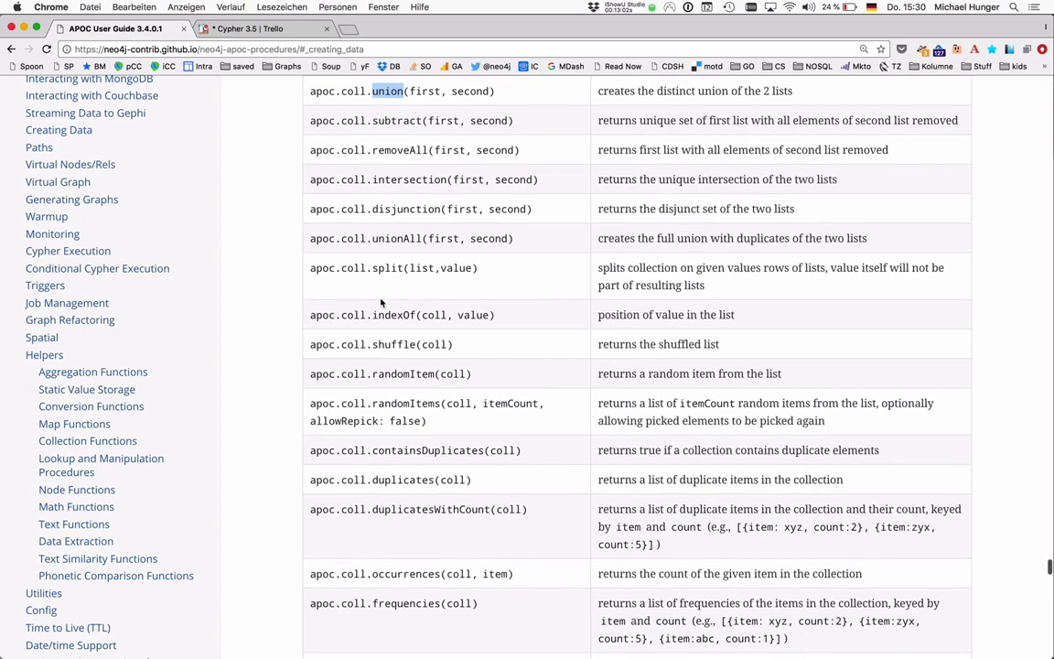
{"action": "mouse_move", "coordinate": [395, 235]}
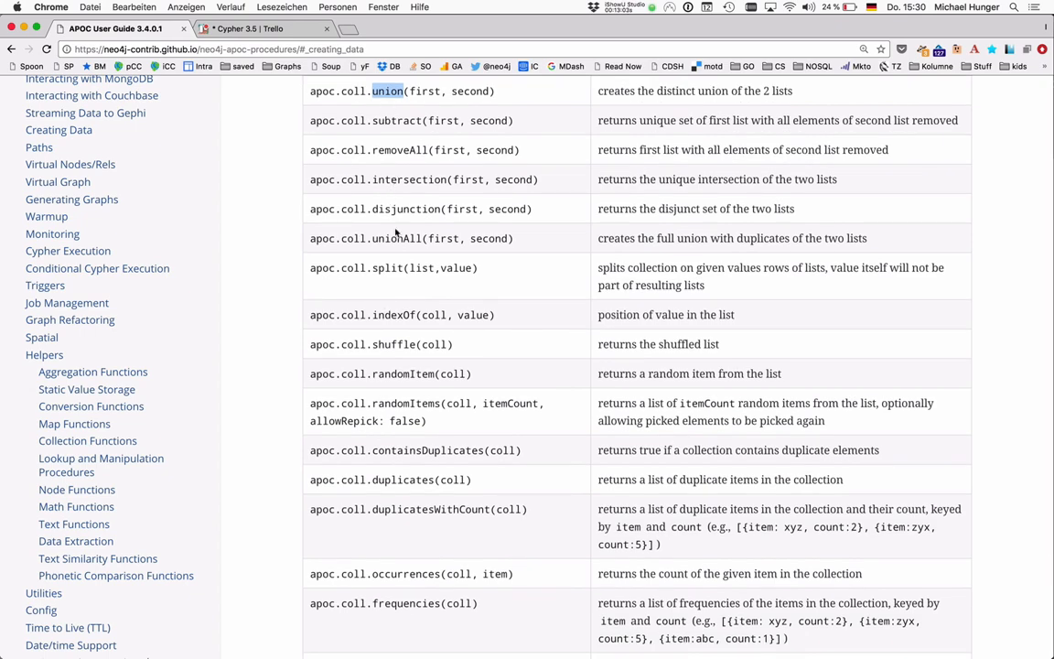
{"action": "mouse_move", "coordinate": [410, 205]}
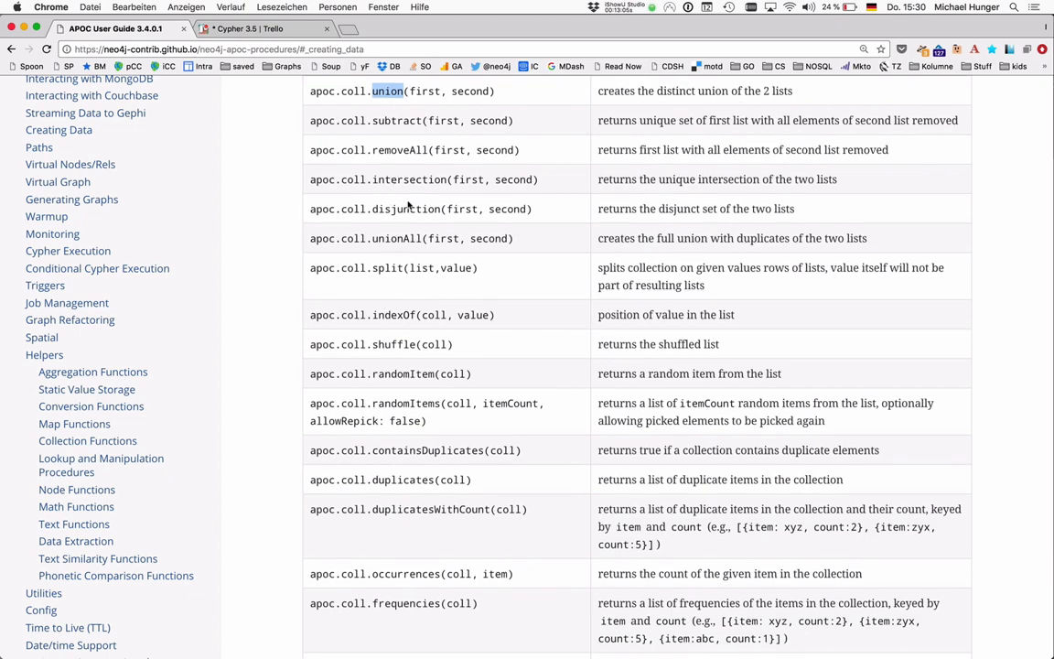
{"action": "triple_click", "coordinate": [413, 150]}
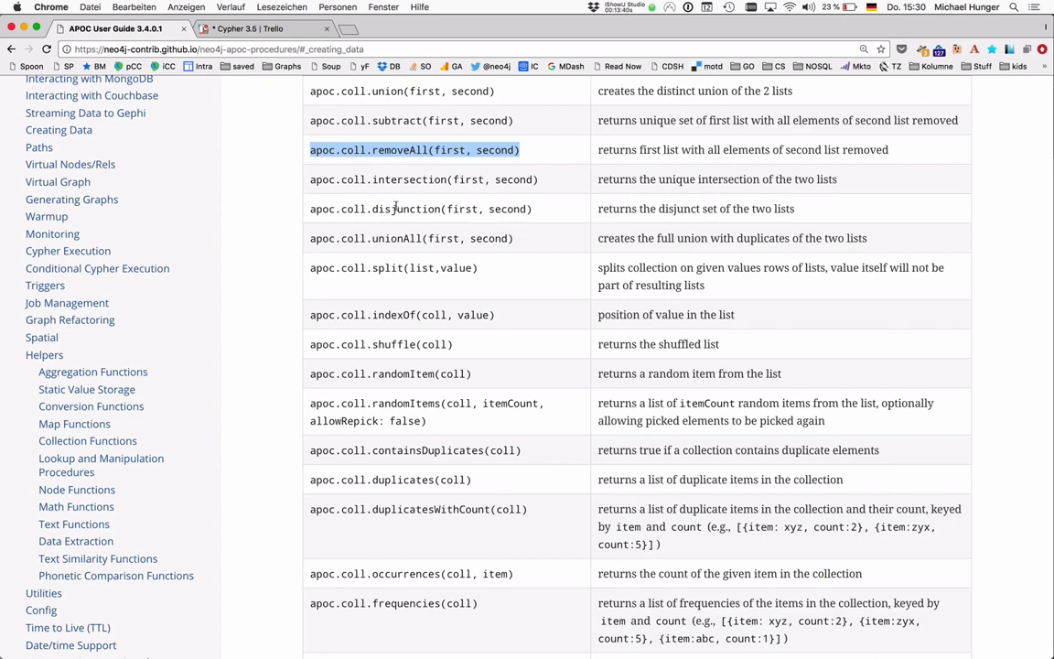
Scroll further down the table and highlight the split function name.
{"action": "scroll", "scroll_direction": "down", "scroll_amount": 3}
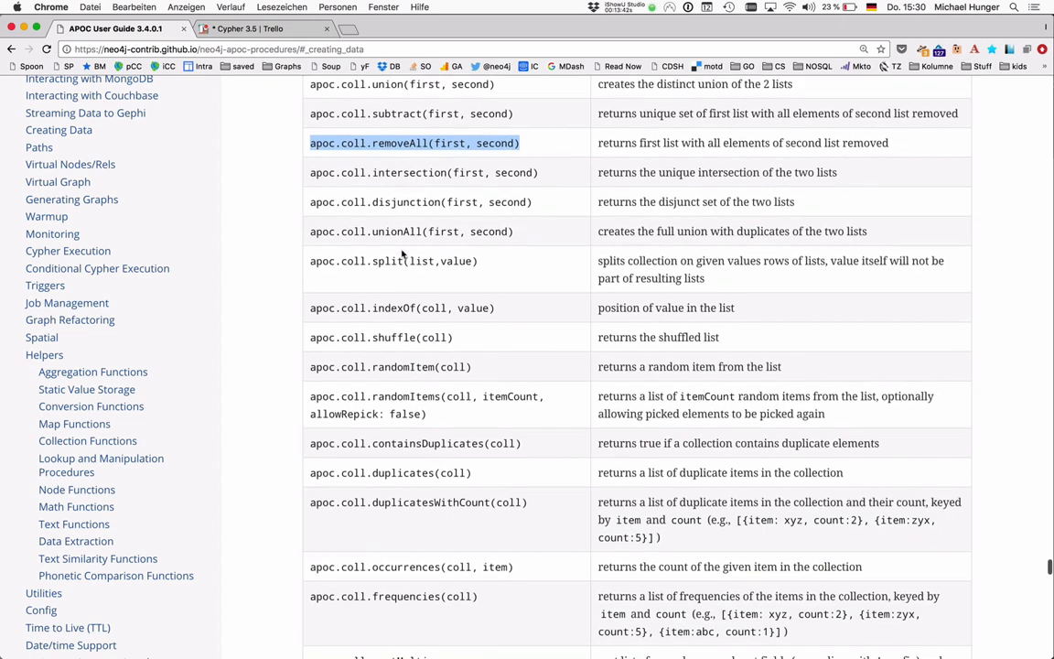
{"action": "scroll", "scroll_direction": "down", "scroll_amount": 3}
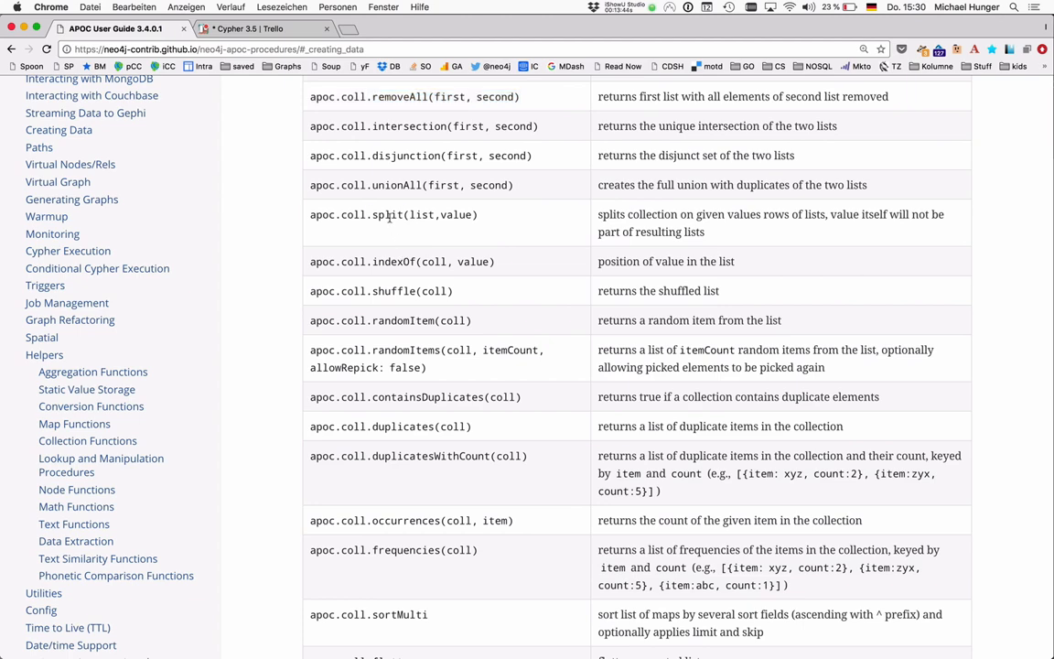
{"action": "double_click", "coordinate": [388, 214]}
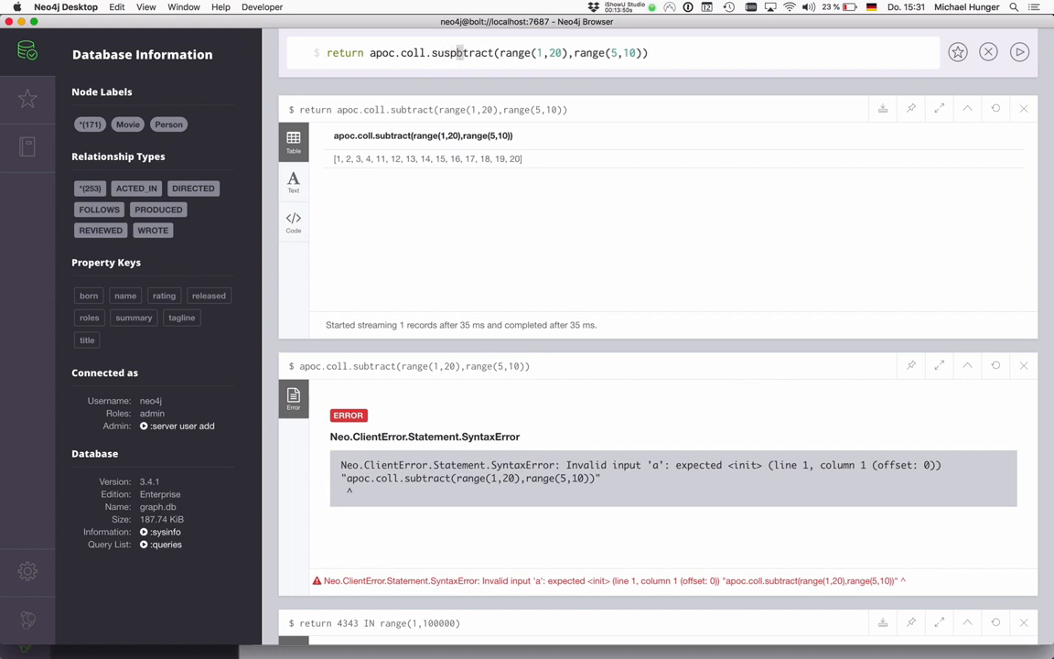
Write apoc.coll.split(range(1,20),7) to divide the numbers 1–20 at 7.
{"action": "type", "text": "split"}
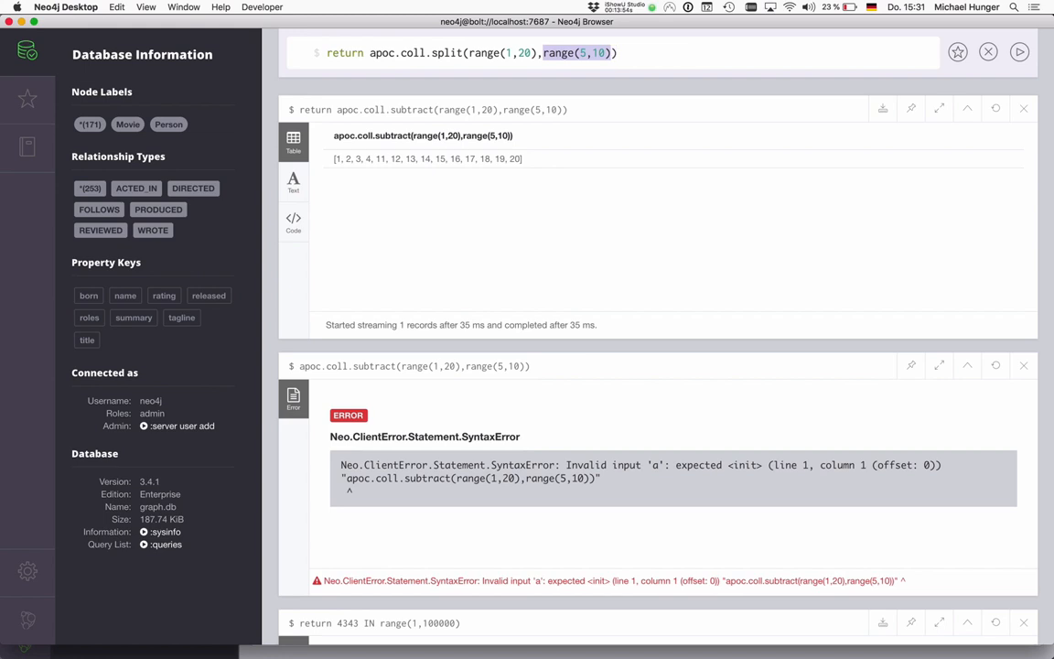
{"action": "type", "text": "7"}
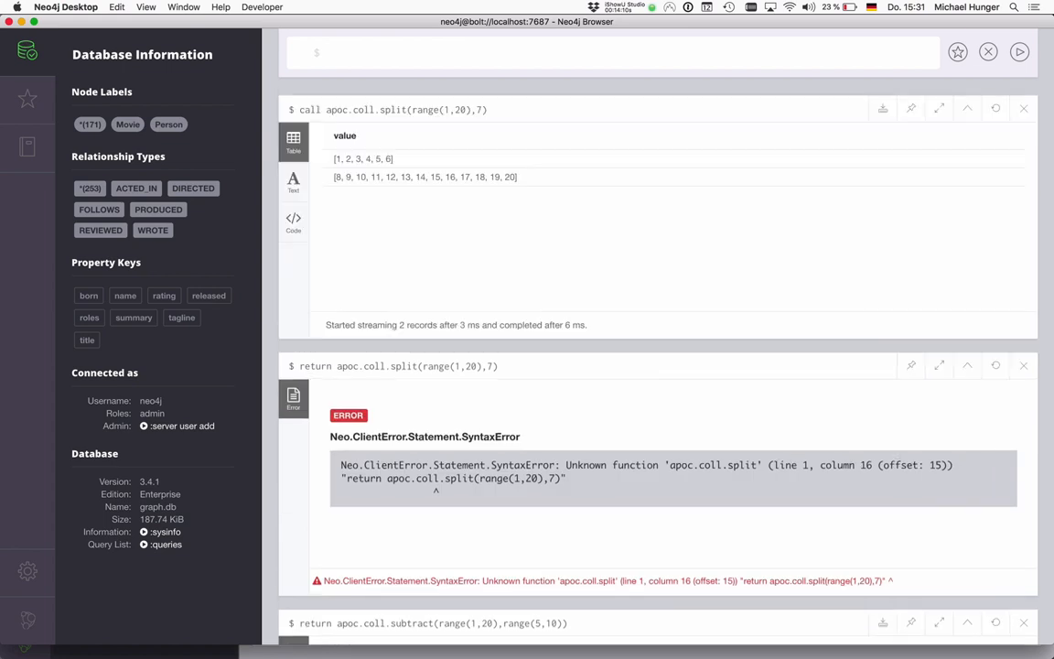
{"action": "mouse_move", "coordinate": [333, 212]}
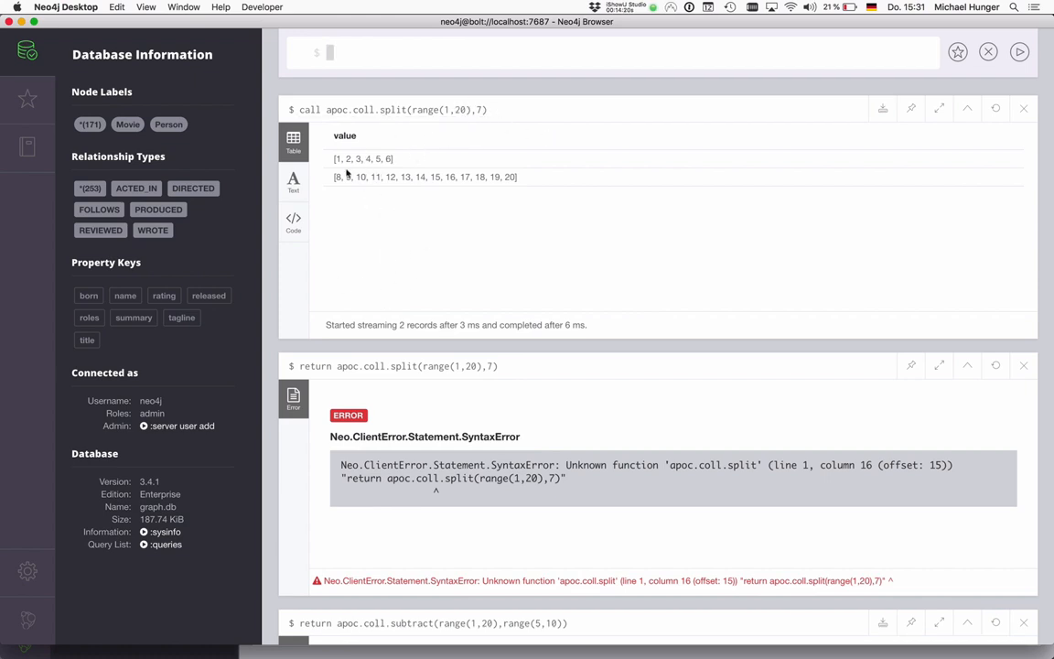
{"action": "mouse_move", "coordinate": [388, 298]}
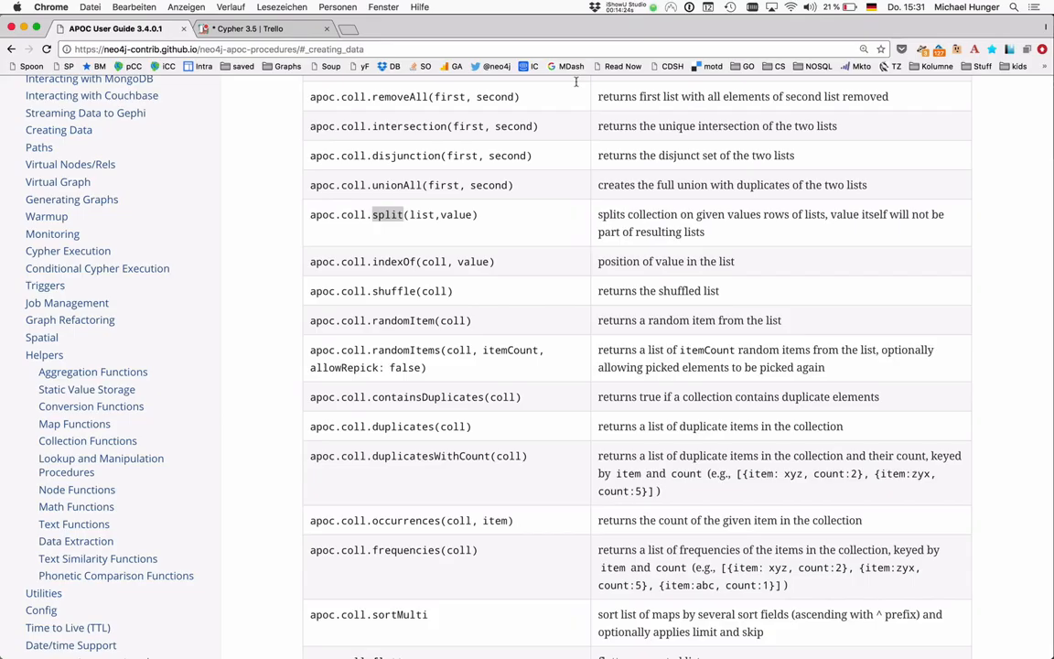
Pick the next guide function, swap the query's leading keyword for indexOf returning 6, and start a new query.
{"action": "scroll", "scroll_direction": "down", "scroll_amount": 3}
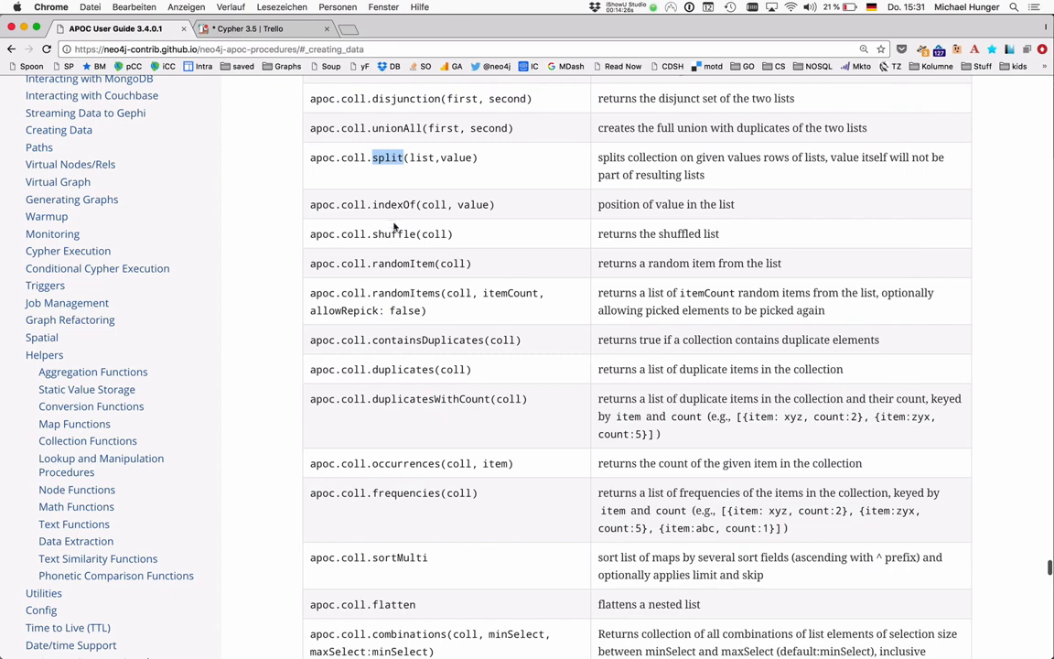
{"action": "double_click", "coordinate": [392, 205]}
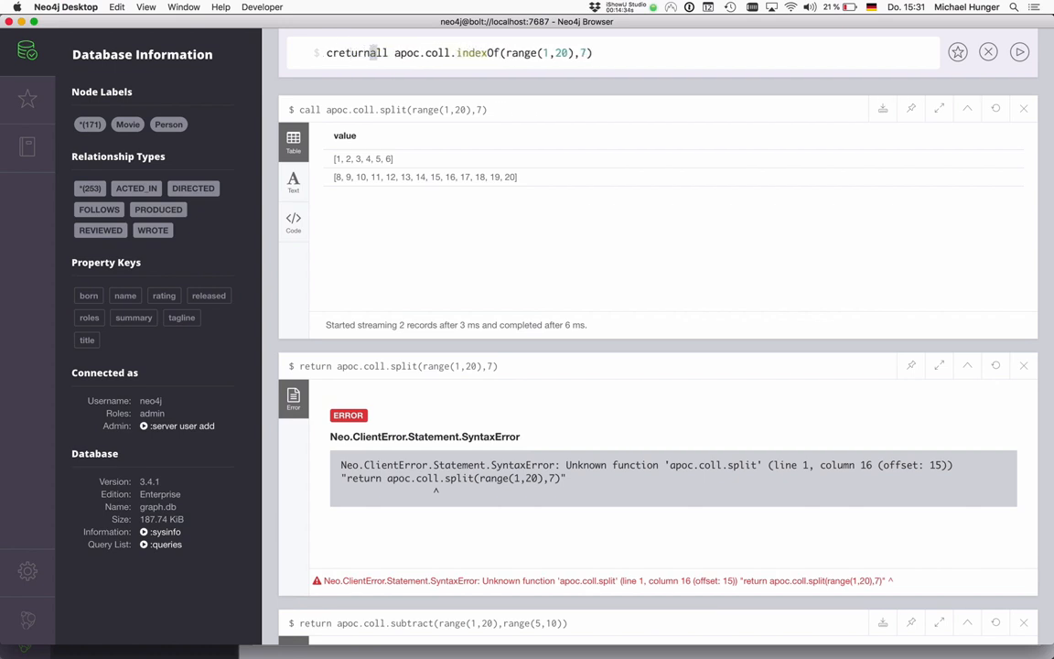
{"action": "double_click", "coordinate": [355, 51]}
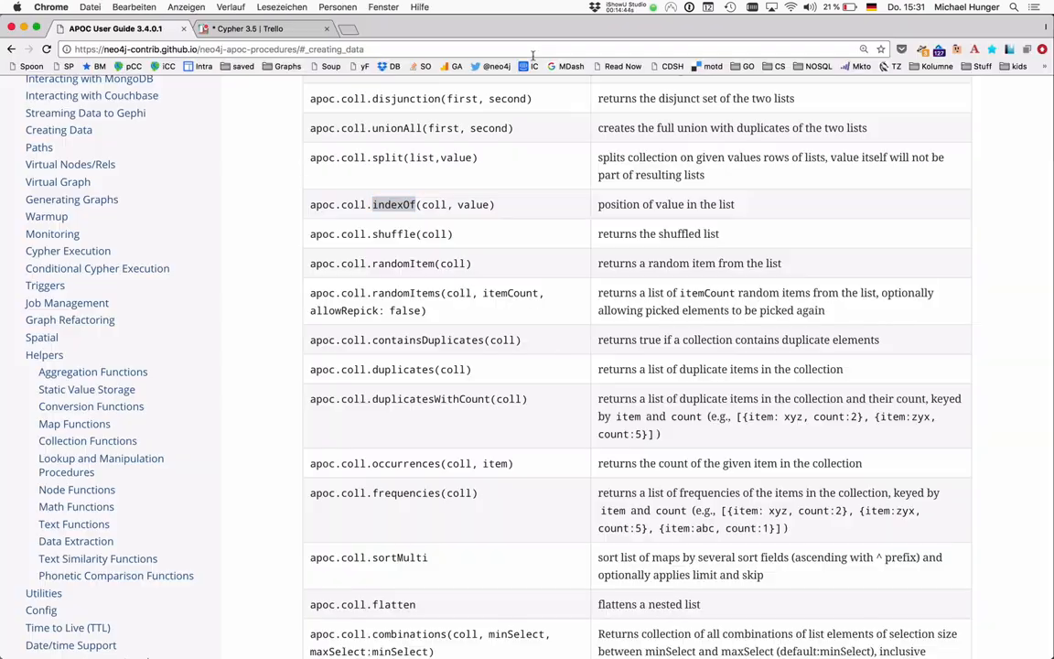
{"action": "scroll", "scroll_direction": "down", "scroll_amount": 3}
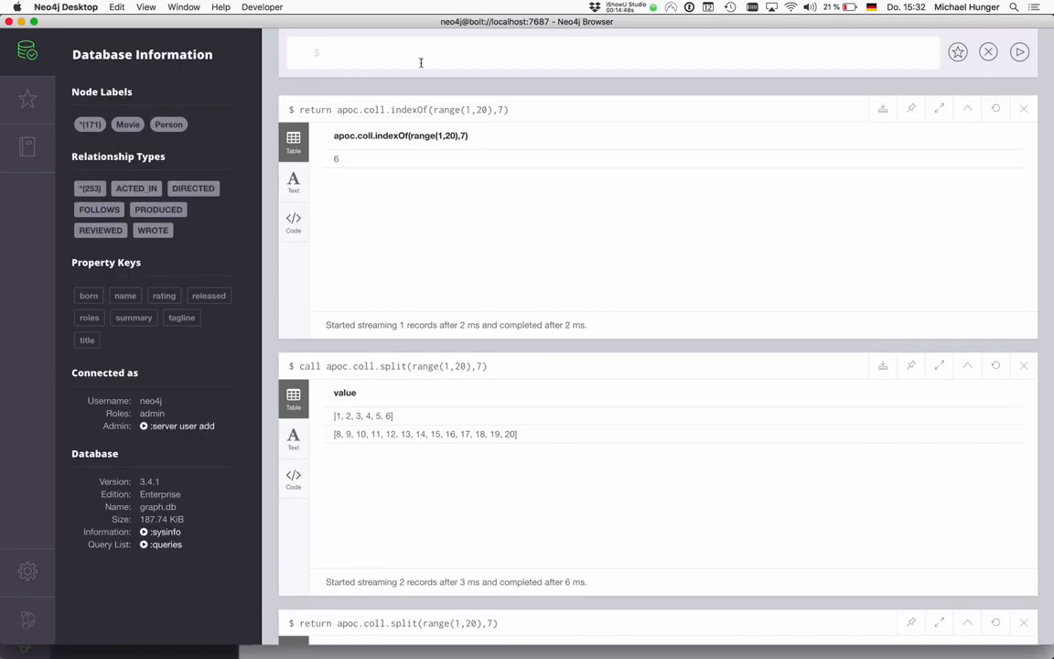
{"action": "left_click", "coordinate": [421, 62]}
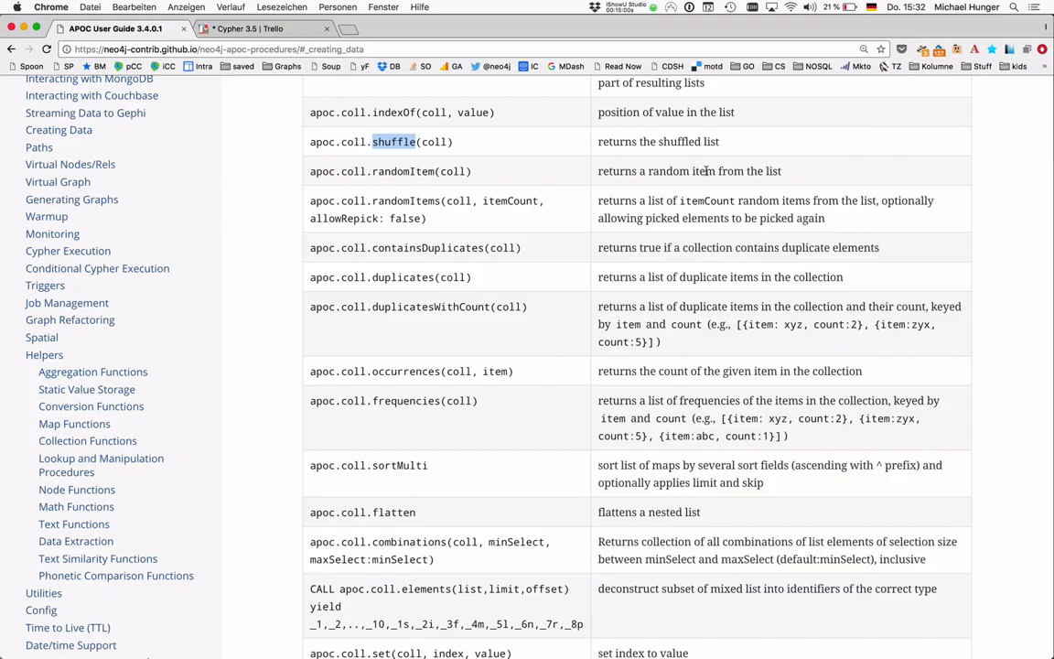
Draft a plain Cypher query starting with range(1,10) as c instead of return range.
{"action": "scroll", "scroll_direction": "down", "scroll_amount": 3}
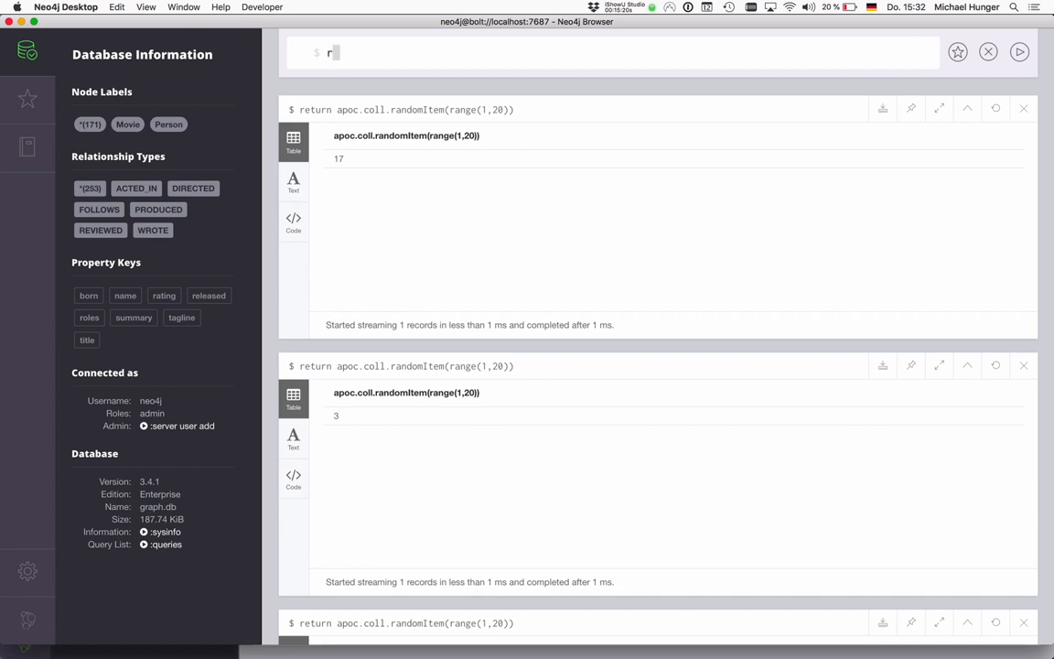
{"action": "type", "text": "return range(1,10"}
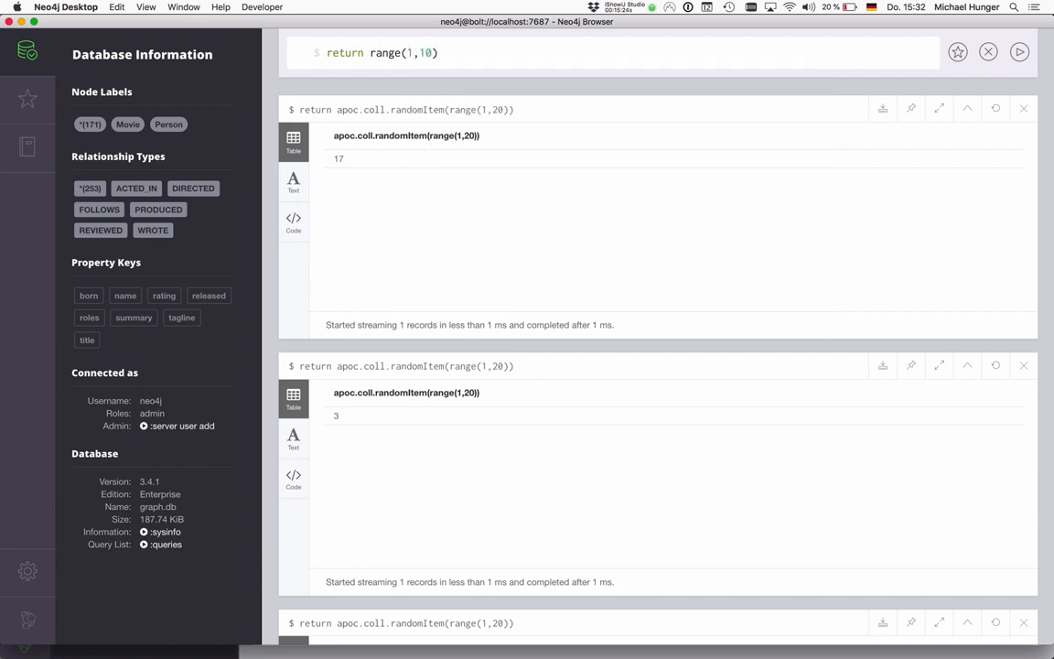
{"action": "double_click", "coordinate": [344, 52]}
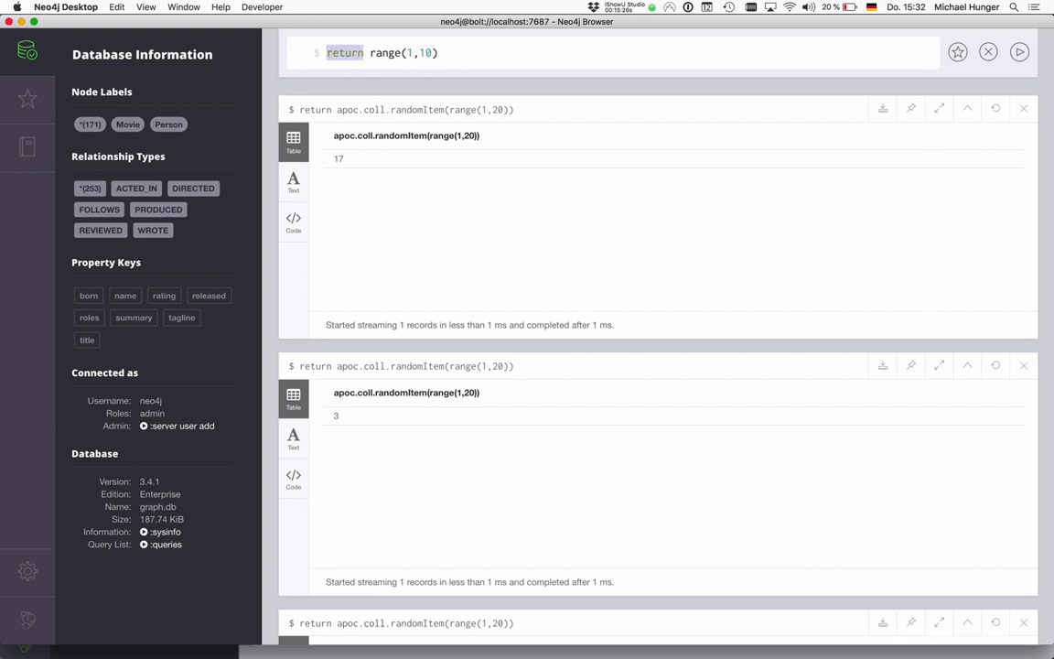
{"action": "type", "text": "with range(1,10) as c"}
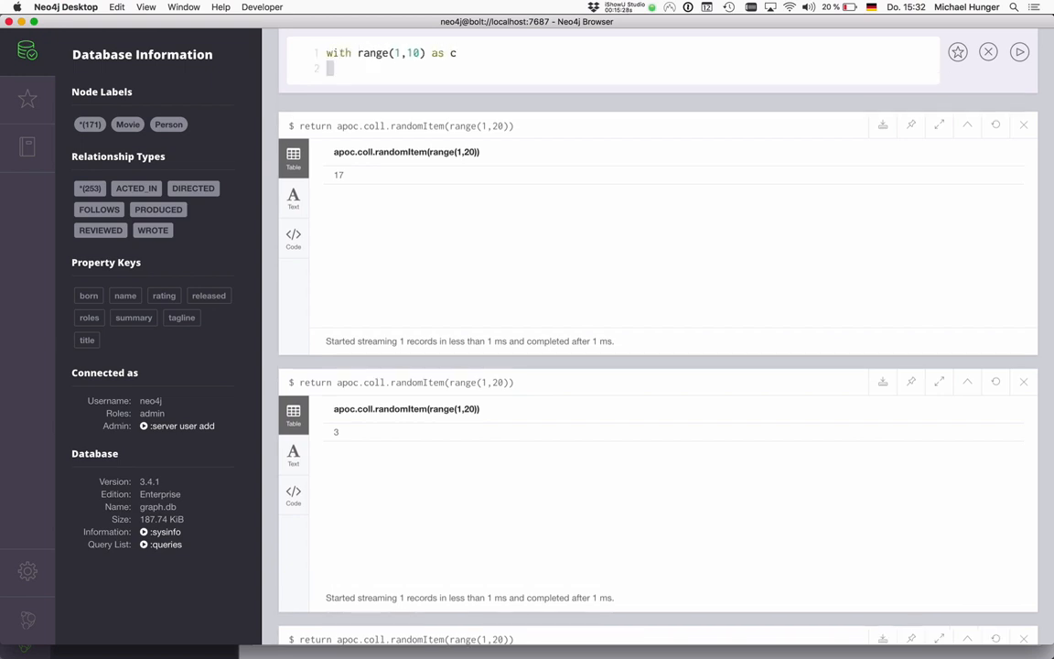
Complete it as return c[toInteger(rand()*1...)] and point out randomItems' coll parameter in the guide.
{"action": "type", "text": "return c["}
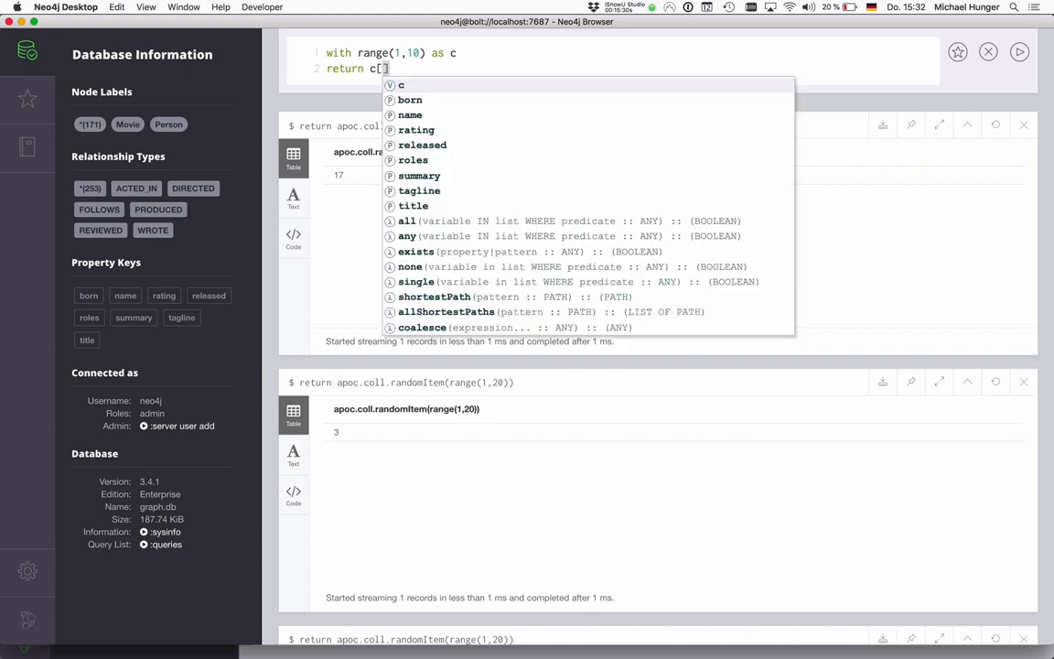
{"action": "type", "text": "toInteger()"}
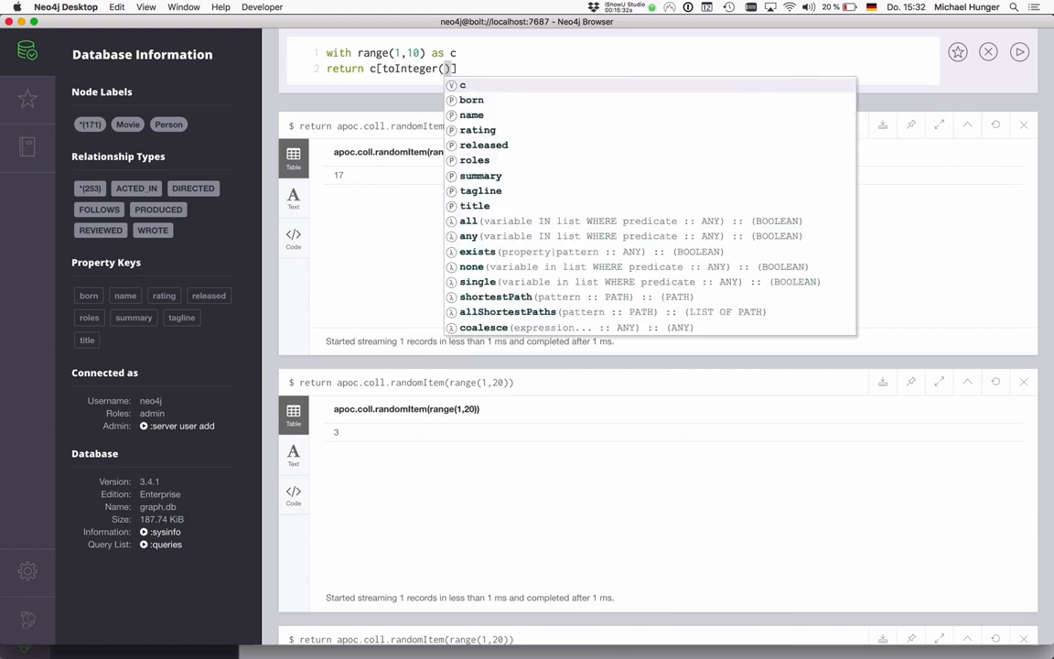
{"action": "type", "text": "rand()"}
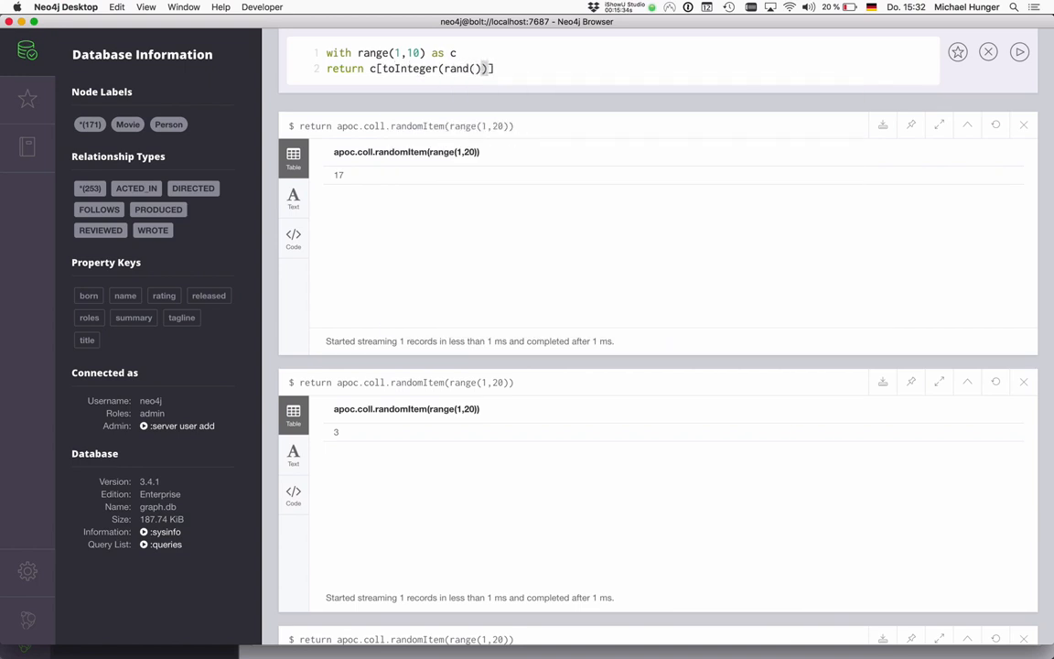
{"action": "type", "text": "*1"}
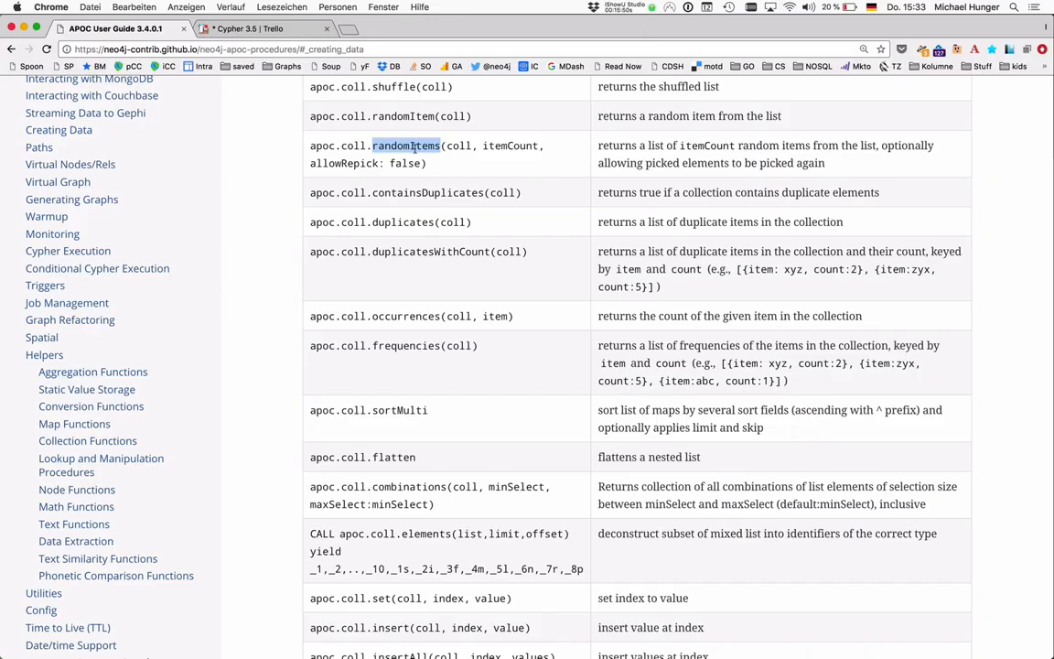
{"action": "double_click", "coordinate": [457, 146]}
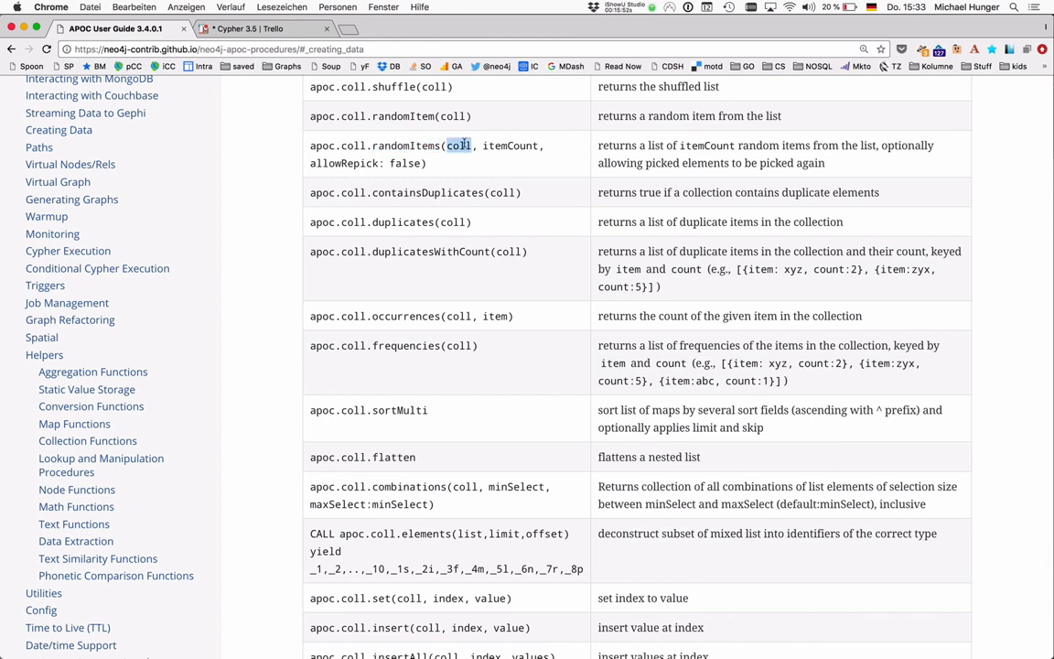
Note randomItems' itemCount and allowRepick parameters, then draft a randomItems query drawing 20 items.
{"action": "double_click", "coordinate": [509, 146]}
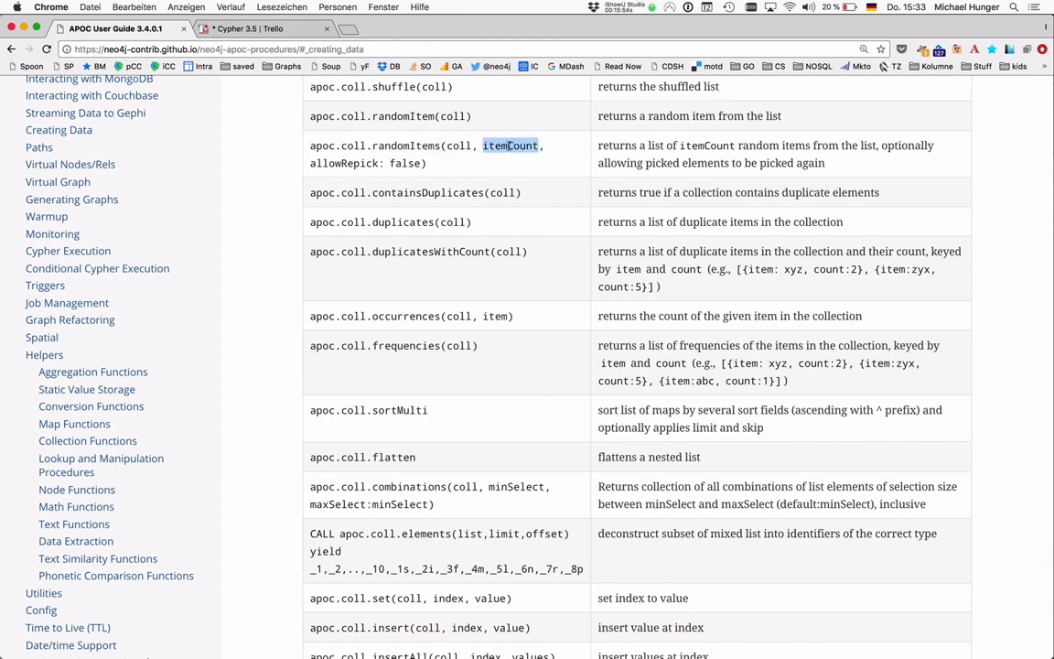
{"action": "double_click", "coordinate": [344, 163]}
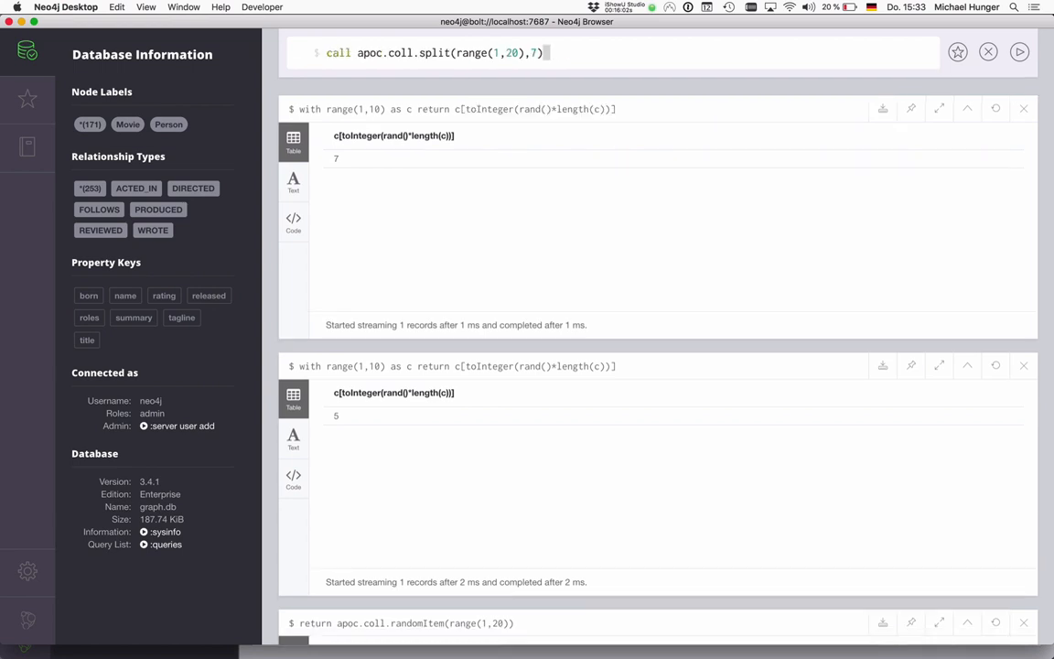
{"action": "type", "text": "return apoc.coll.indexOf(range(1,20),7)"}
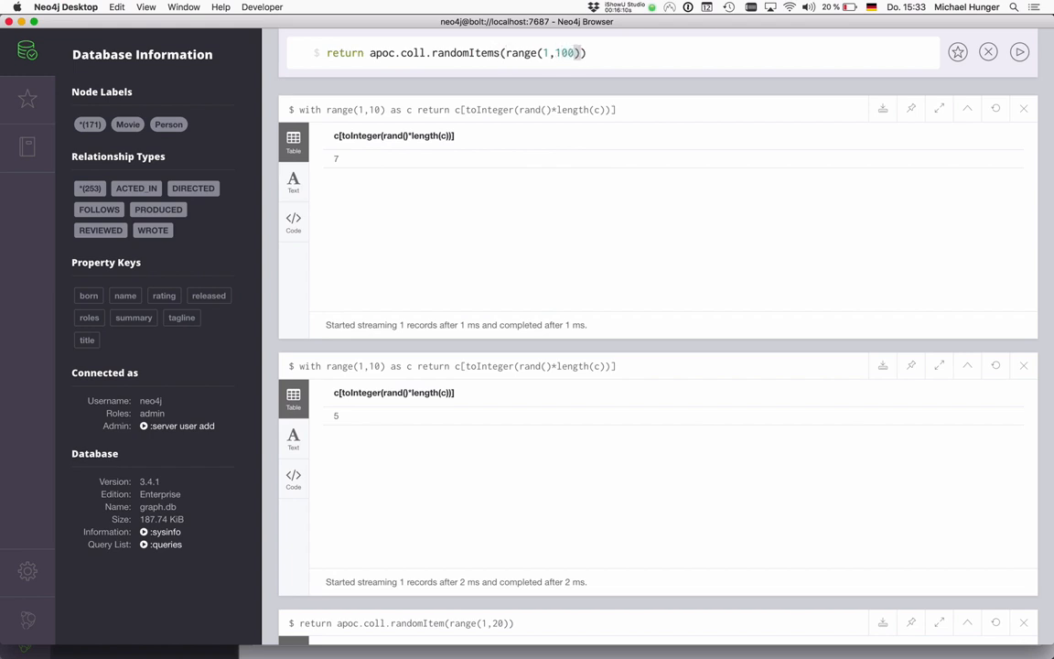
{"action": "type", "text": ",20"}
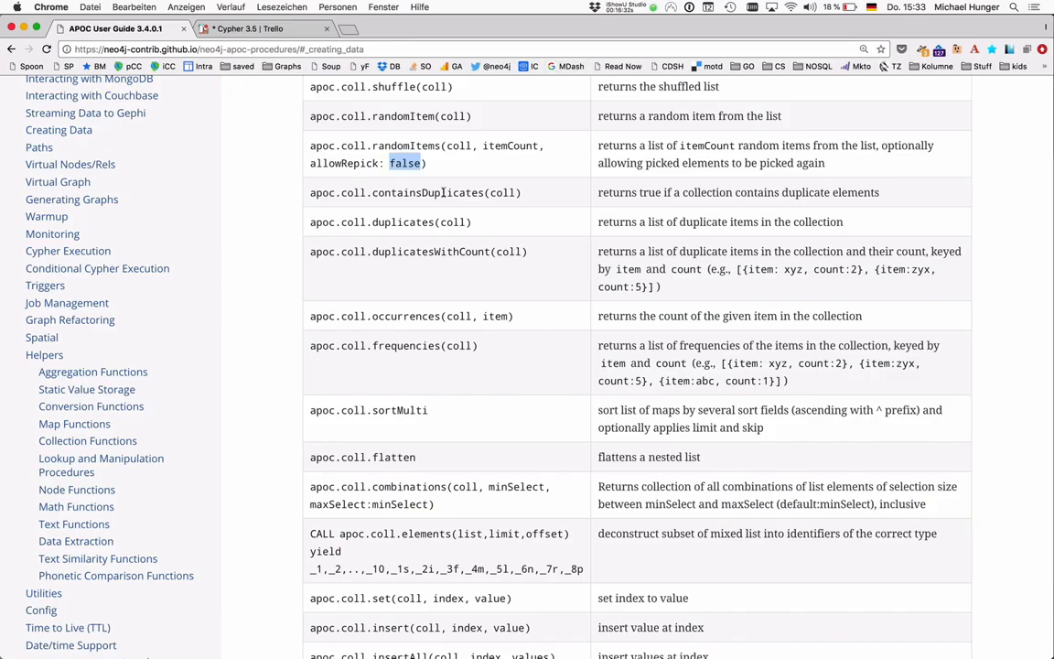
Write return apoc.coll.containsDuplicates([1,1,1]) to test a list for duplicates.
{"action": "scroll", "scroll_direction": "down", "scroll_amount": 3}
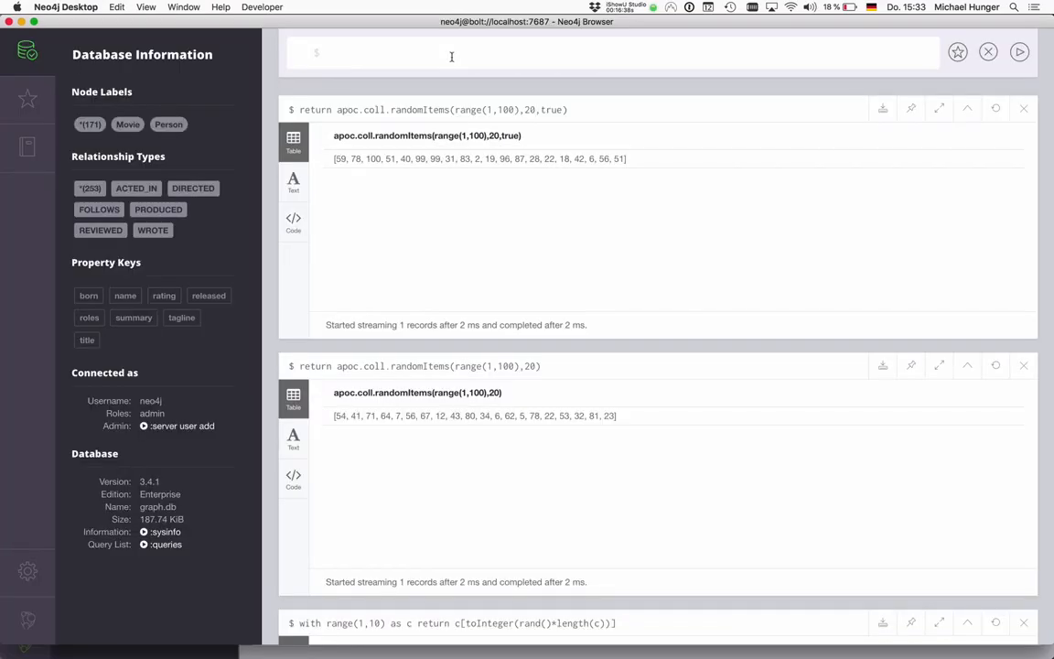
{"action": "type", "text": "return apoc.coll.contai"}
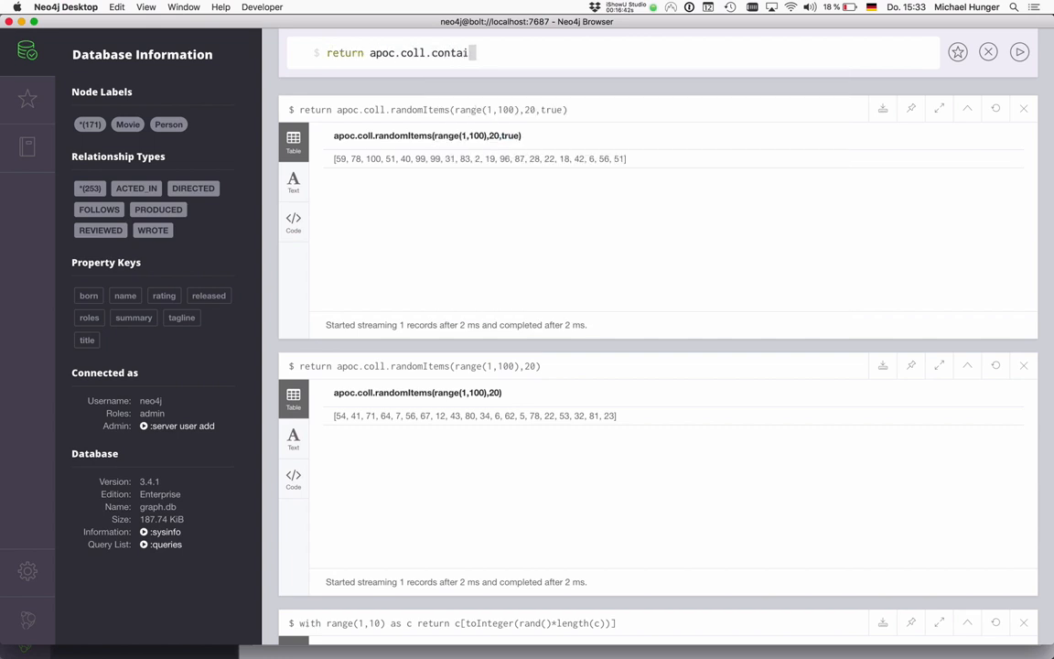
{"action": "type", "text": "nsDuplicates"}
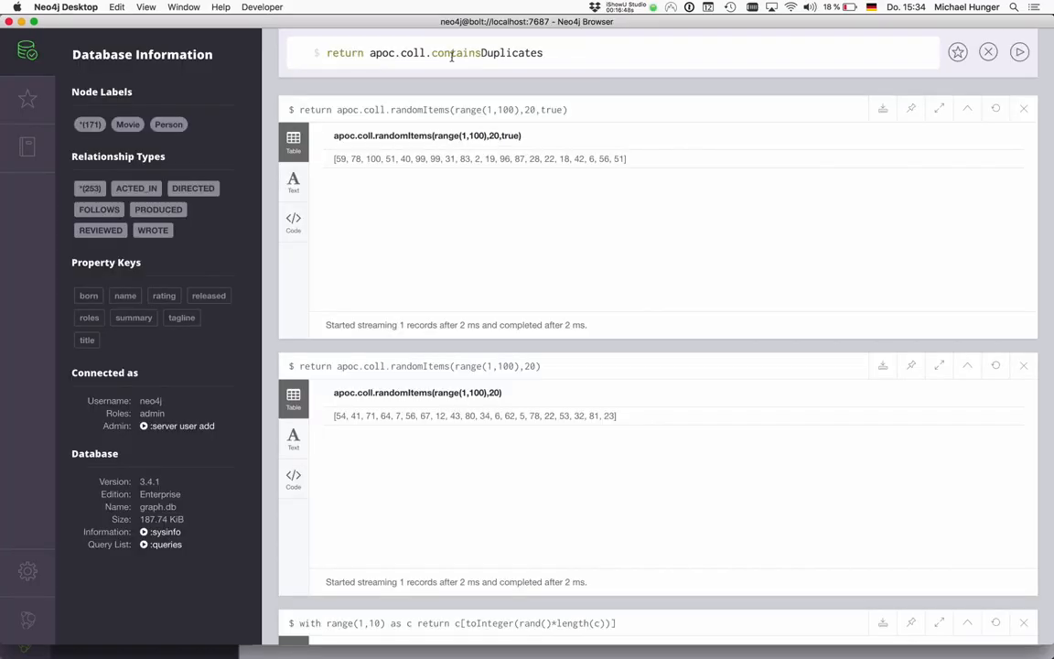
{"action": "type", "text": "()"}
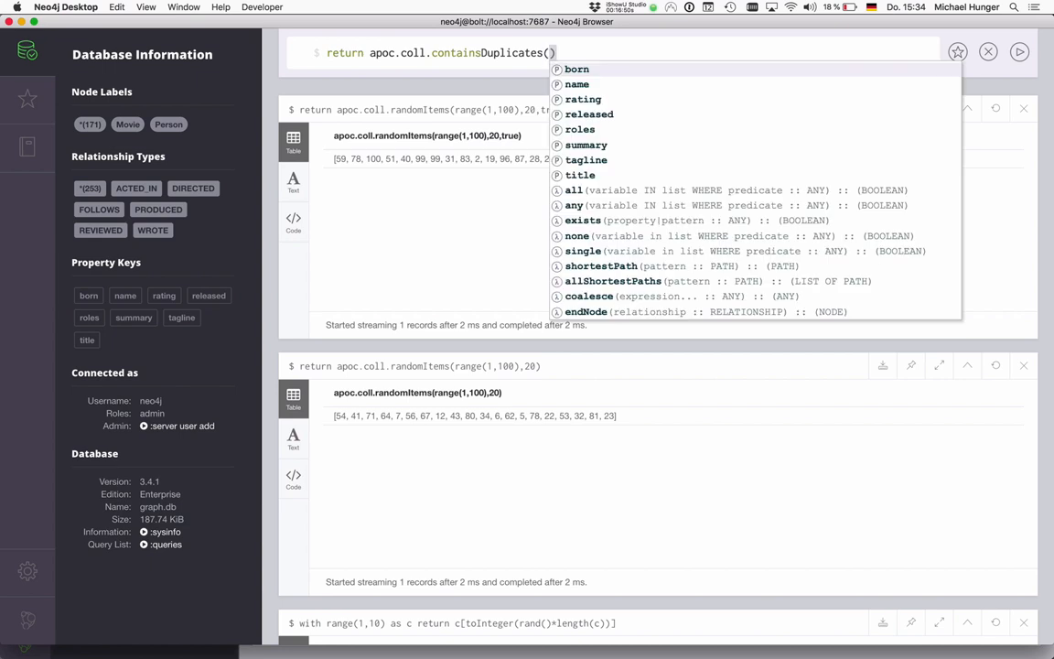
{"action": "type", "text": "[1,1,1]"}
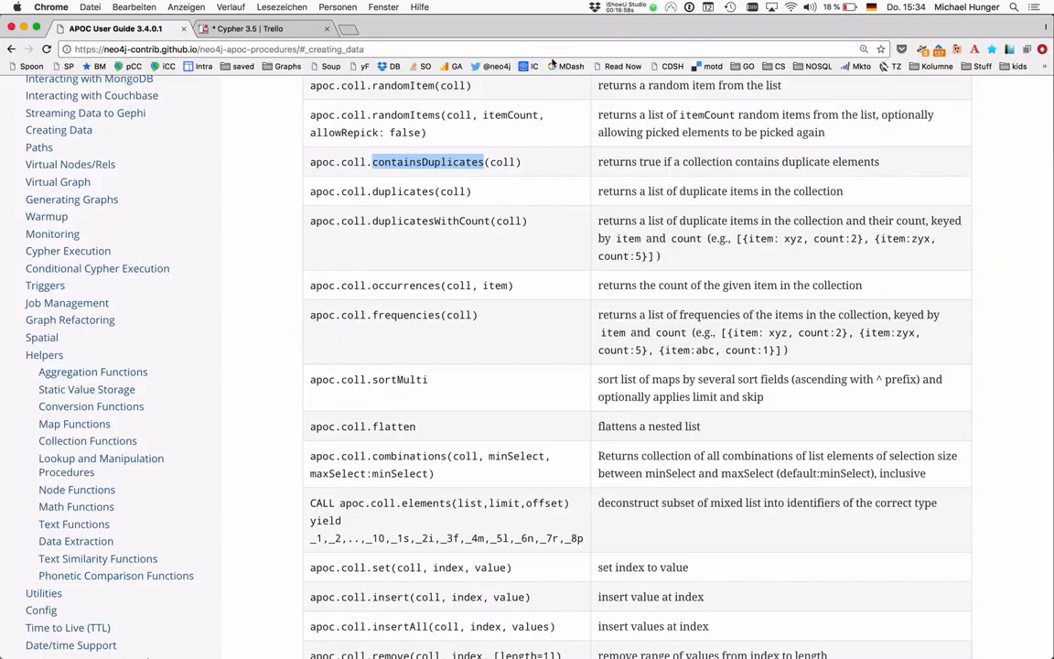
Highlight the guide's containsDuplicates, duplicates and duplicatesWithCount entries.
{"action": "double_click", "coordinate": [403, 192]}
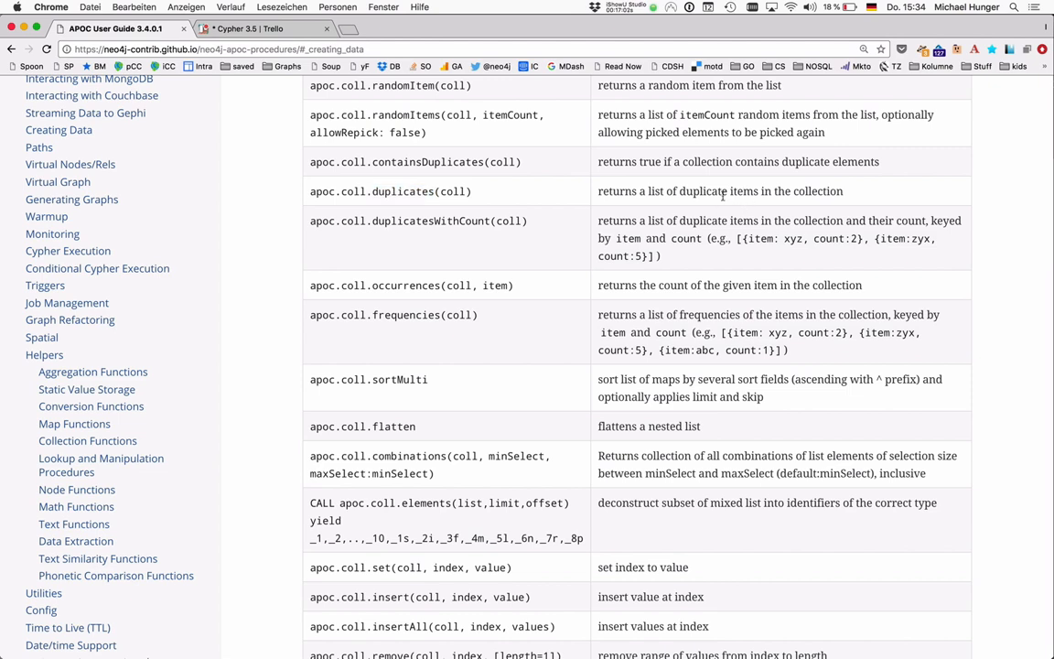
{"action": "double_click", "coordinate": [430, 219]}
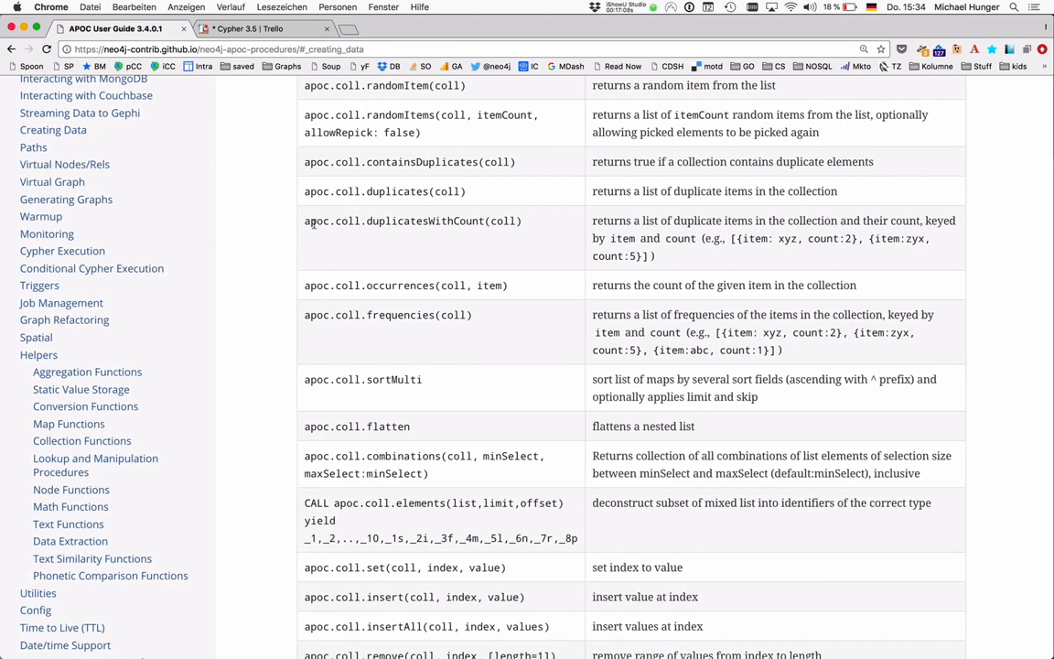
{"action": "double_click", "coordinate": [418, 219]}
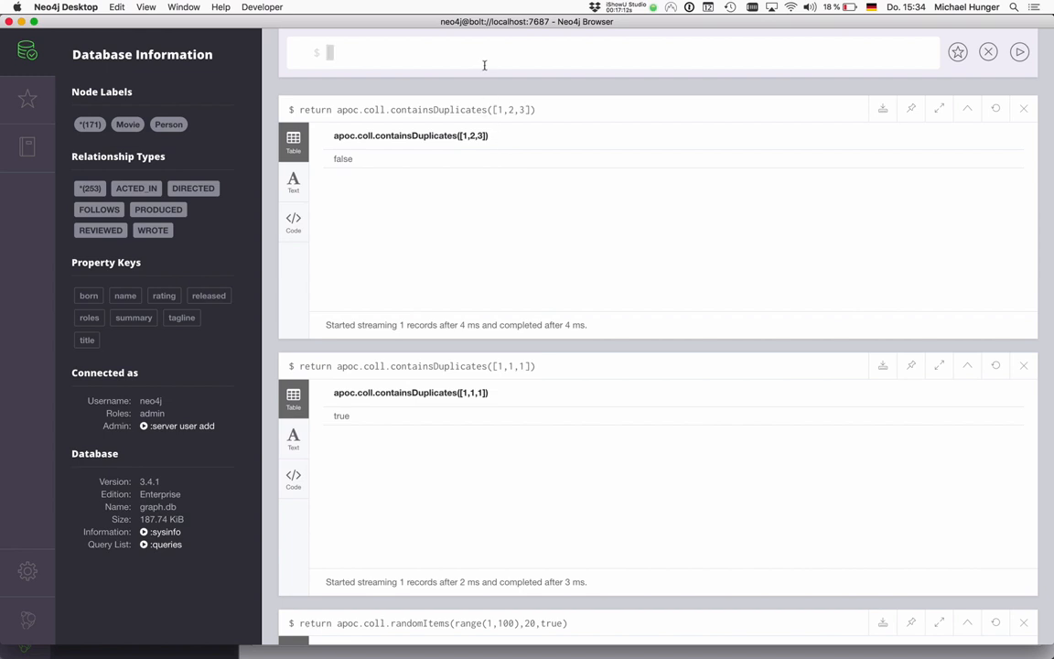
Run return apoc.coll.duplicatesWithCount([1,1,1,2,2,3,3]) and point out count 3 for item 1.
{"action": "type", "text": "return apoc.coll.duplicatesWithCount(coll)"}
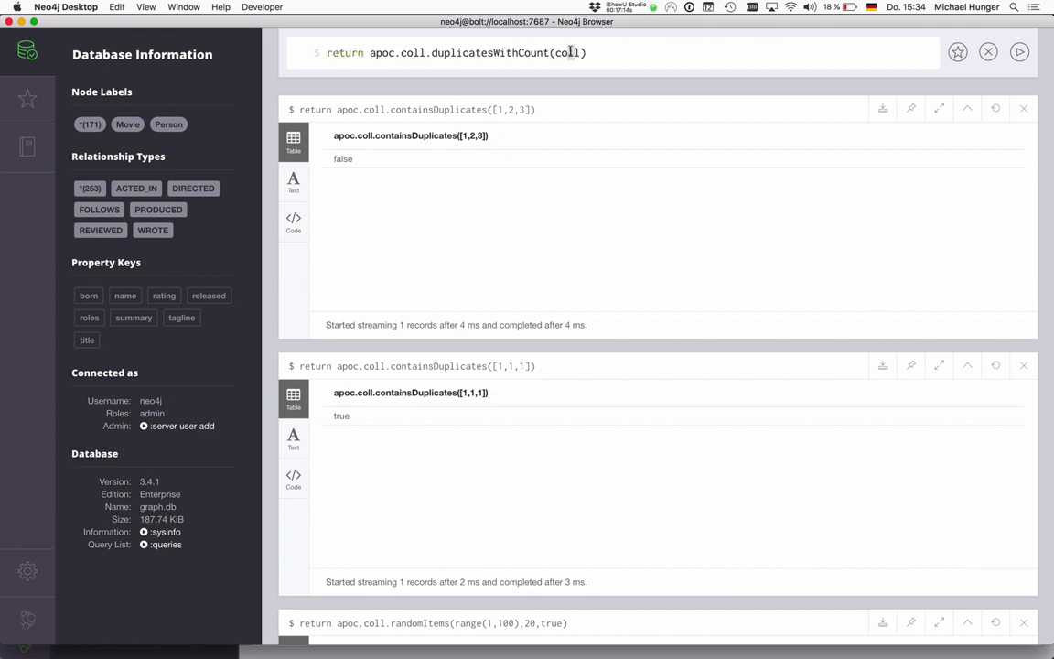
{"action": "type", "text": "1,1,1,]"}
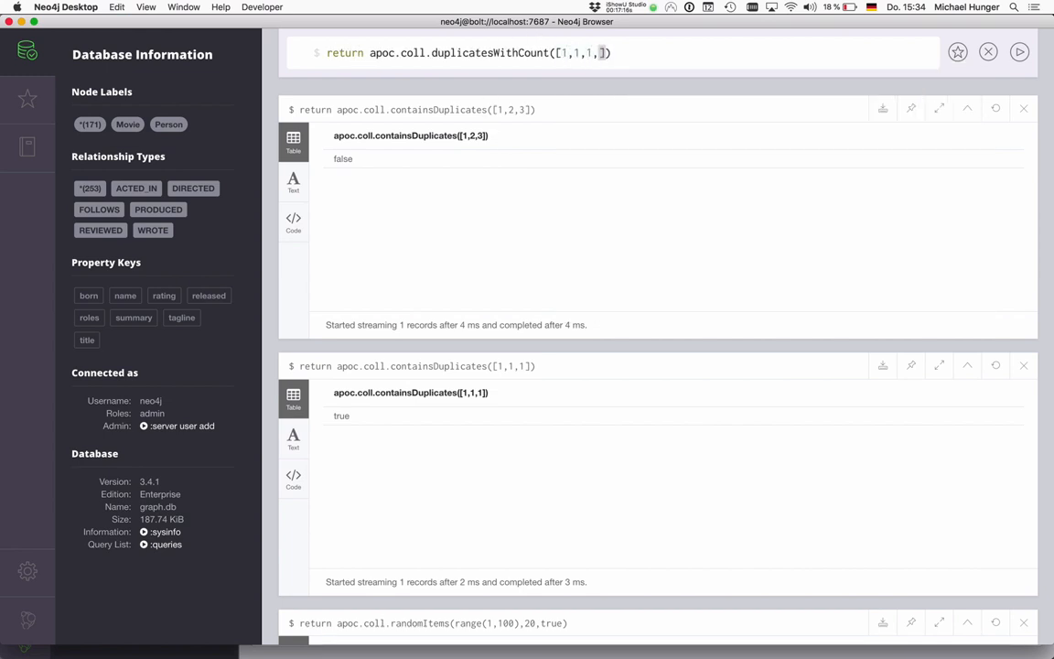
{"action": "type", "text": "2,2,"}
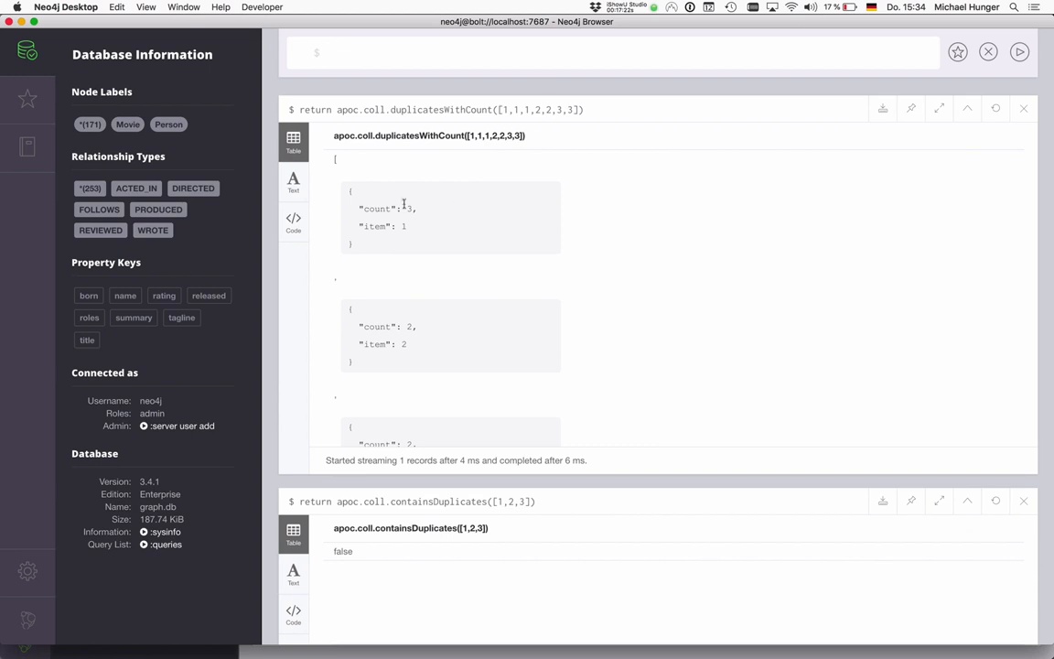
{"action": "double_click", "coordinate": [377, 209]}
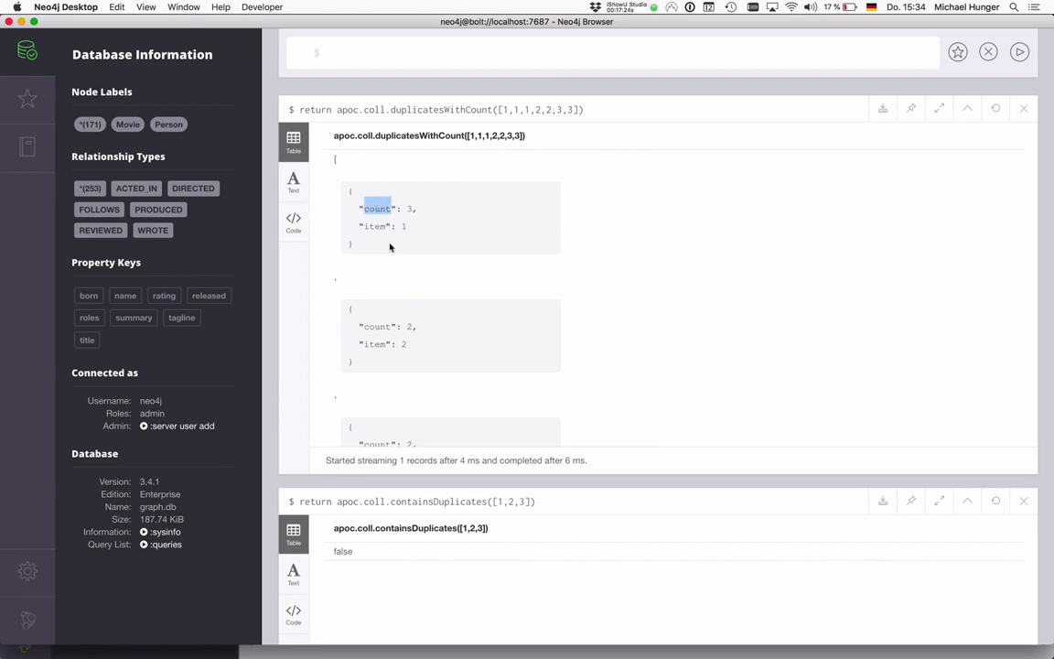
{"action": "mouse_move", "coordinate": [1025, 108]}
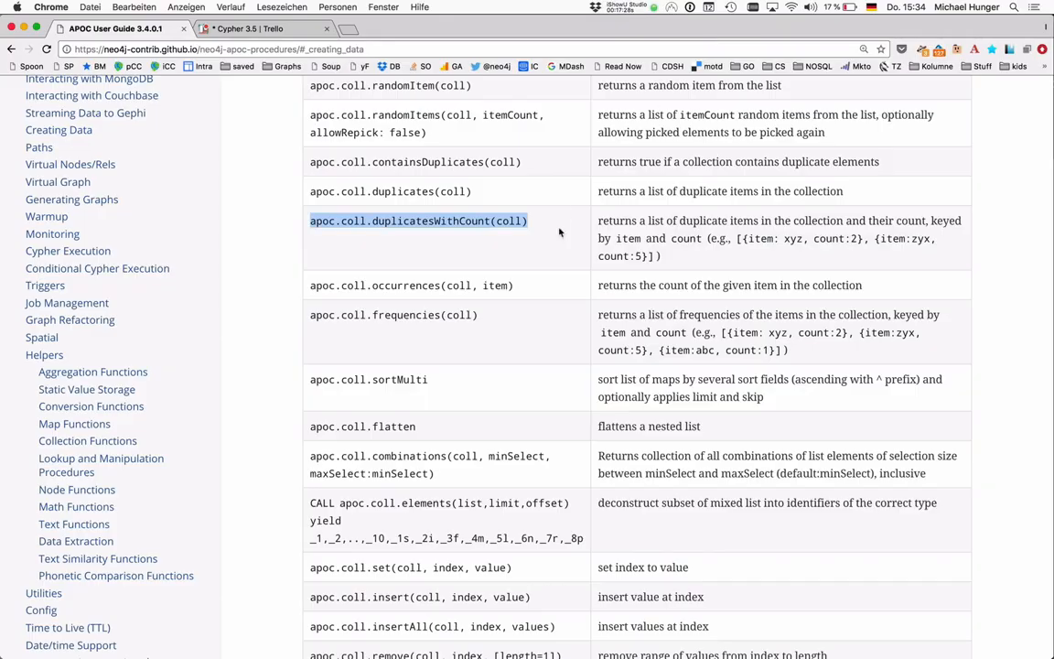
Scroll the collection table and highlight the frequencies function name.
{"action": "scroll", "scroll_direction": "down", "scroll_amount": 3}
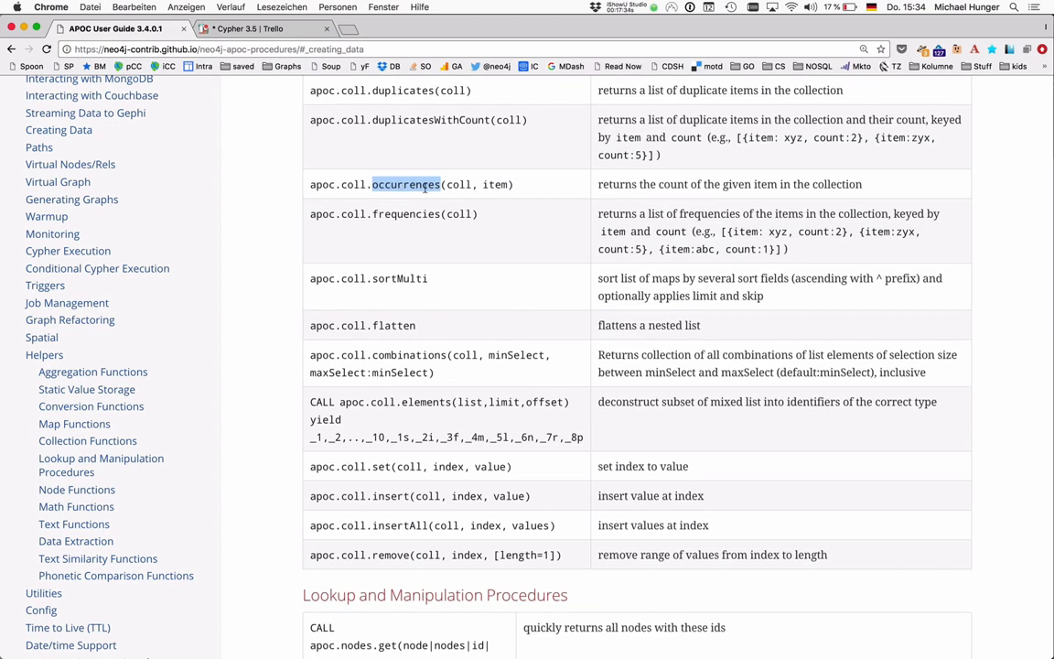
{"action": "scroll", "scroll_direction": "down", "scroll_amount": 3}
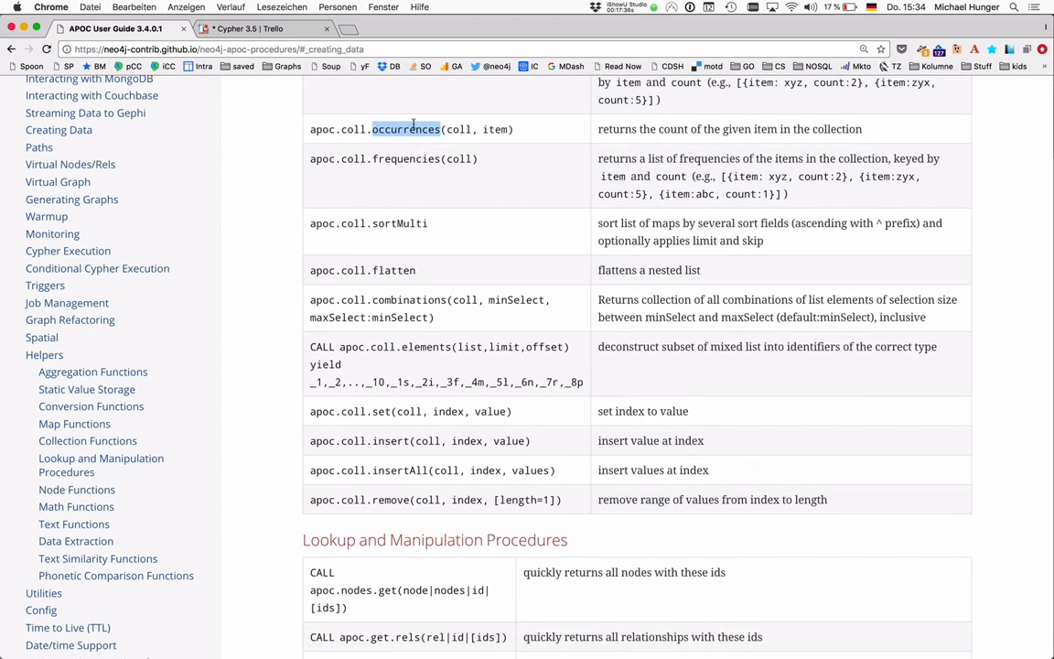
{"action": "double_click", "coordinate": [407, 157]}
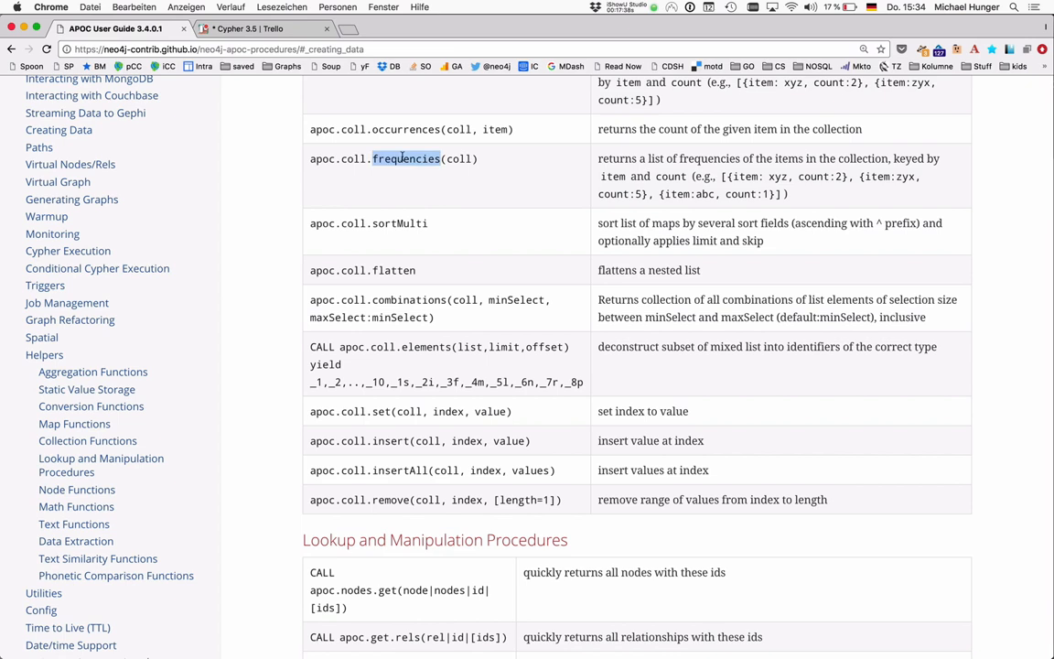
{"action": "mouse_move", "coordinate": [739, 234]}
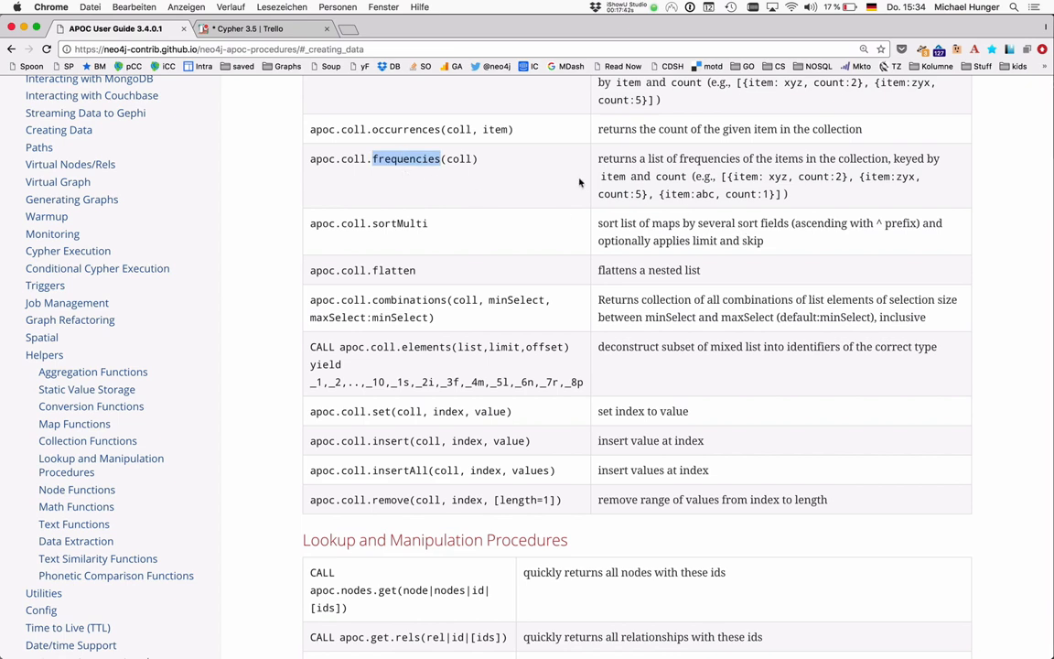
{"action": "scroll", "scroll_direction": "down", "scroll_amount": 3}
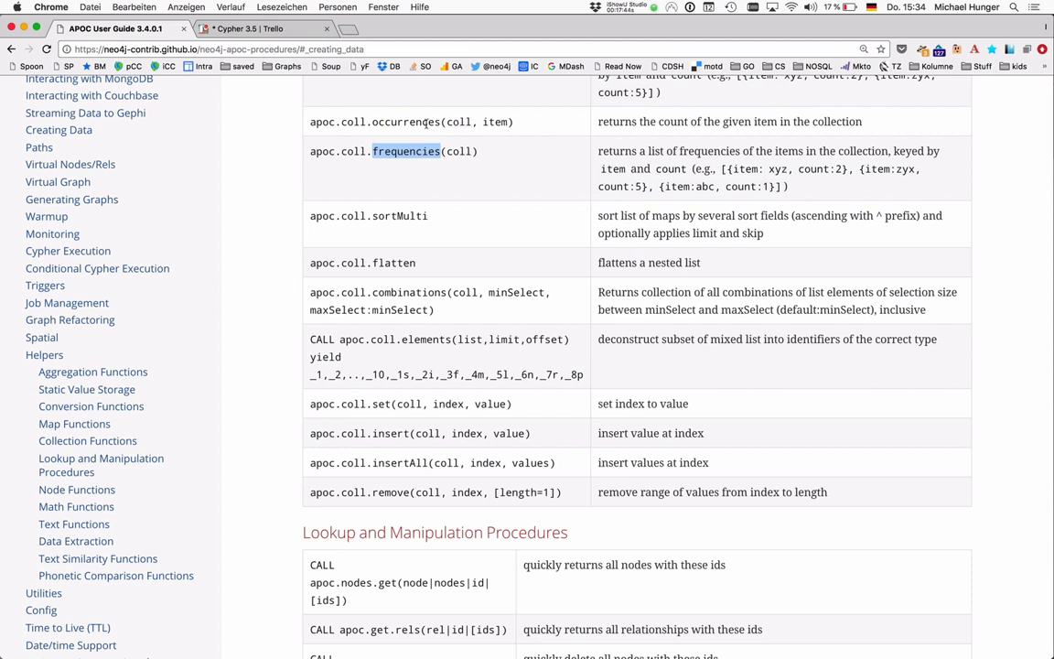
{"action": "left_click", "coordinate": [399, 150]}
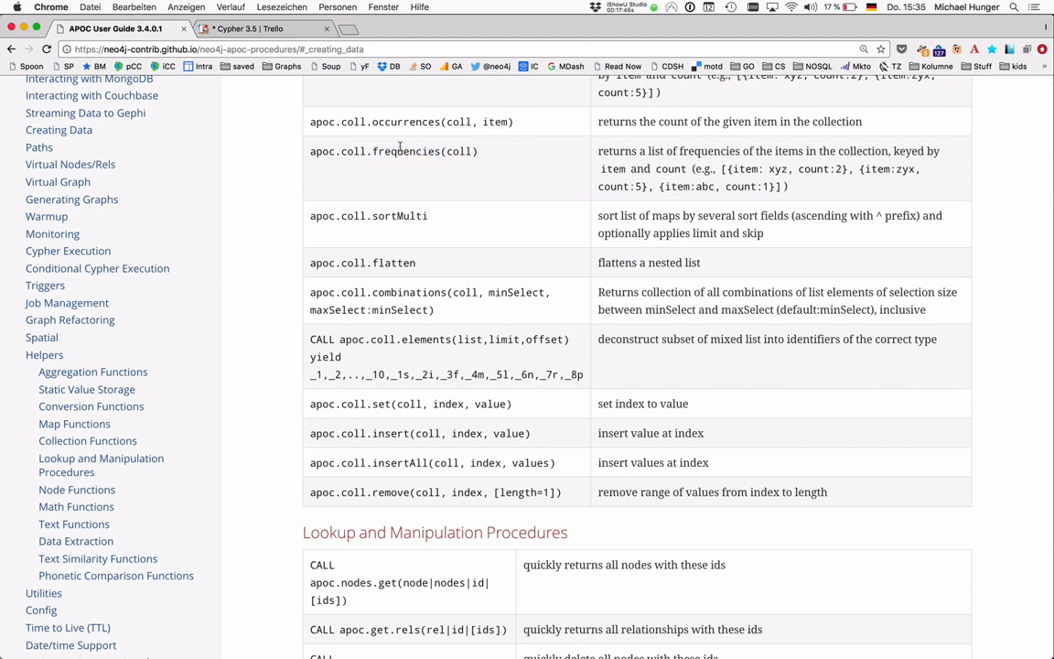
{"action": "double_click", "coordinate": [406, 150]}
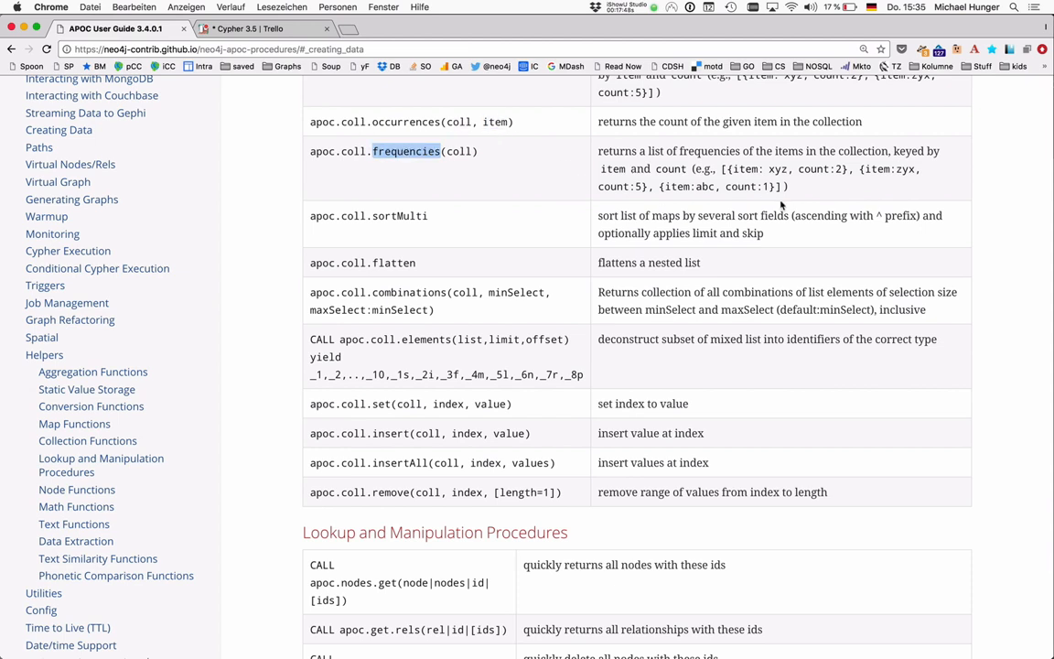
Scroll on and highlight the sortMulti function name before the flatten entry.
{"action": "scroll", "scroll_direction": "down", "scroll_amount": 3}
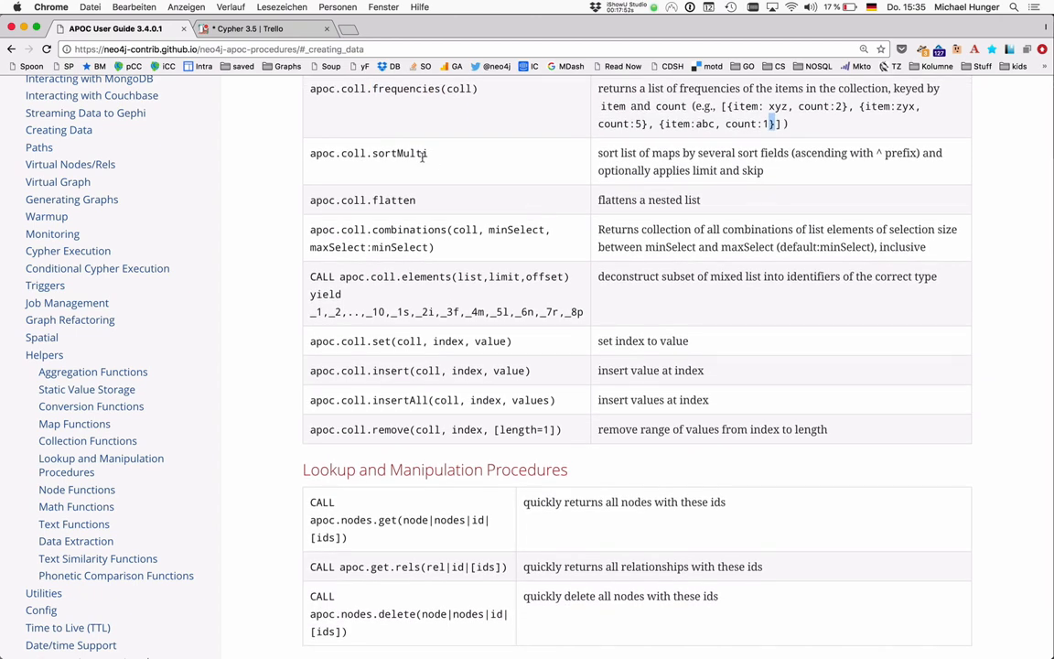
{"action": "double_click", "coordinate": [398, 154]}
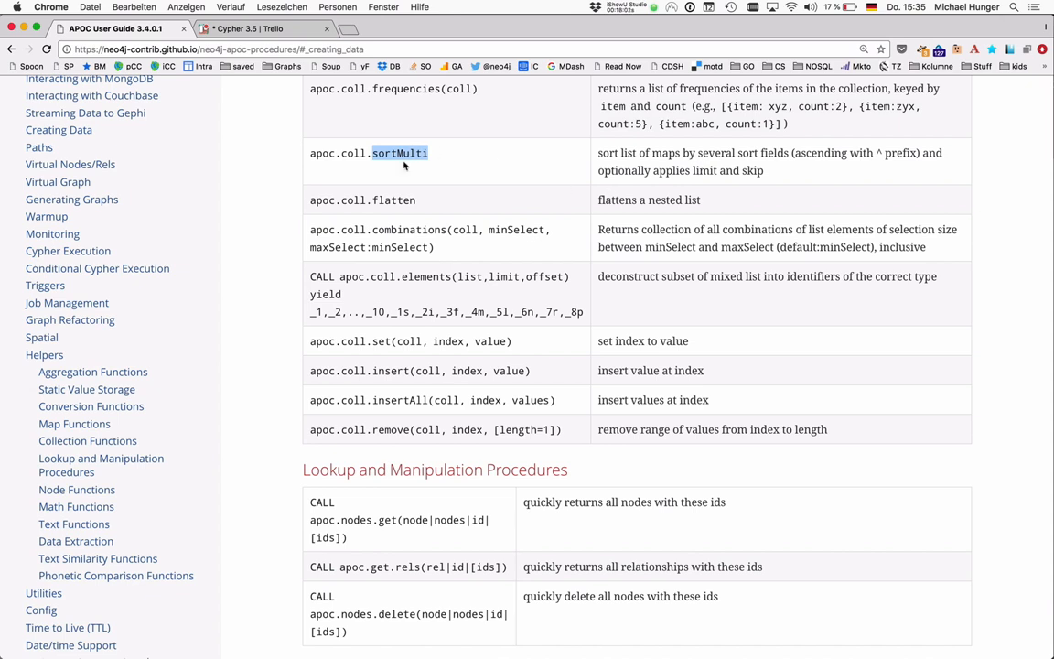
{"action": "mouse_move", "coordinate": [703, 146]}
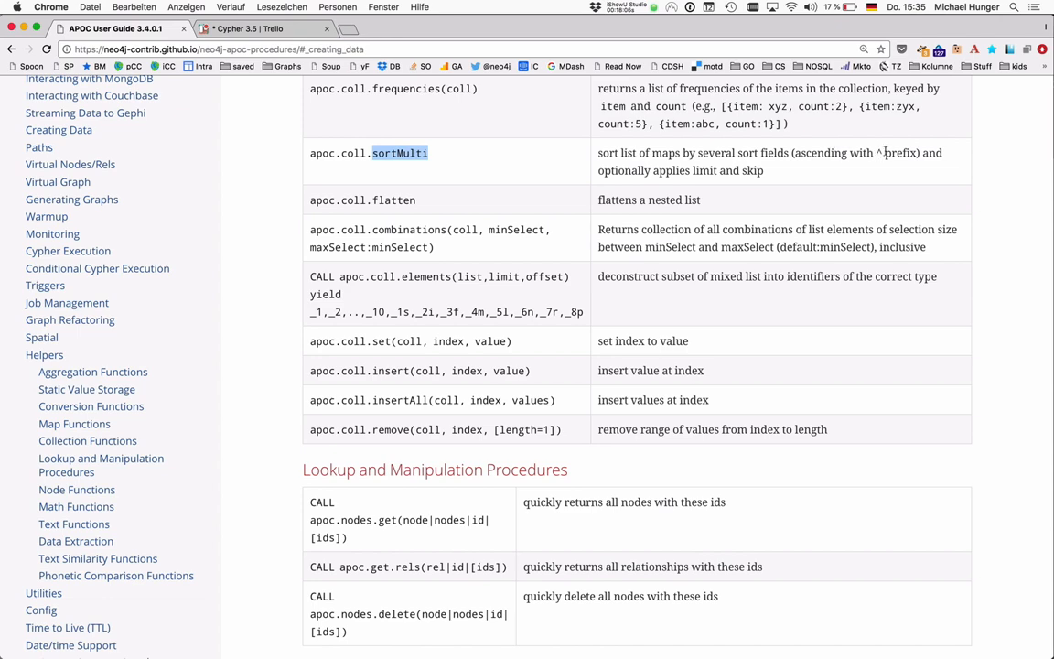
{"action": "scroll", "scroll_direction": "down", "scroll_amount": 3}
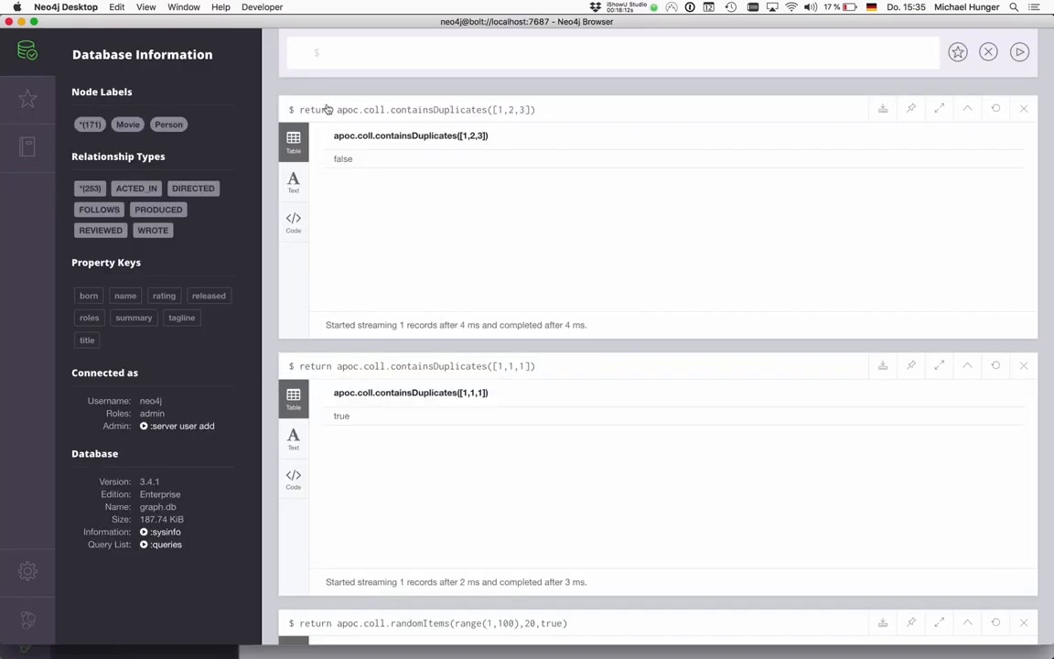
Reuse the duplicatesWithCount query text as the base for flattening [[1,1,1],[2,2],[3,3]].
{"action": "type", "text": "return apoc.coll.duplicatesWithCount([1,1,1,2,2,3,3])"}
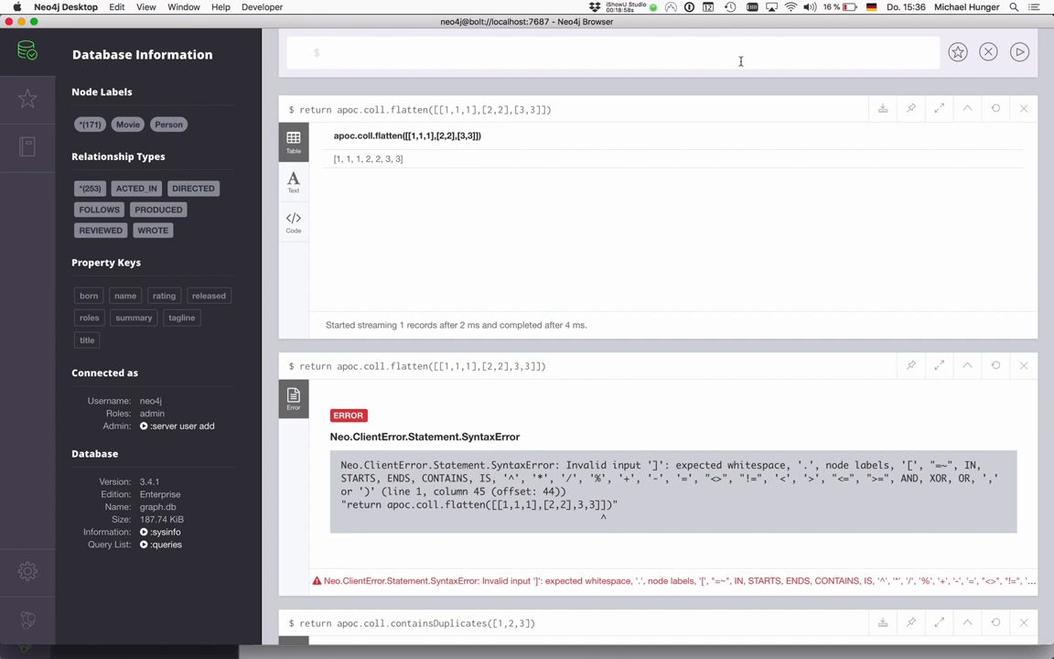
{"action": "mouse_move", "coordinate": [741, 66]}
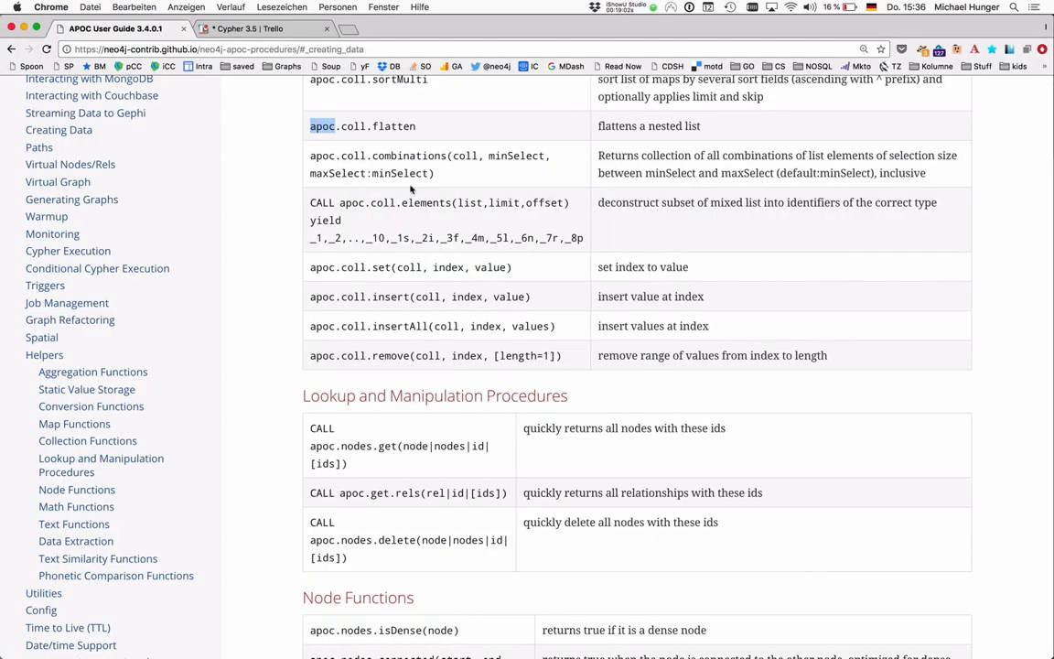
Highlight the combinations function name and its coll parameter in the APOC guide table.
{"action": "double_click", "coordinate": [410, 156]}
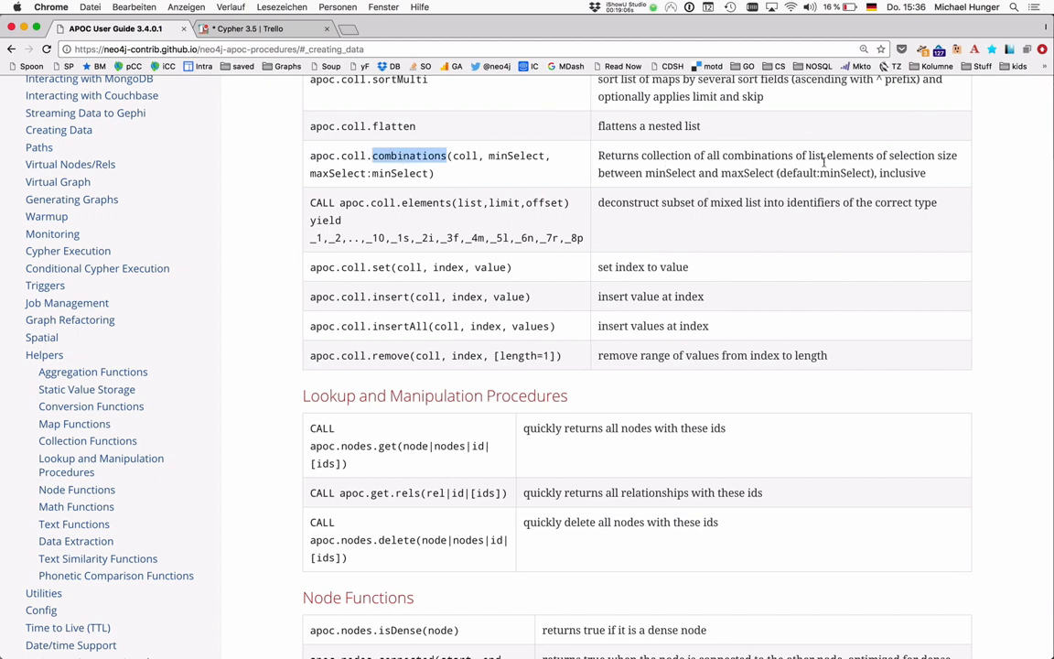
{"action": "left_click", "coordinate": [475, 155]}
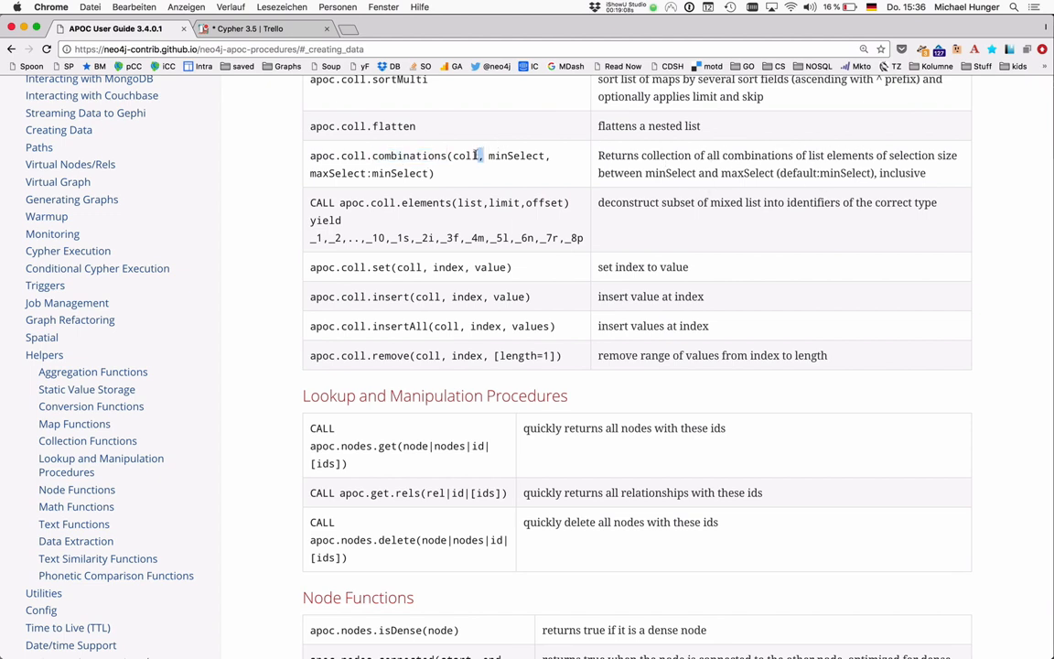
{"action": "double_click", "coordinate": [464, 155]}
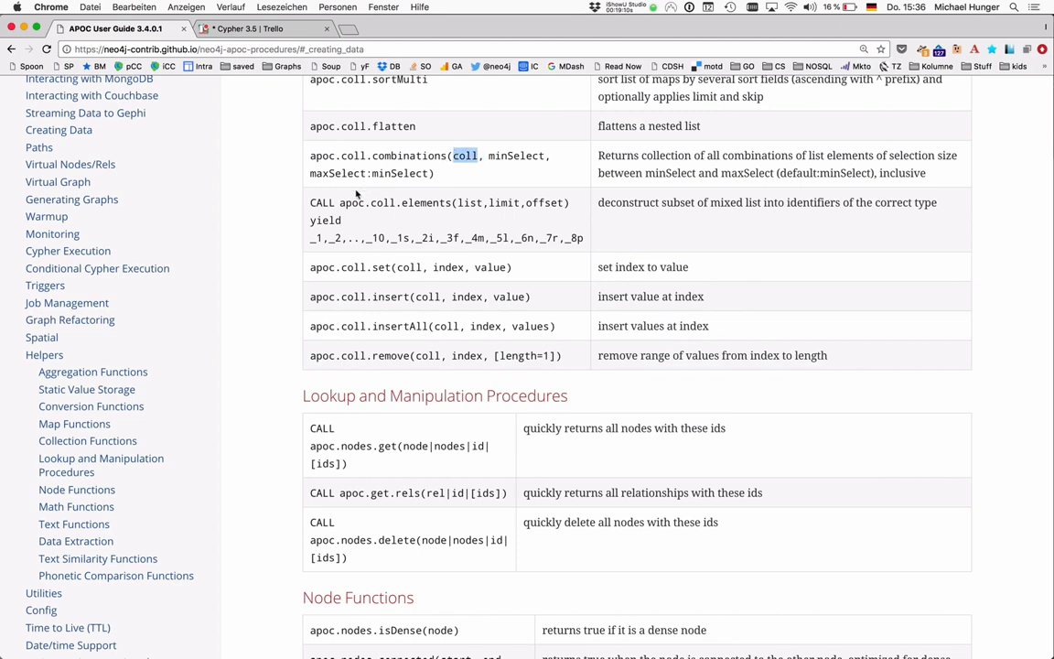
Scroll the collection table down to the set, insert and remove entries and highlight one.
{"action": "scroll", "scroll_direction": "down", "scroll_amount": 3}
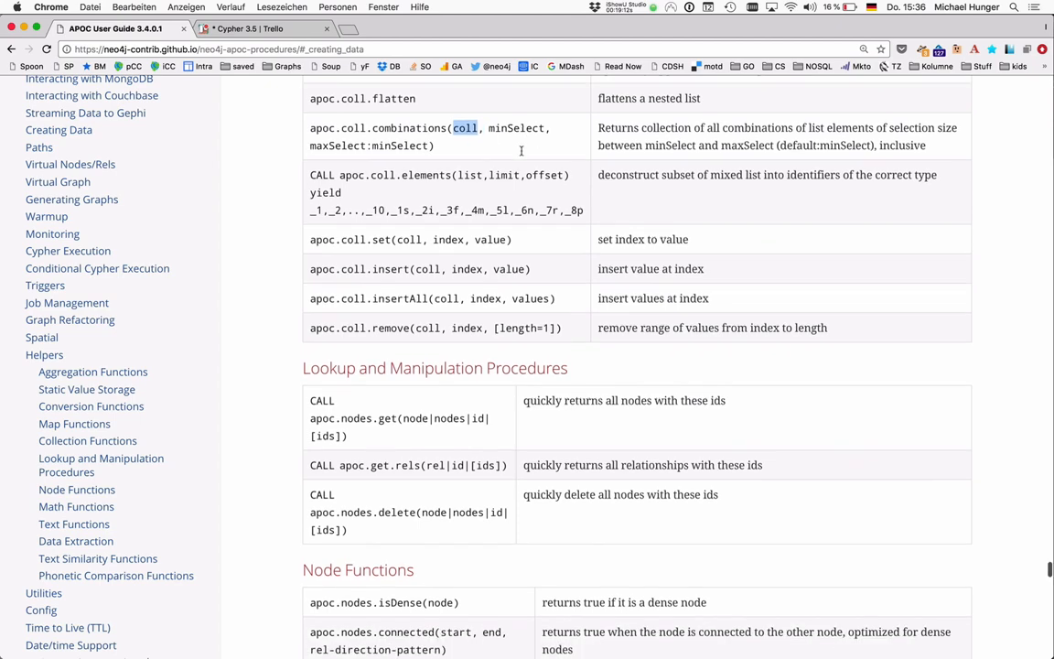
{"action": "scroll", "scroll_direction": "down", "scroll_amount": 3}
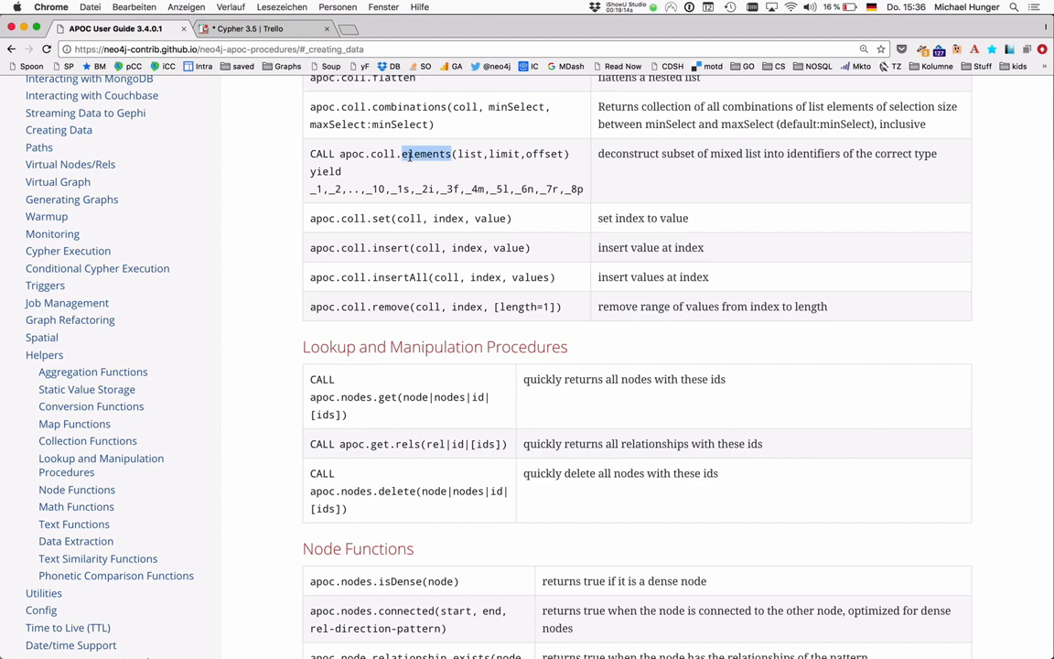
{"action": "scroll", "scroll_direction": "down", "scroll_amount": 3}
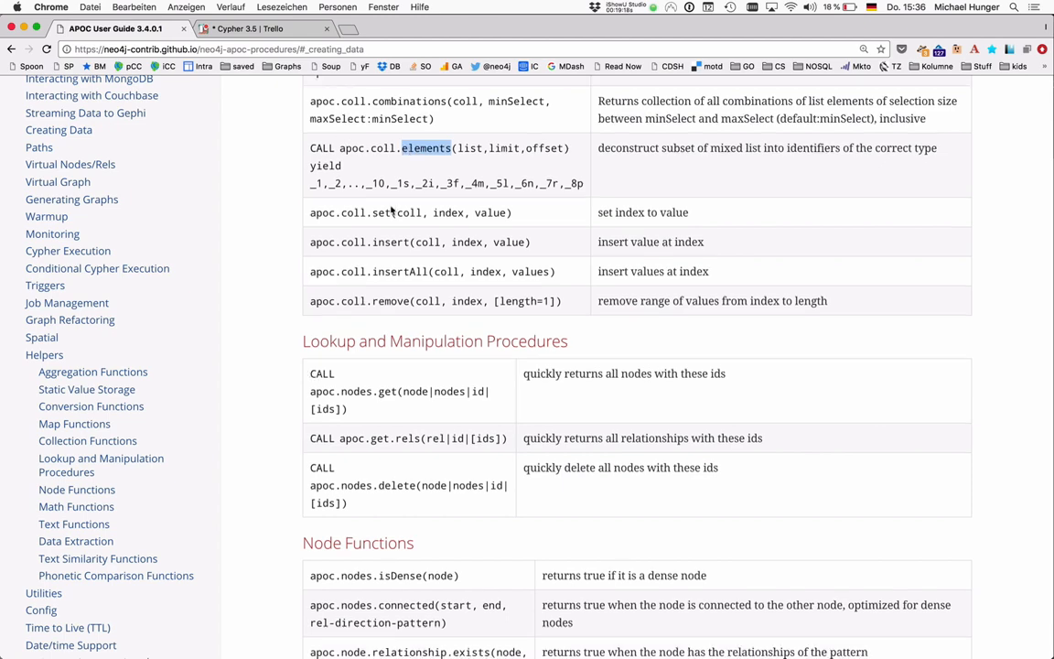
{"action": "scroll", "scroll_direction": "down", "scroll_amount": 3}
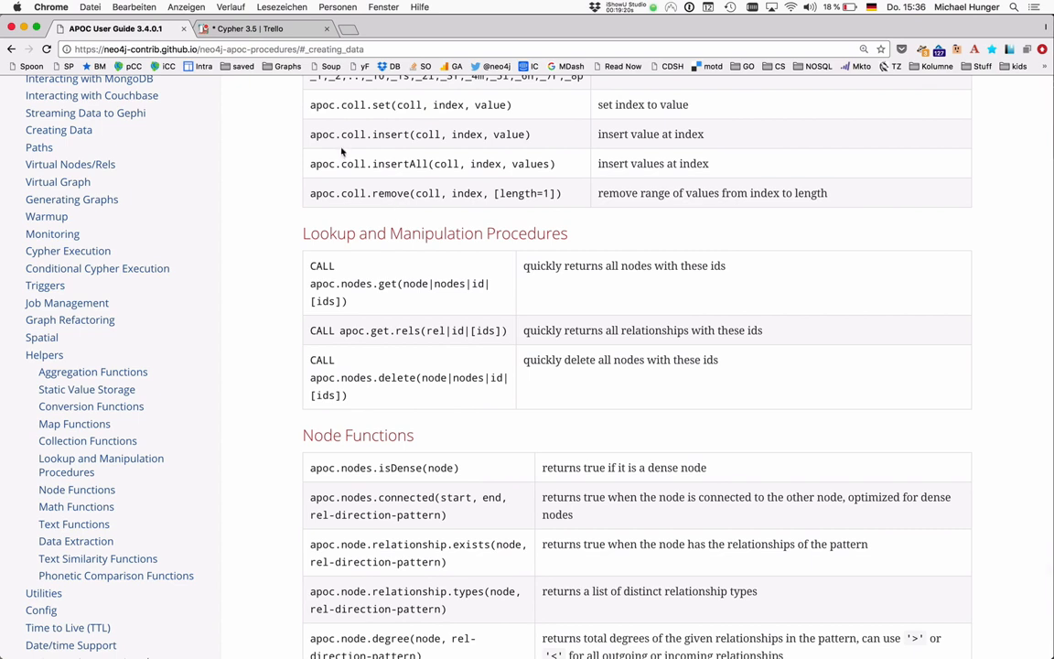
{"action": "mouse_move", "coordinate": [509, 110]}
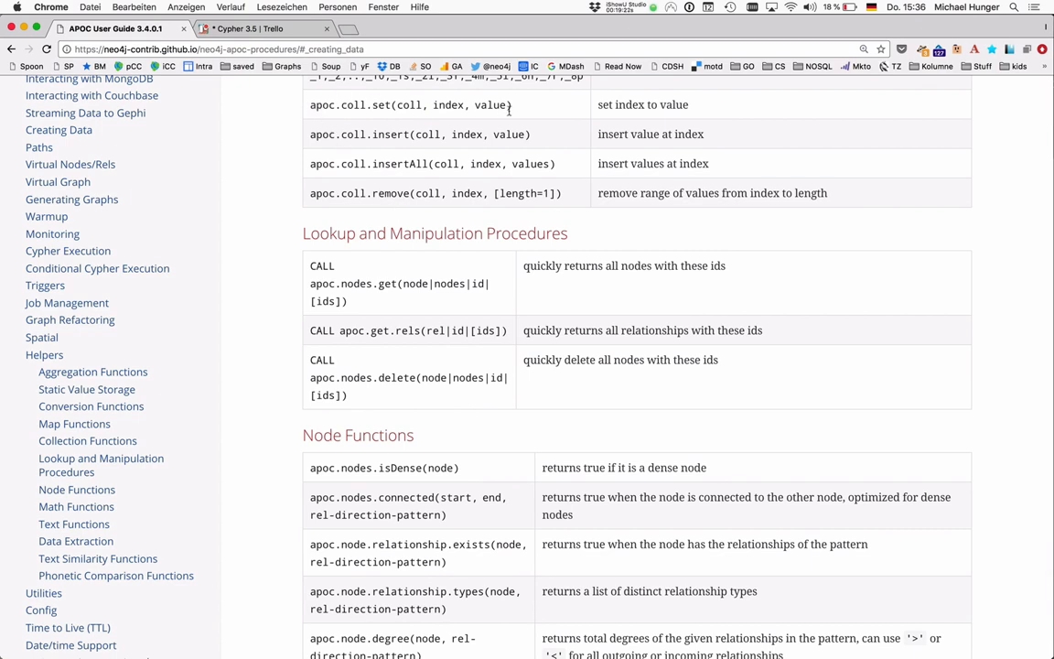
{"action": "mouse_move", "coordinate": [410, 125]}
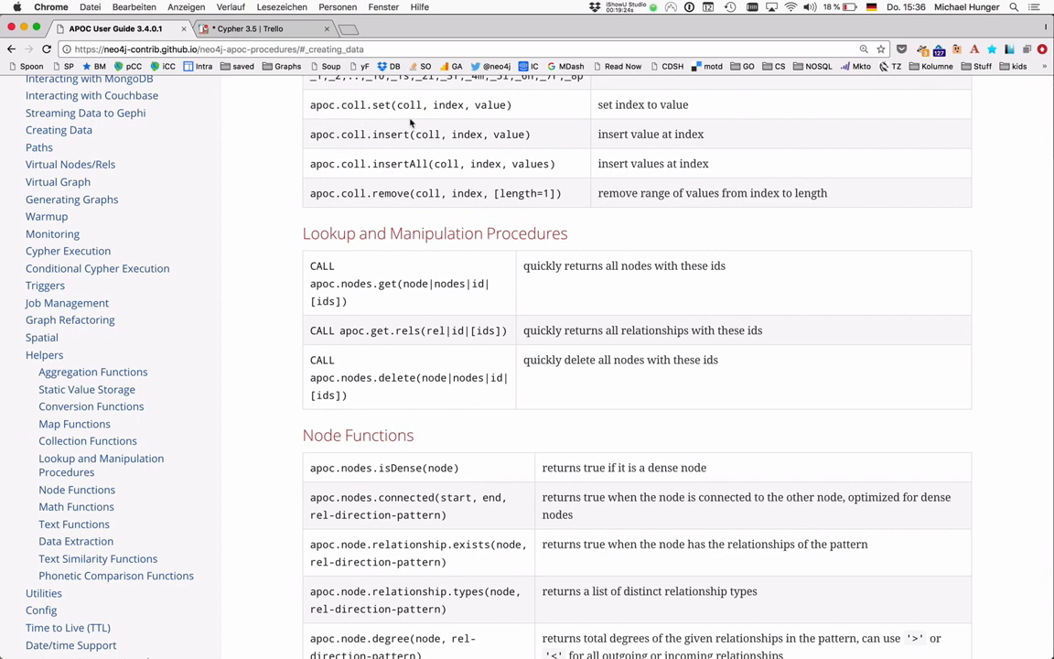
{"action": "mouse_move", "coordinate": [413, 155]}
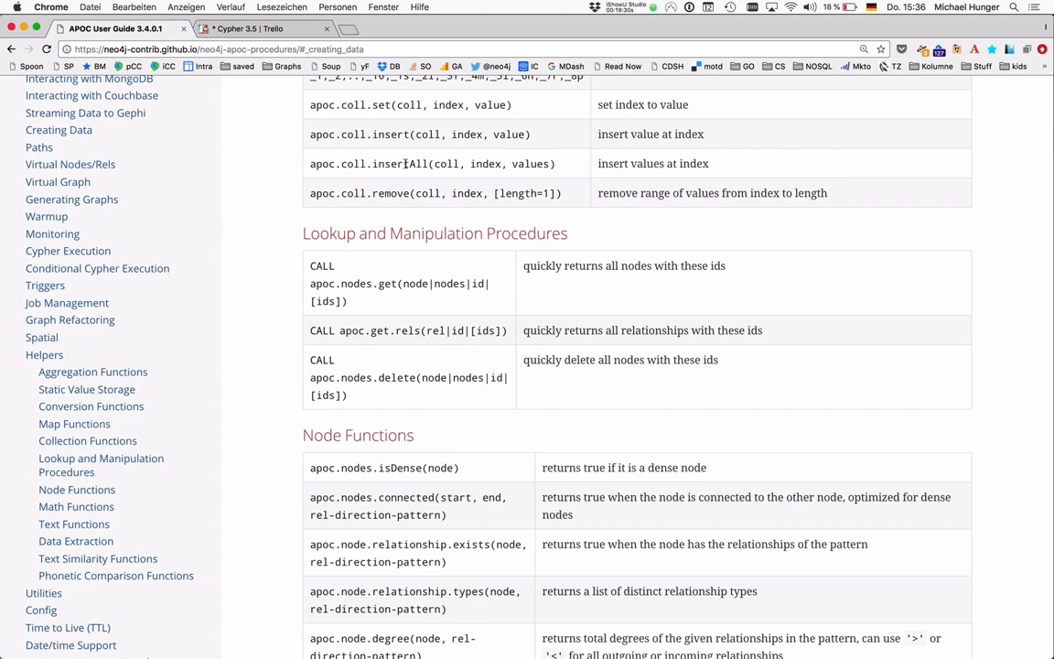
{"action": "double_click", "coordinate": [436, 194]}
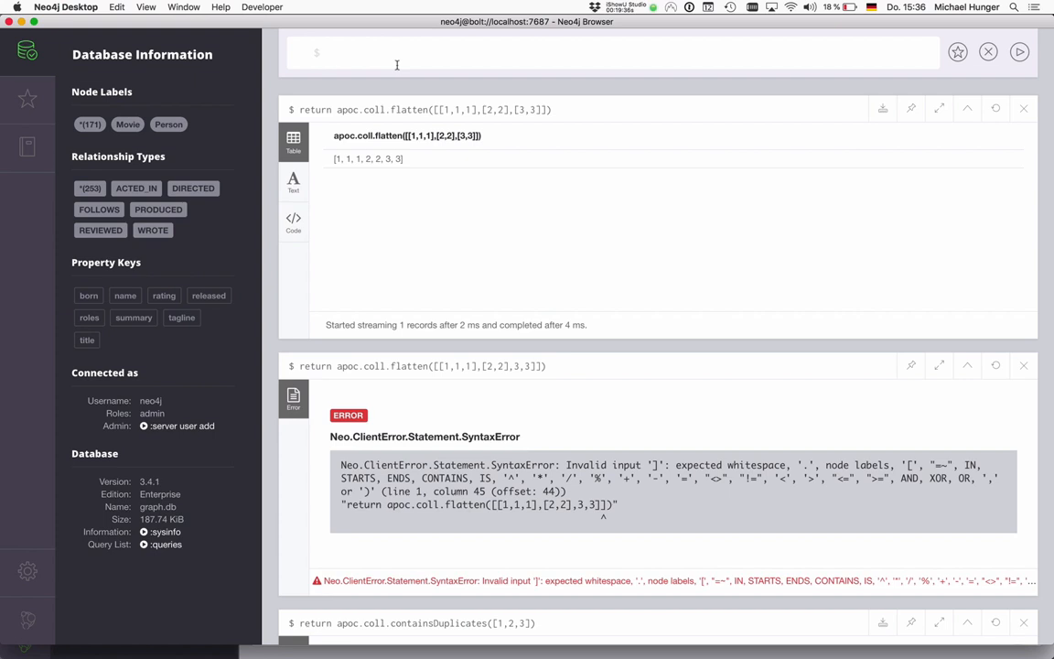
Run apoc.coll.set, insert giving [1, 5, 2, 3], and remove giving [1] on the list [1,2,3].
{"action": "type", "text": "return apoc.coll.set([1,2,3],1"}
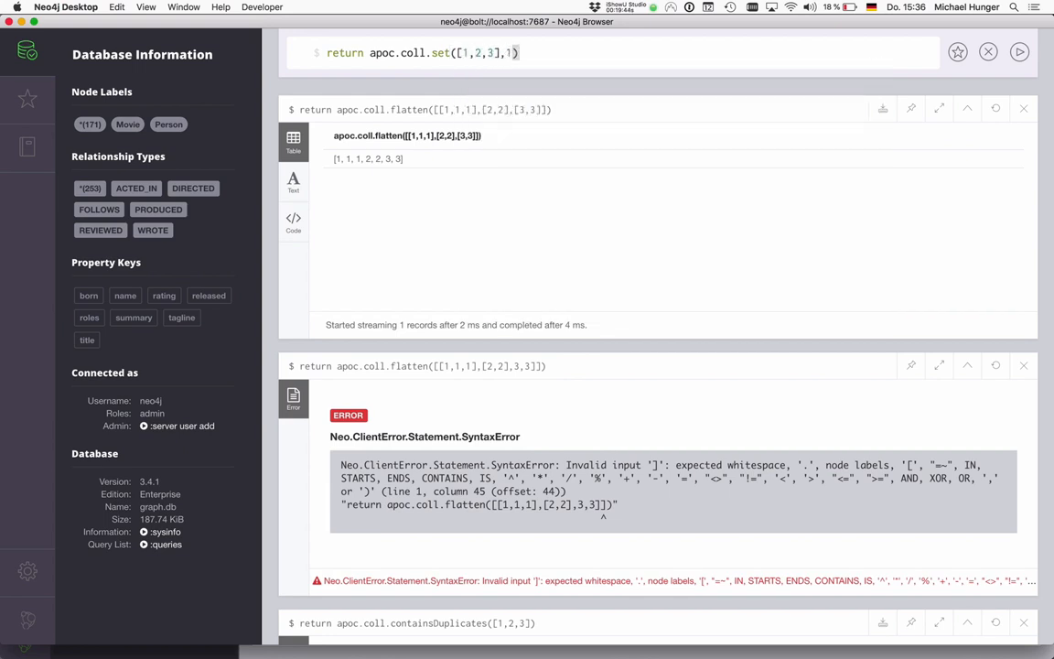
{"action": "type", "text": ",5"}
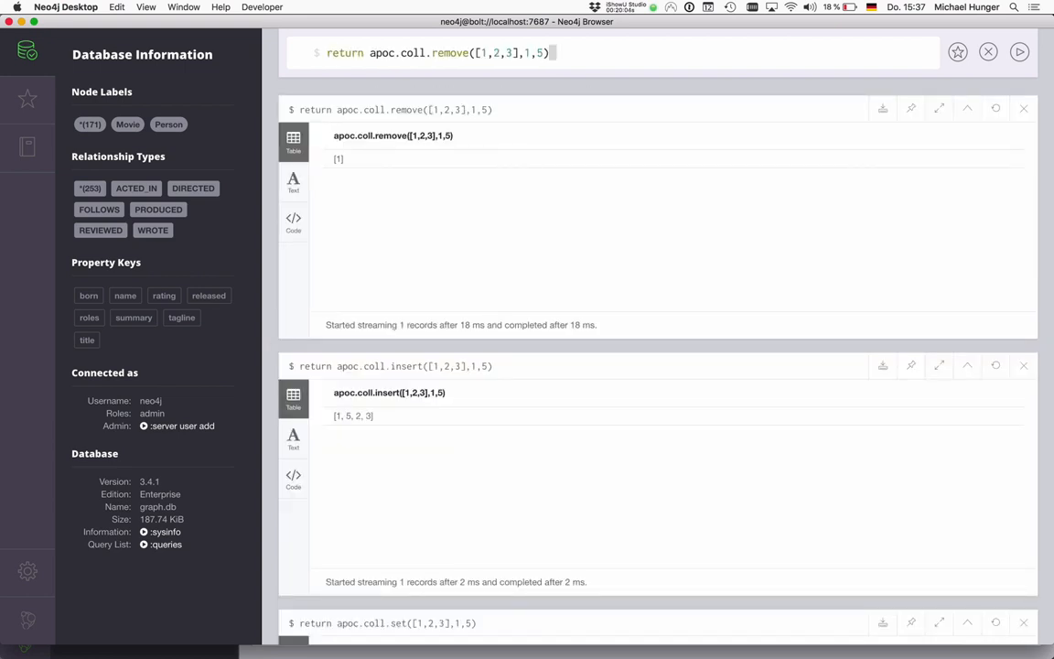
{"action": "key", "text": "BackSpace"}
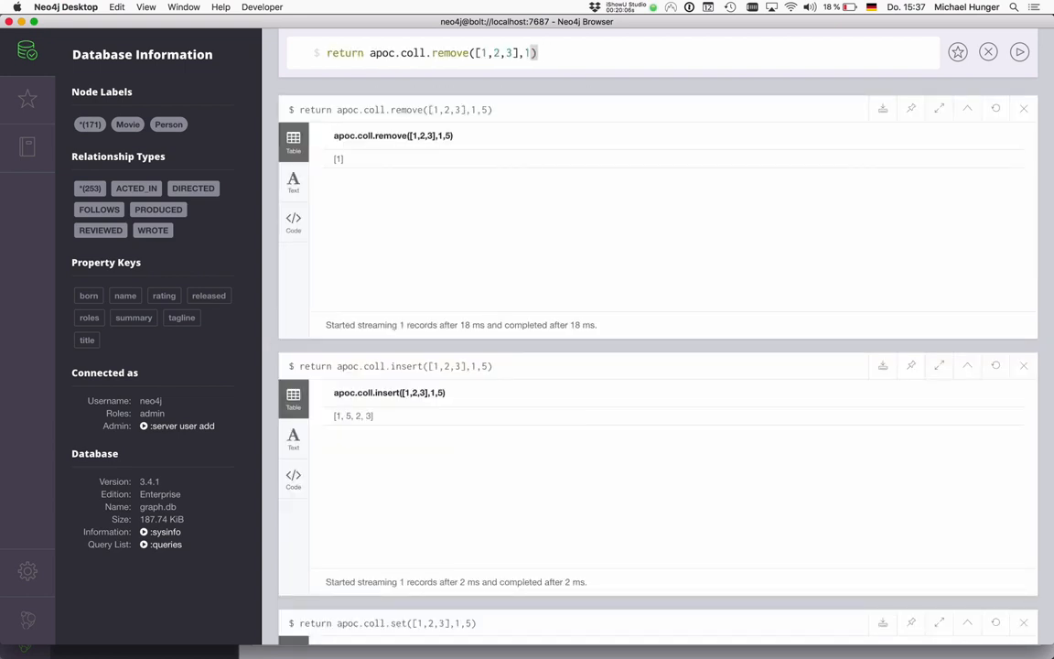